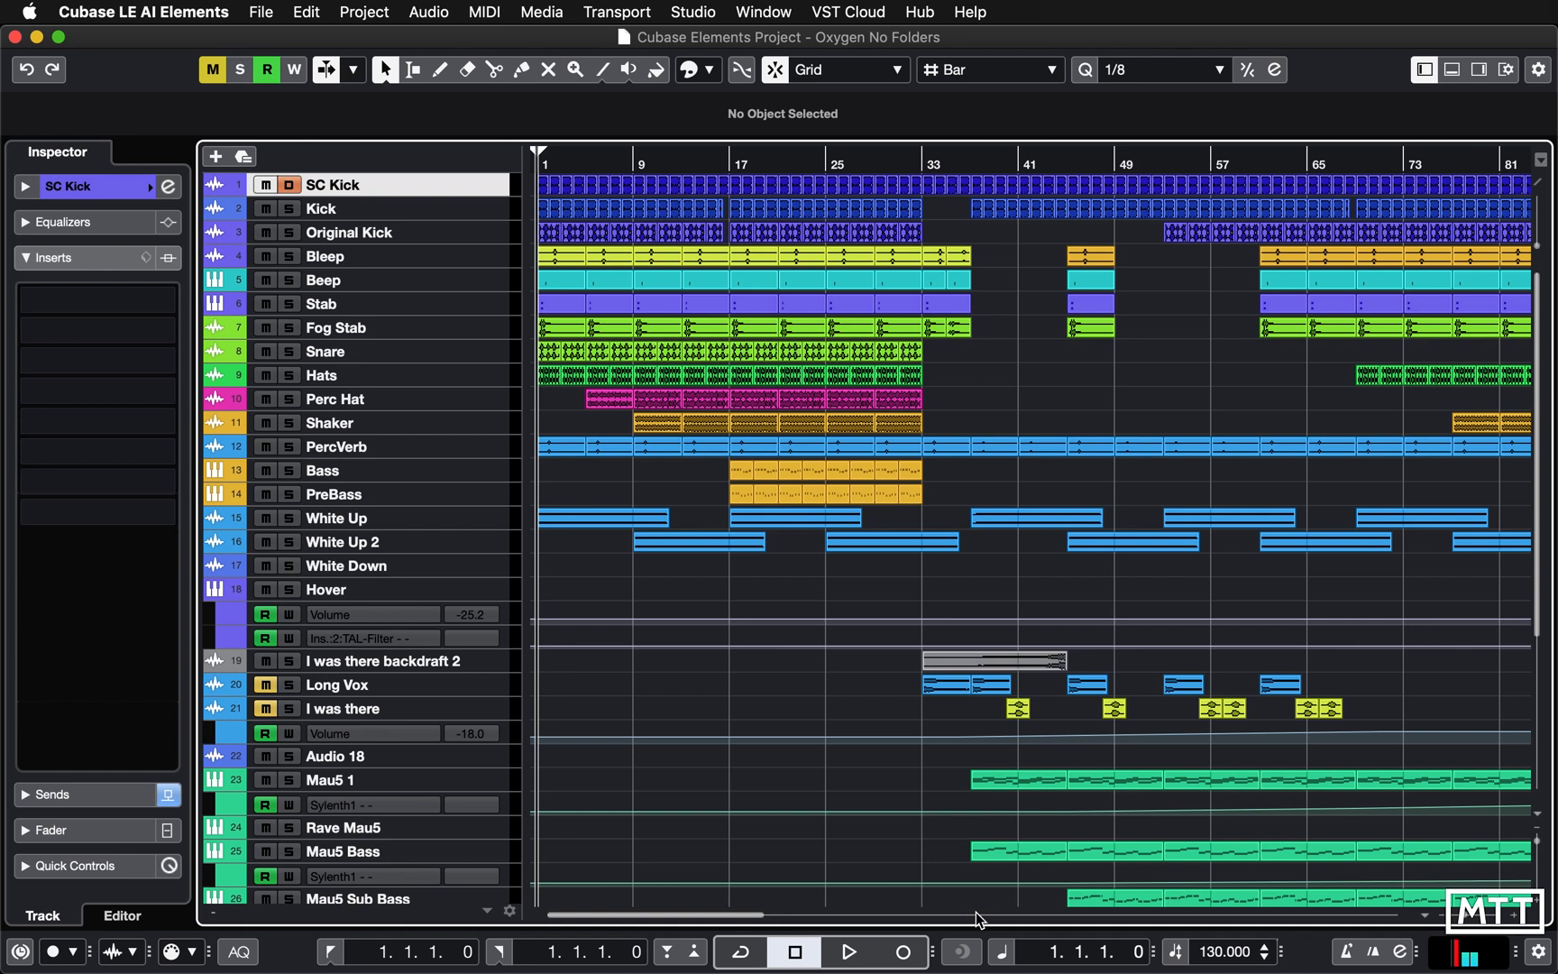
Increase the track height so waveforms and per-track controls show in bigger lanes.
scroll("down", 3)
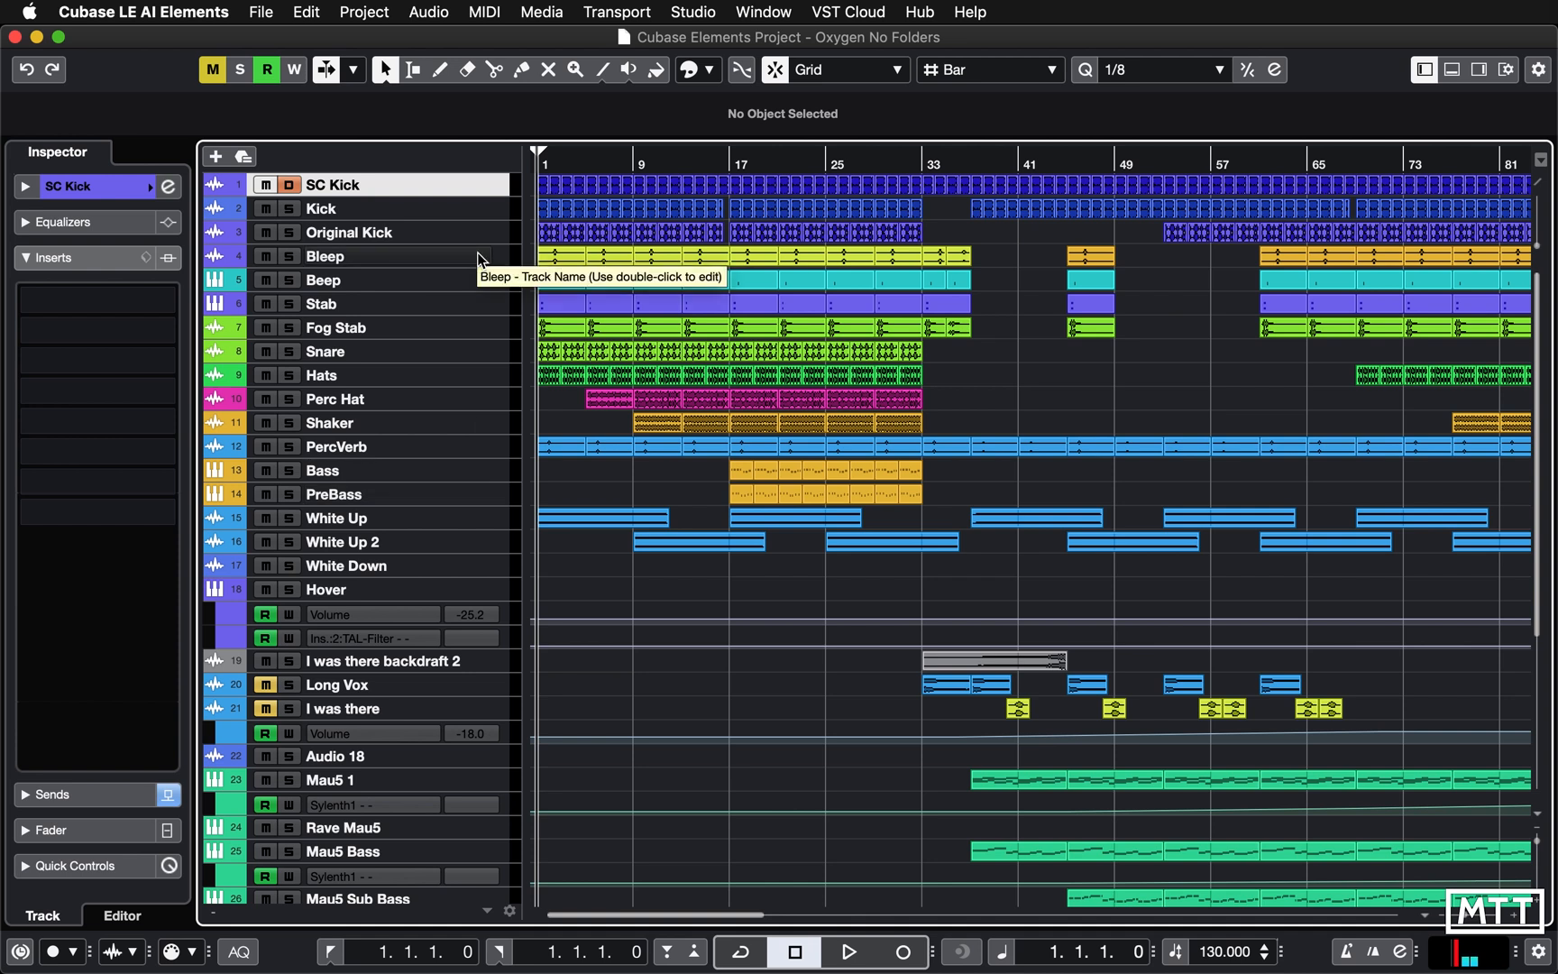
mouse_move(476, 441)
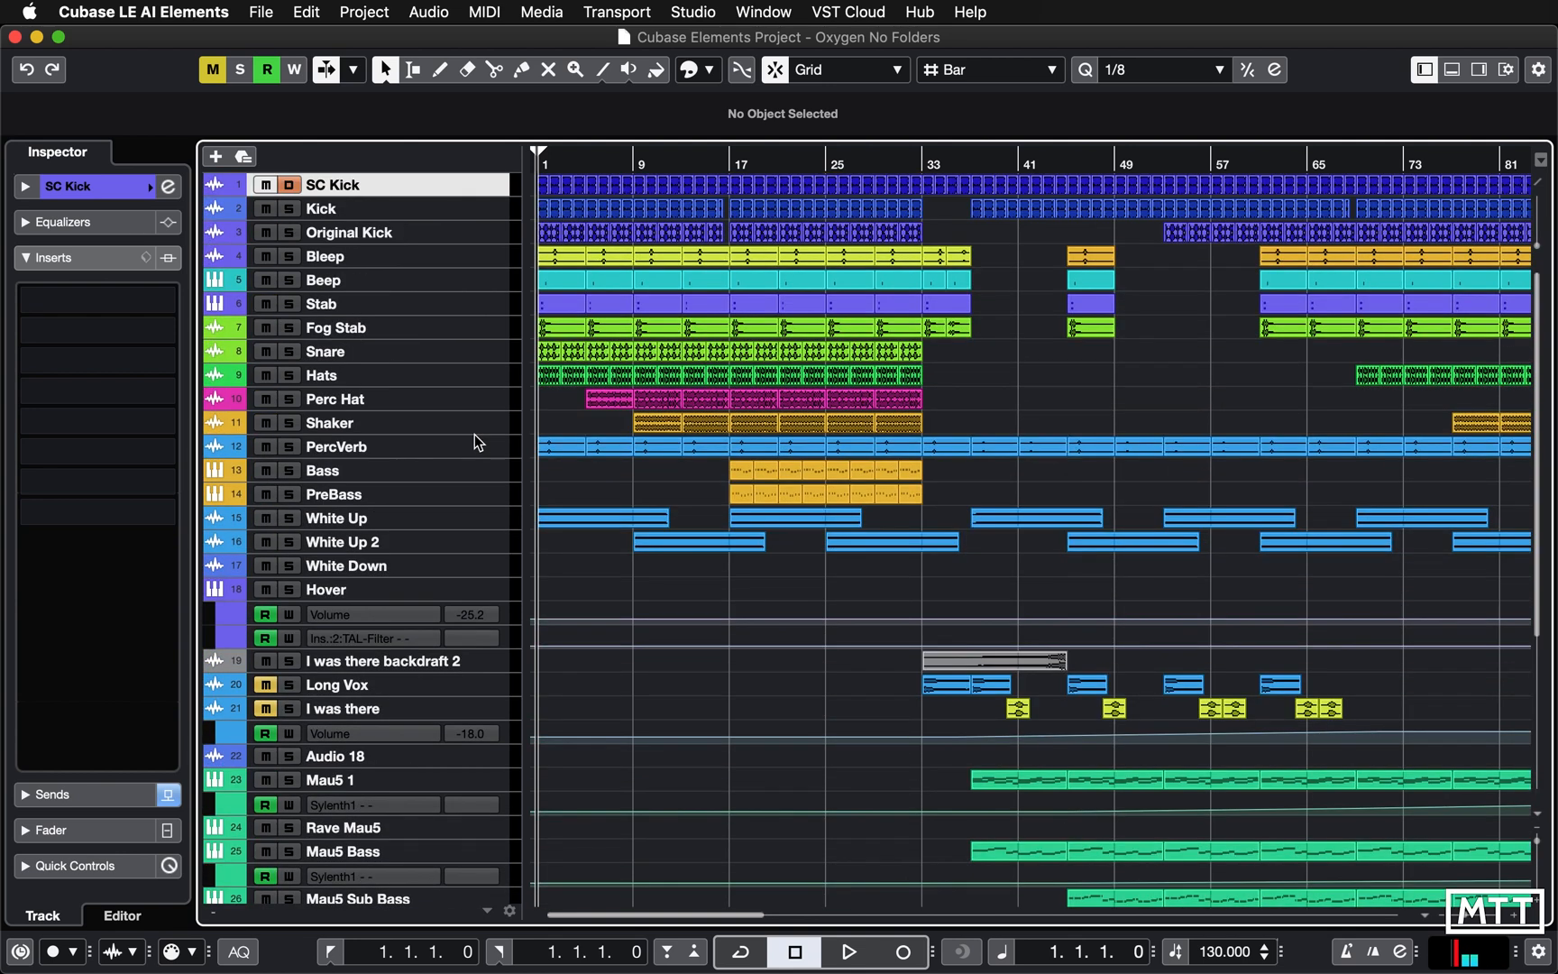
mouse_move(485, 205)
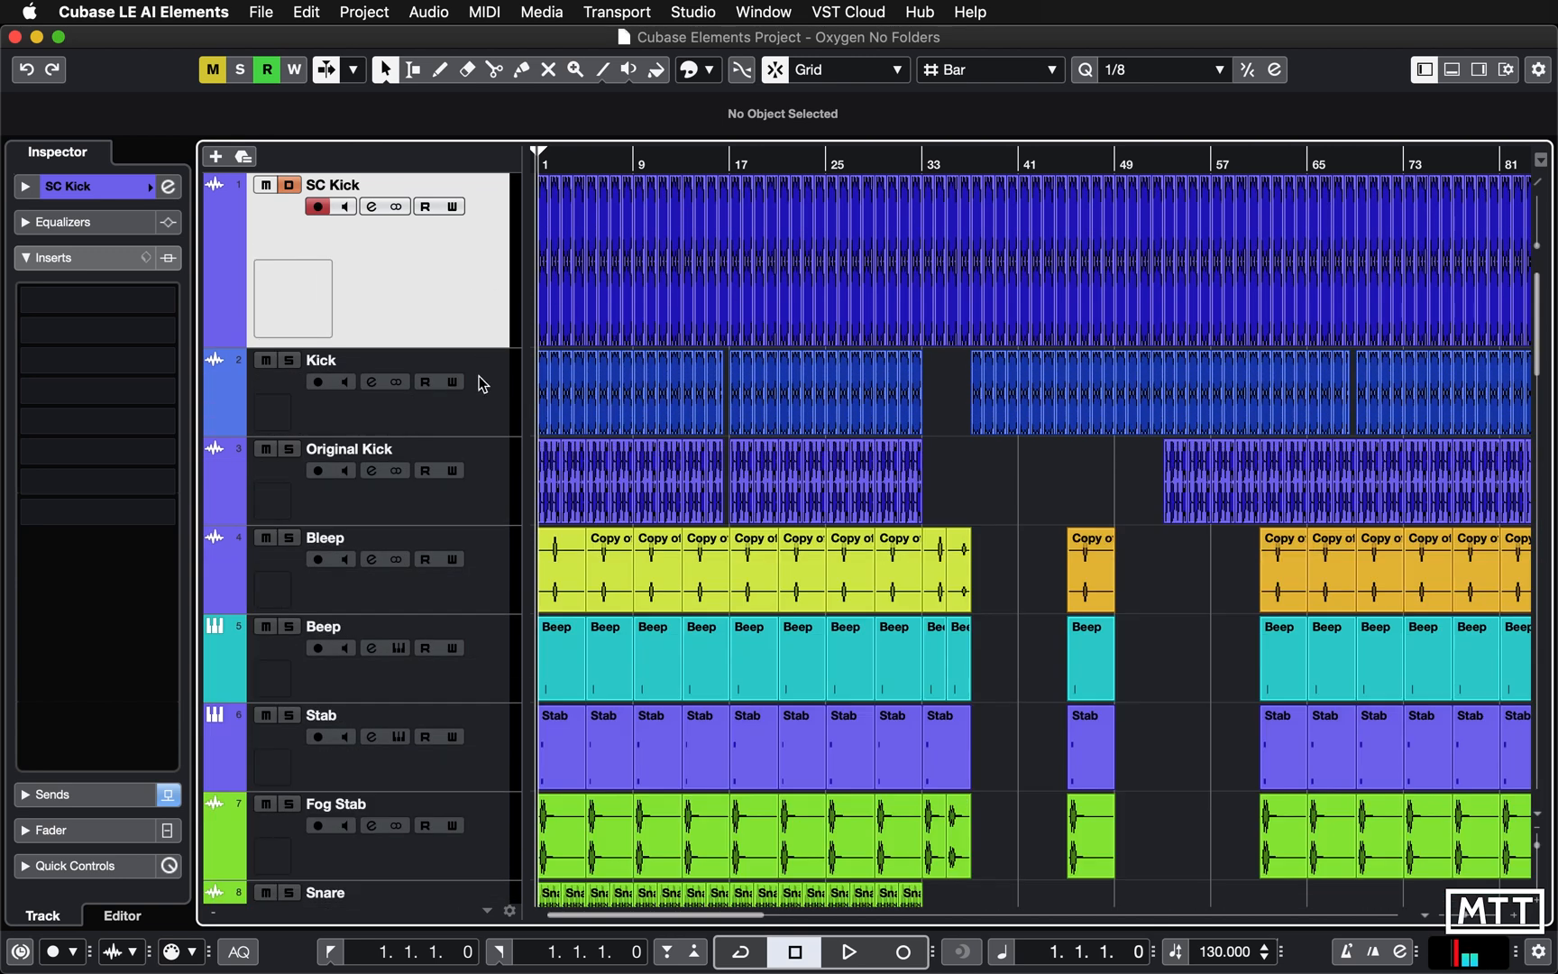
Reduce the track height back to compact so the full track list fits on screen.
scroll("down", 3)
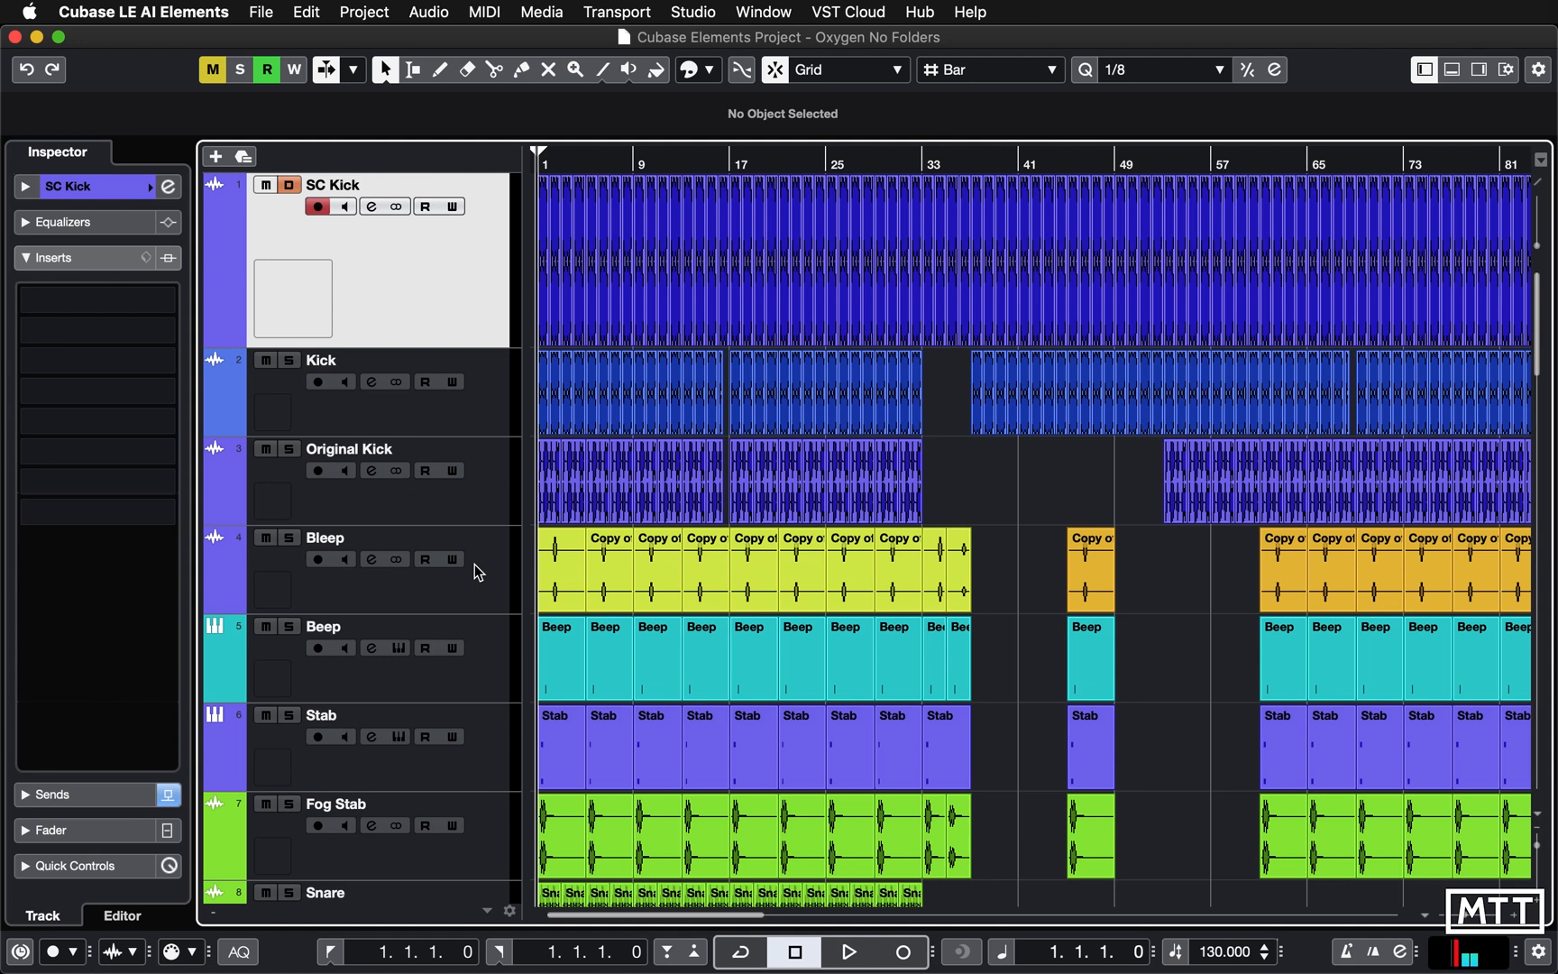
mouse_move(512, 428)
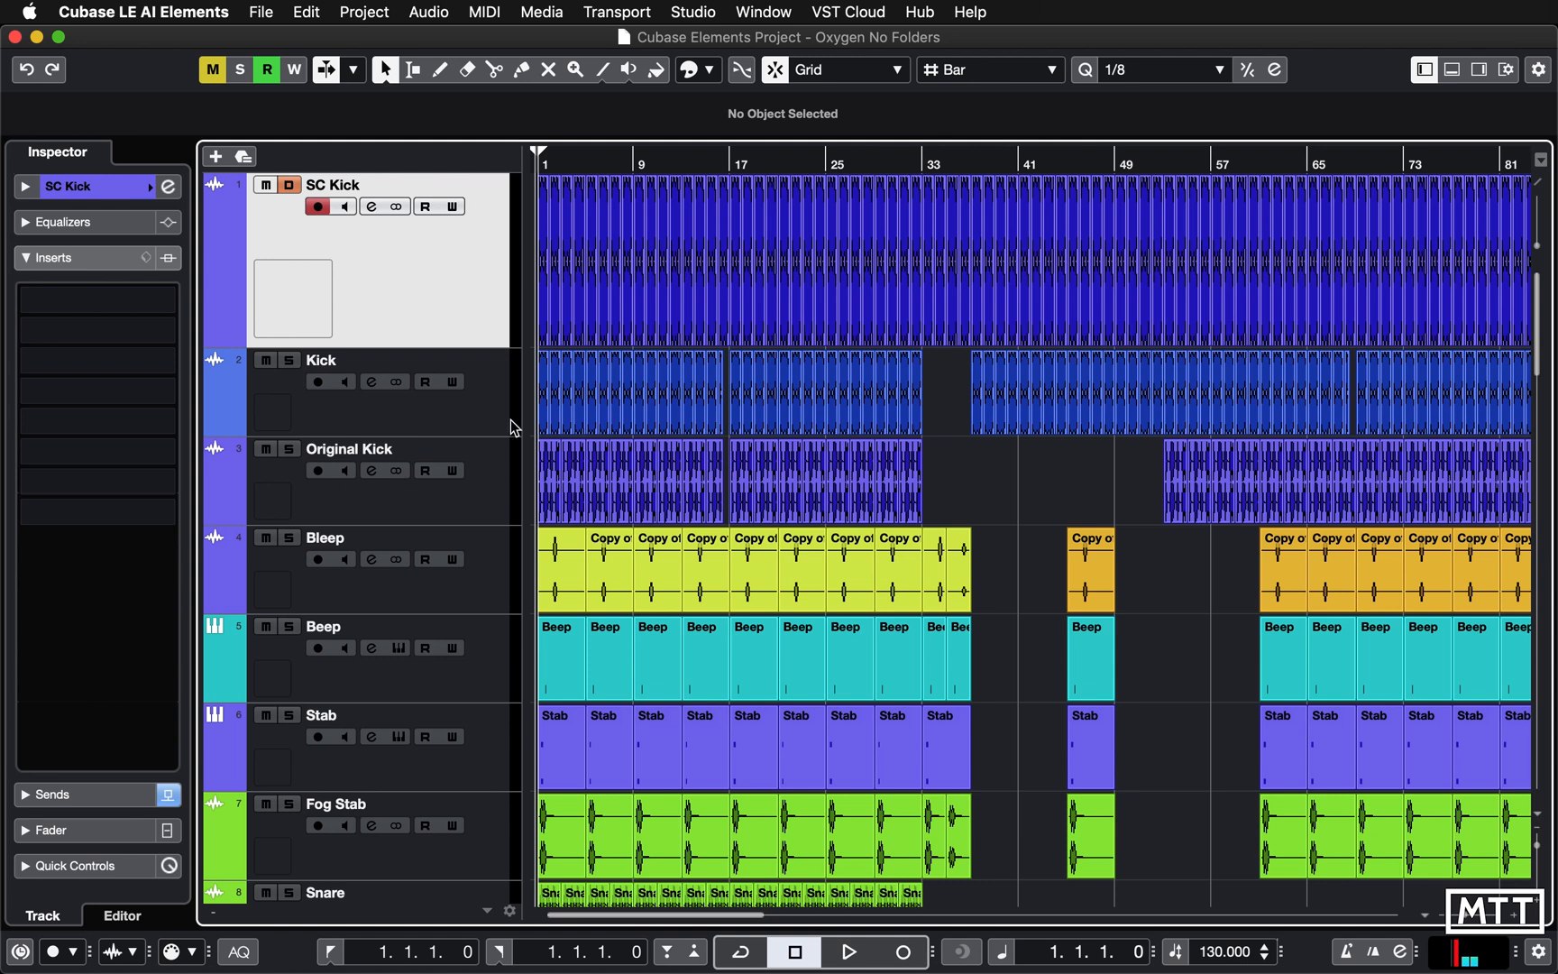
mouse_move(512, 413)
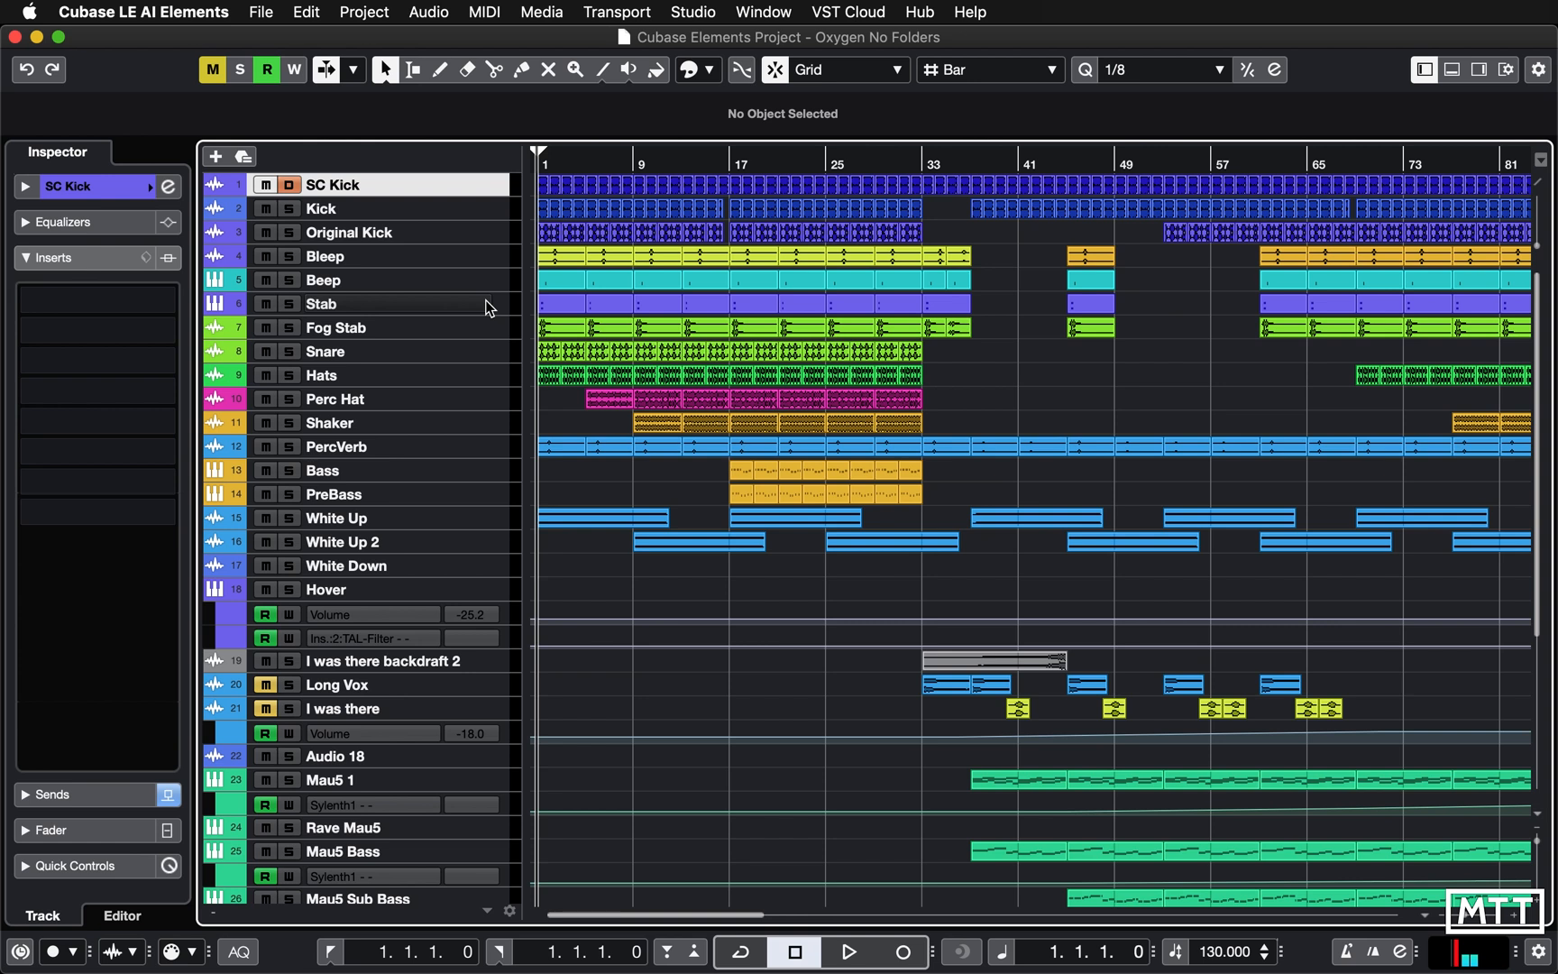
mouse_move(487, 453)
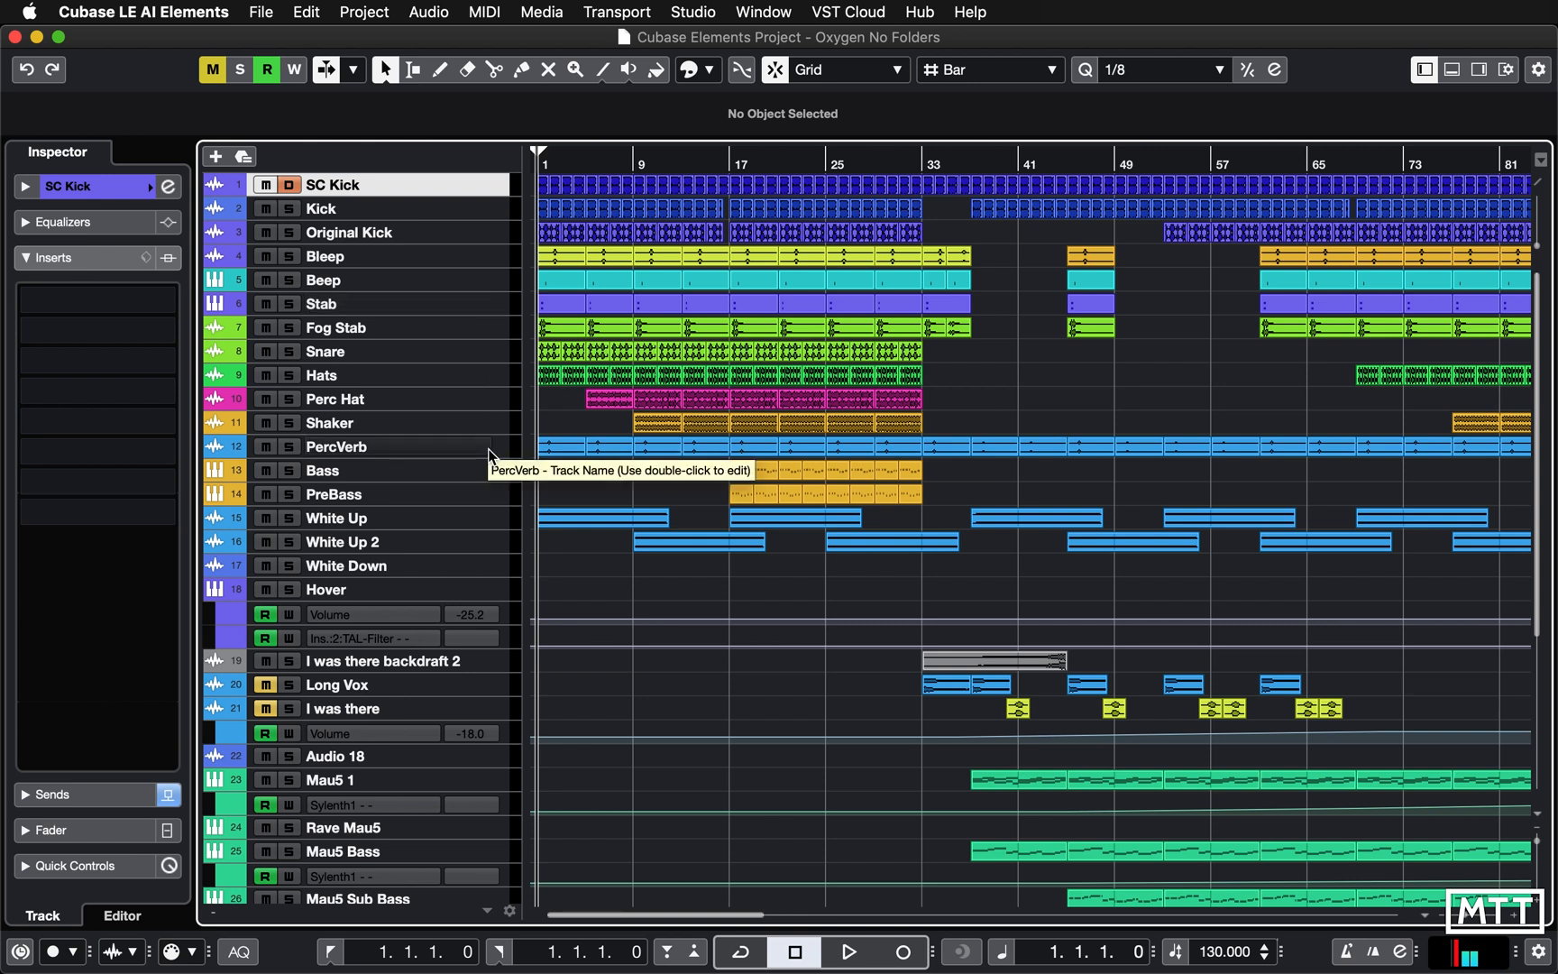
mouse_move(505, 406)
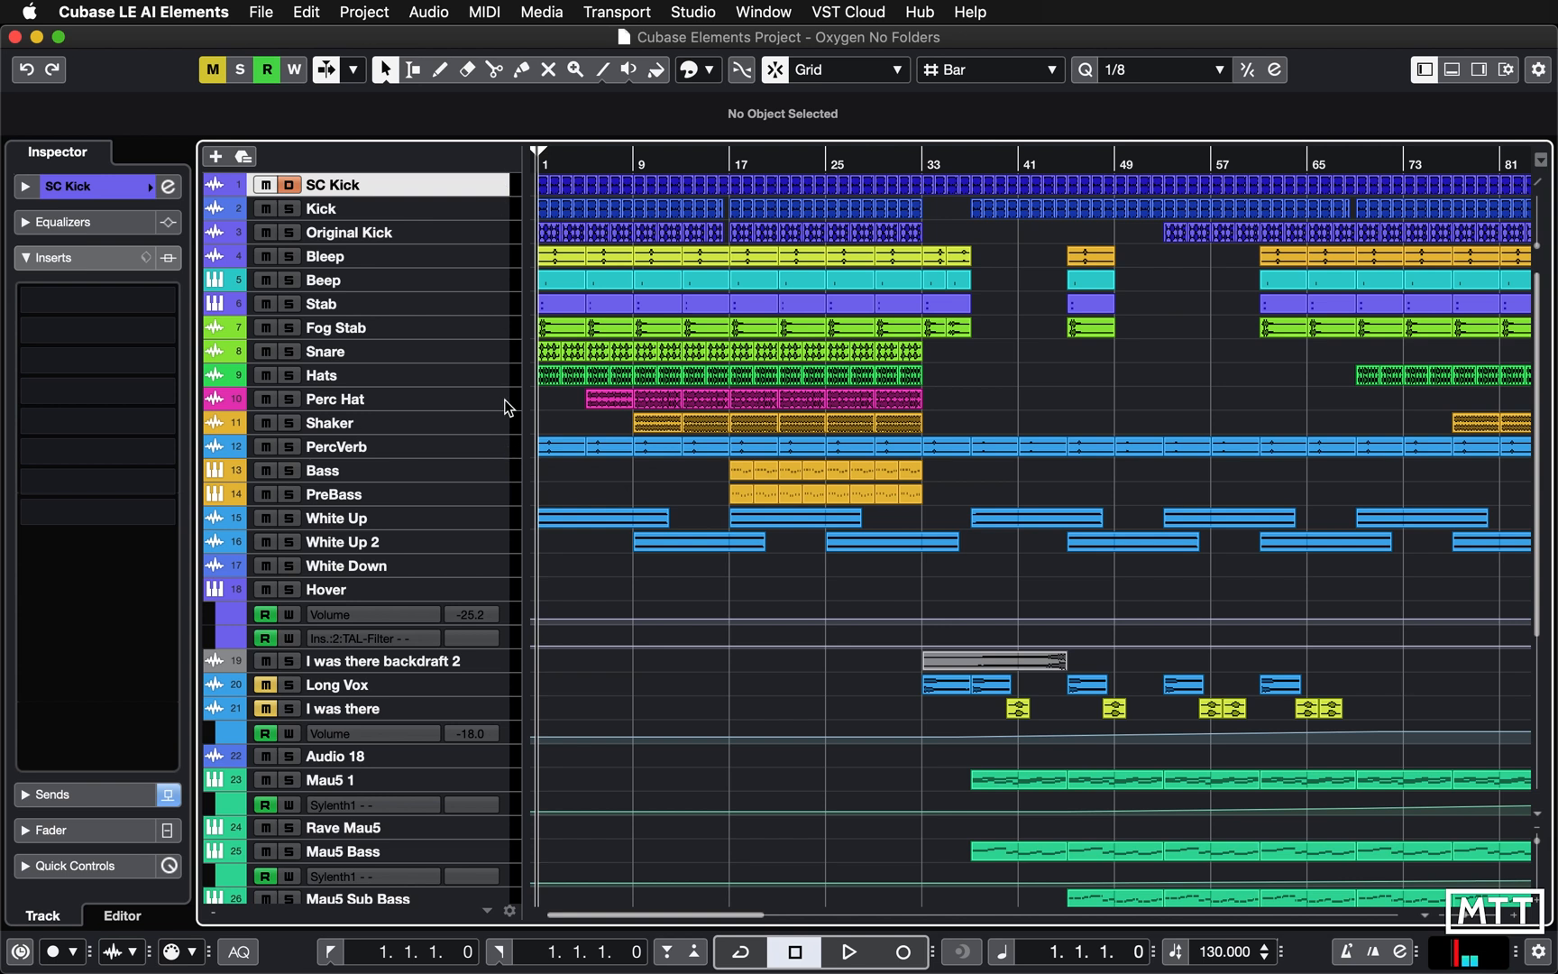
mouse_move(506, 454)
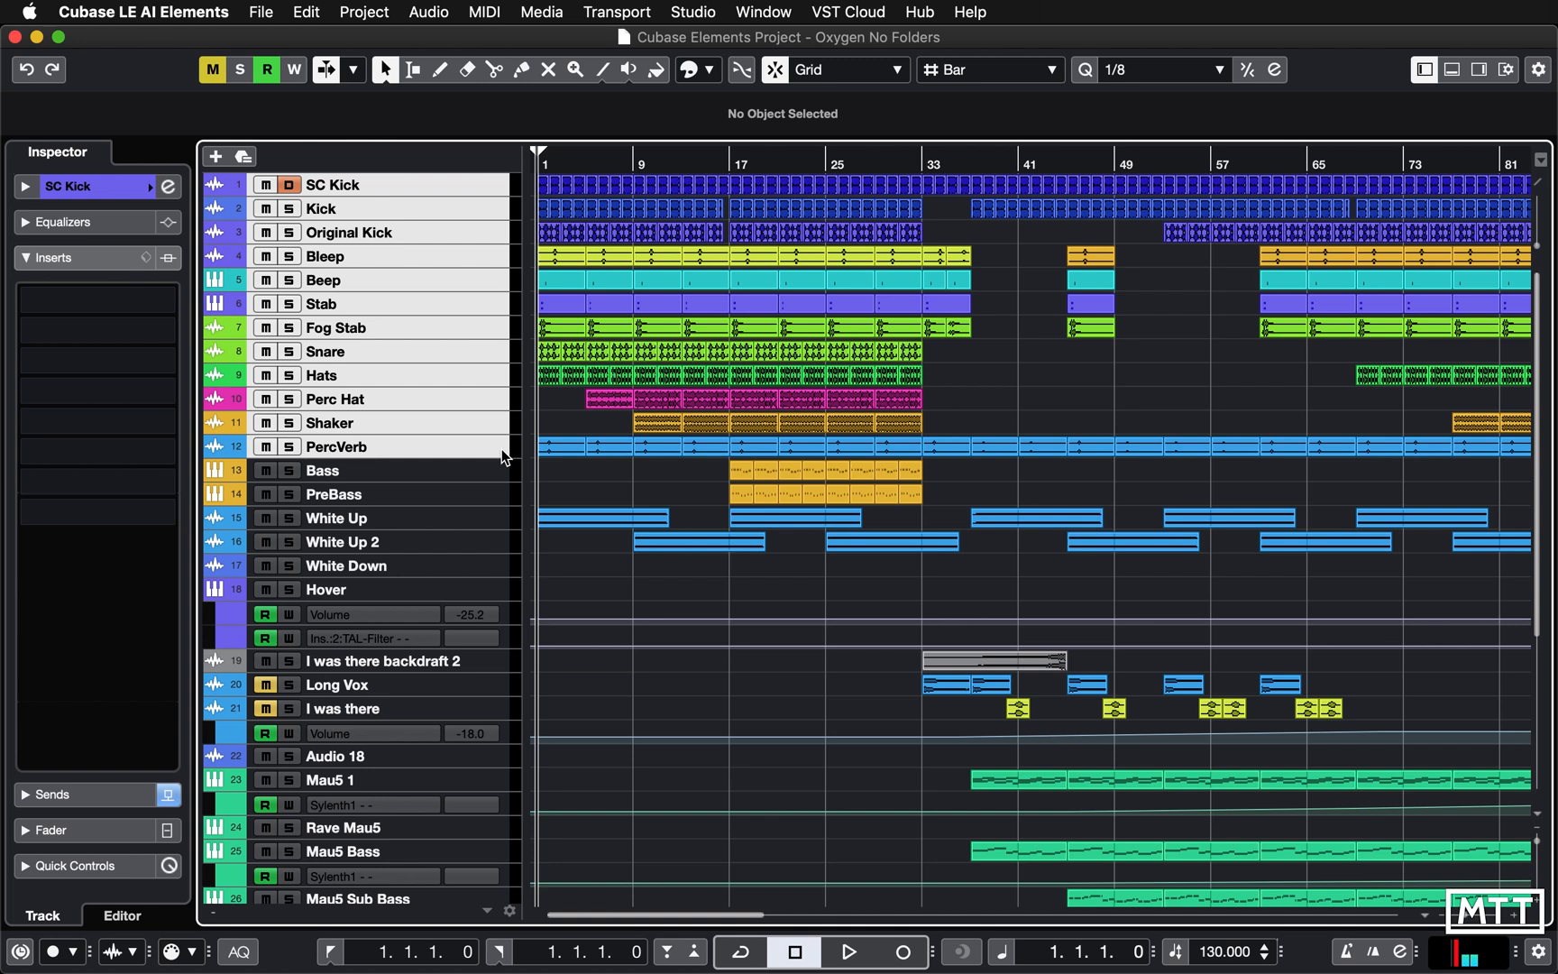
Bring up the context menu on the selected SC Kick–PercVerb tracks to reach Add Track.
right_click(501, 454)
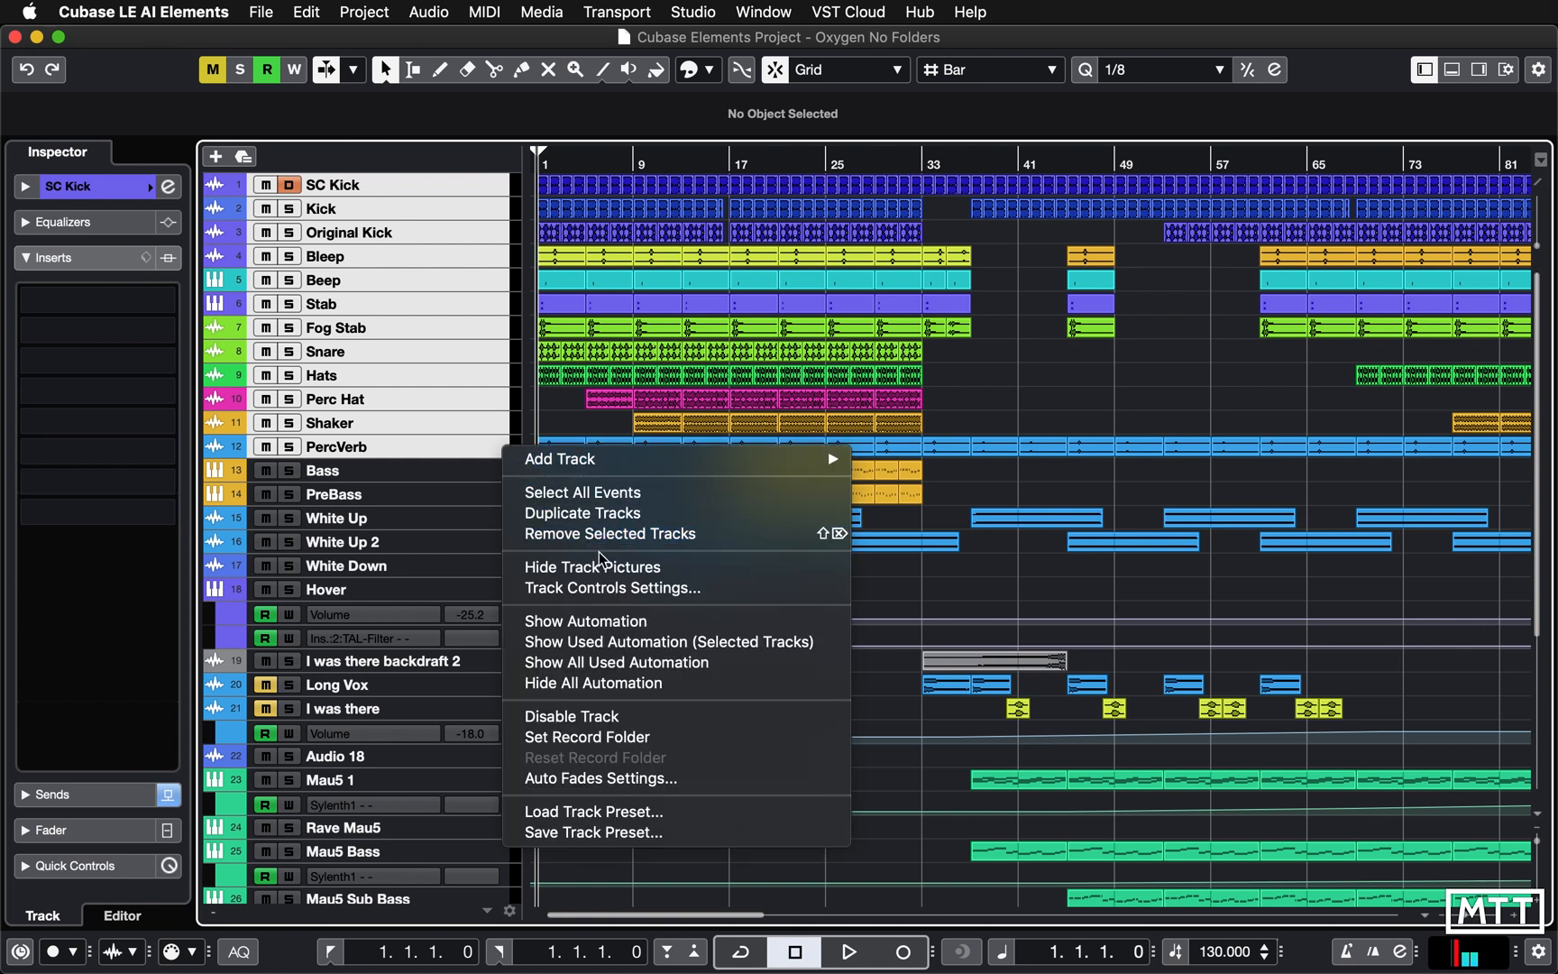
mouse_move(572, 534)
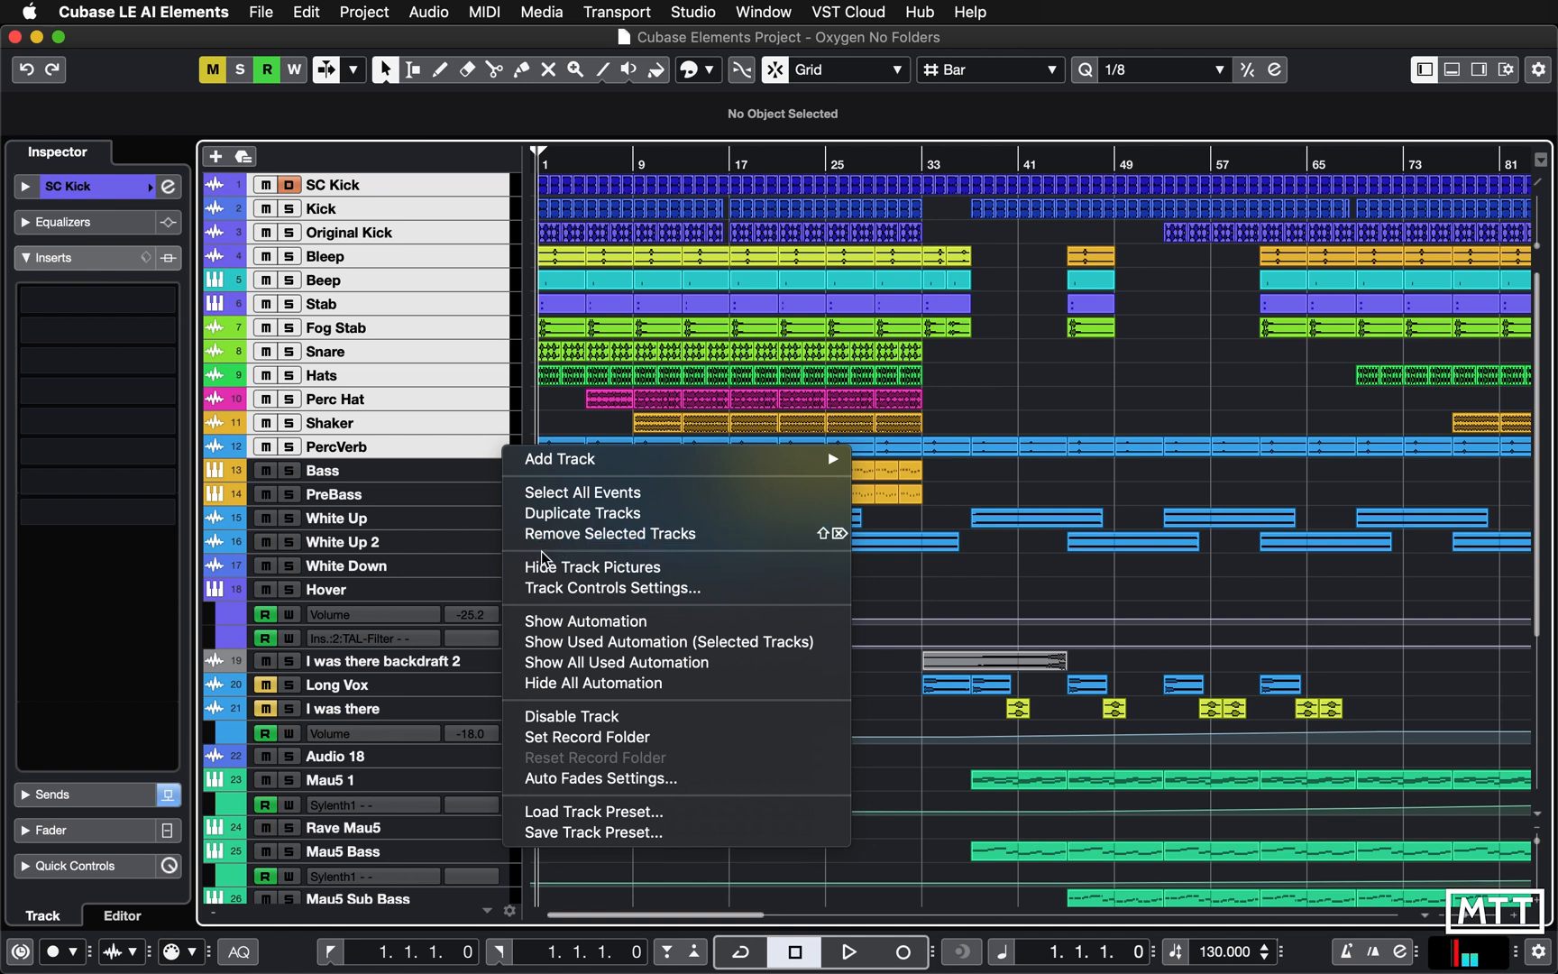
mouse_move(650, 777)
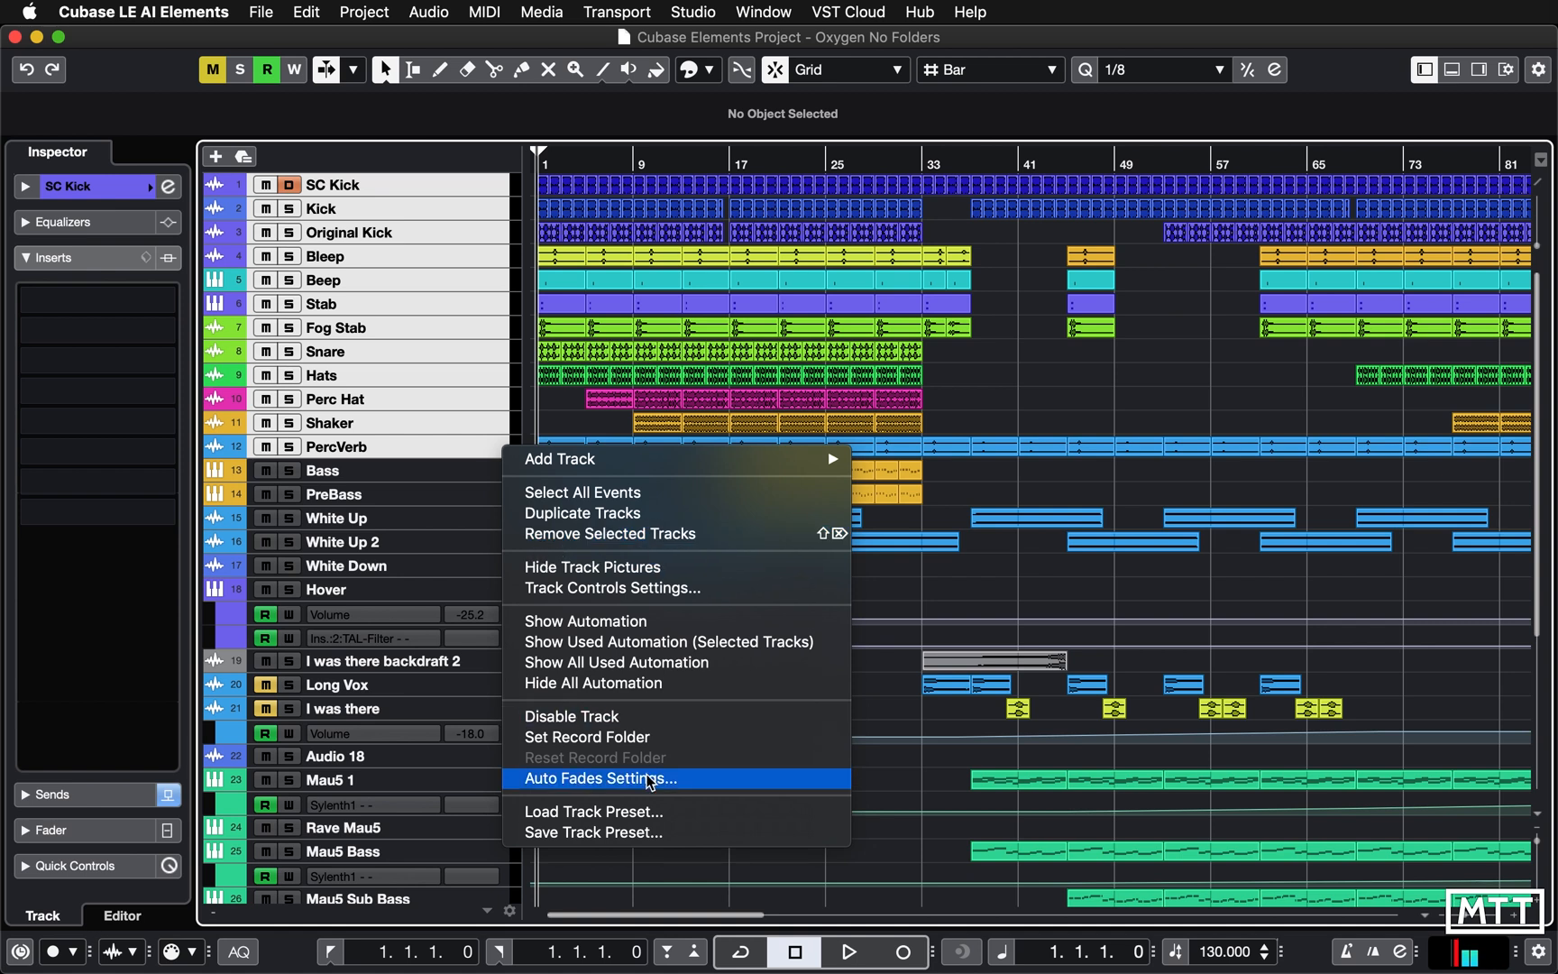
mouse_move(497, 451)
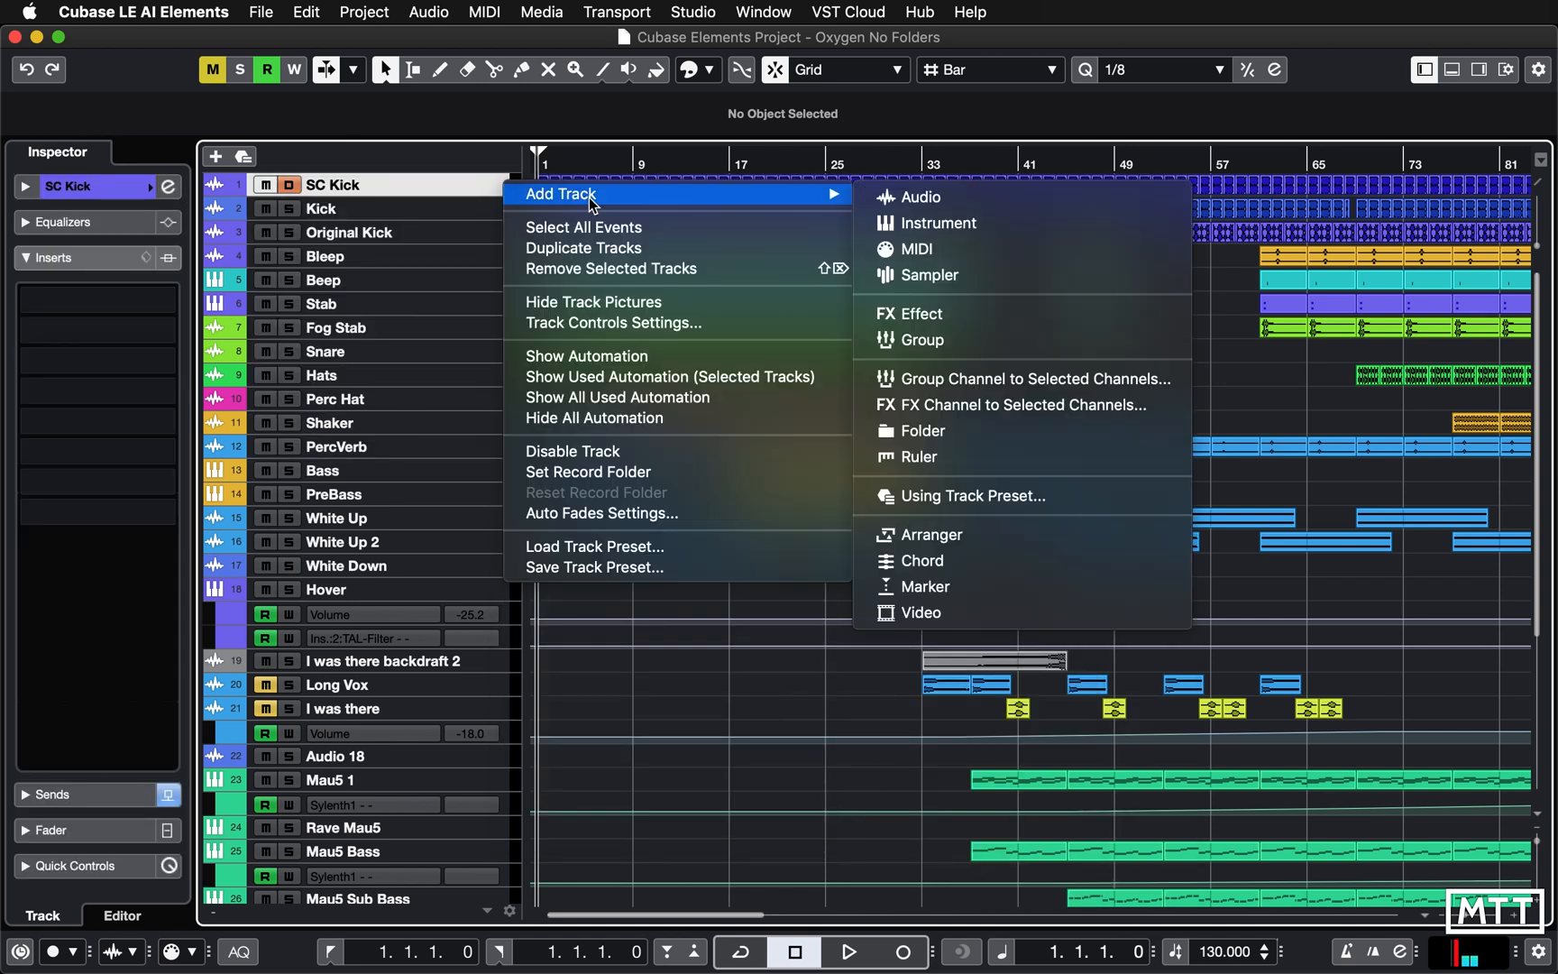
mouse_move(921, 431)
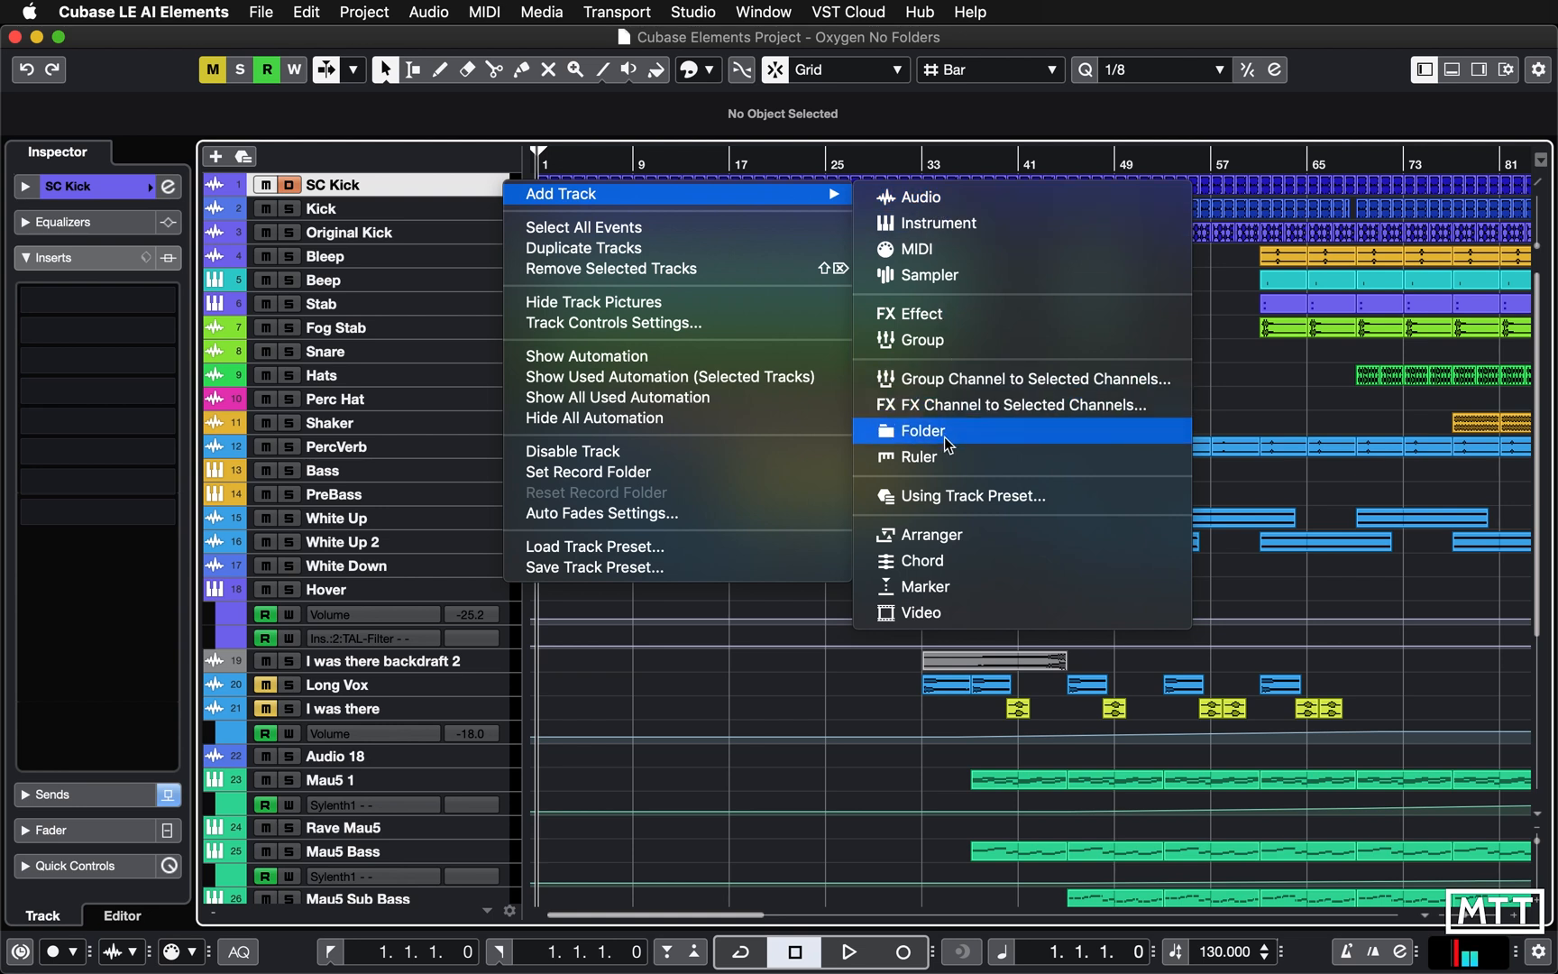
Add a folder track named Drums below SC Kick.
left_click(921, 431)
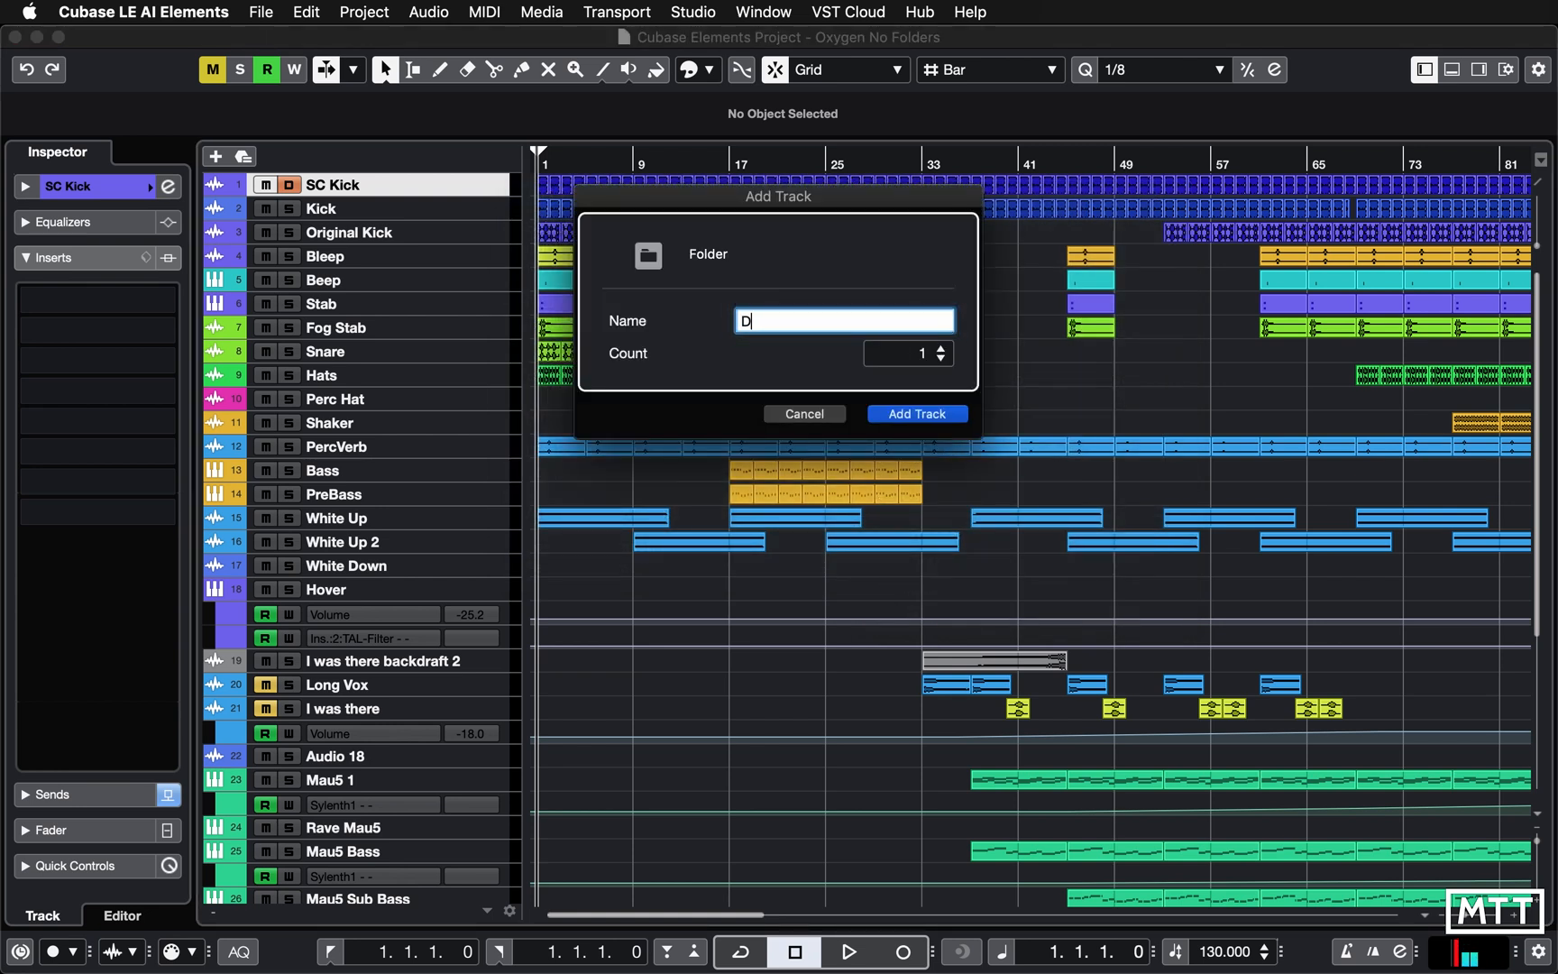
left_click(914, 413)
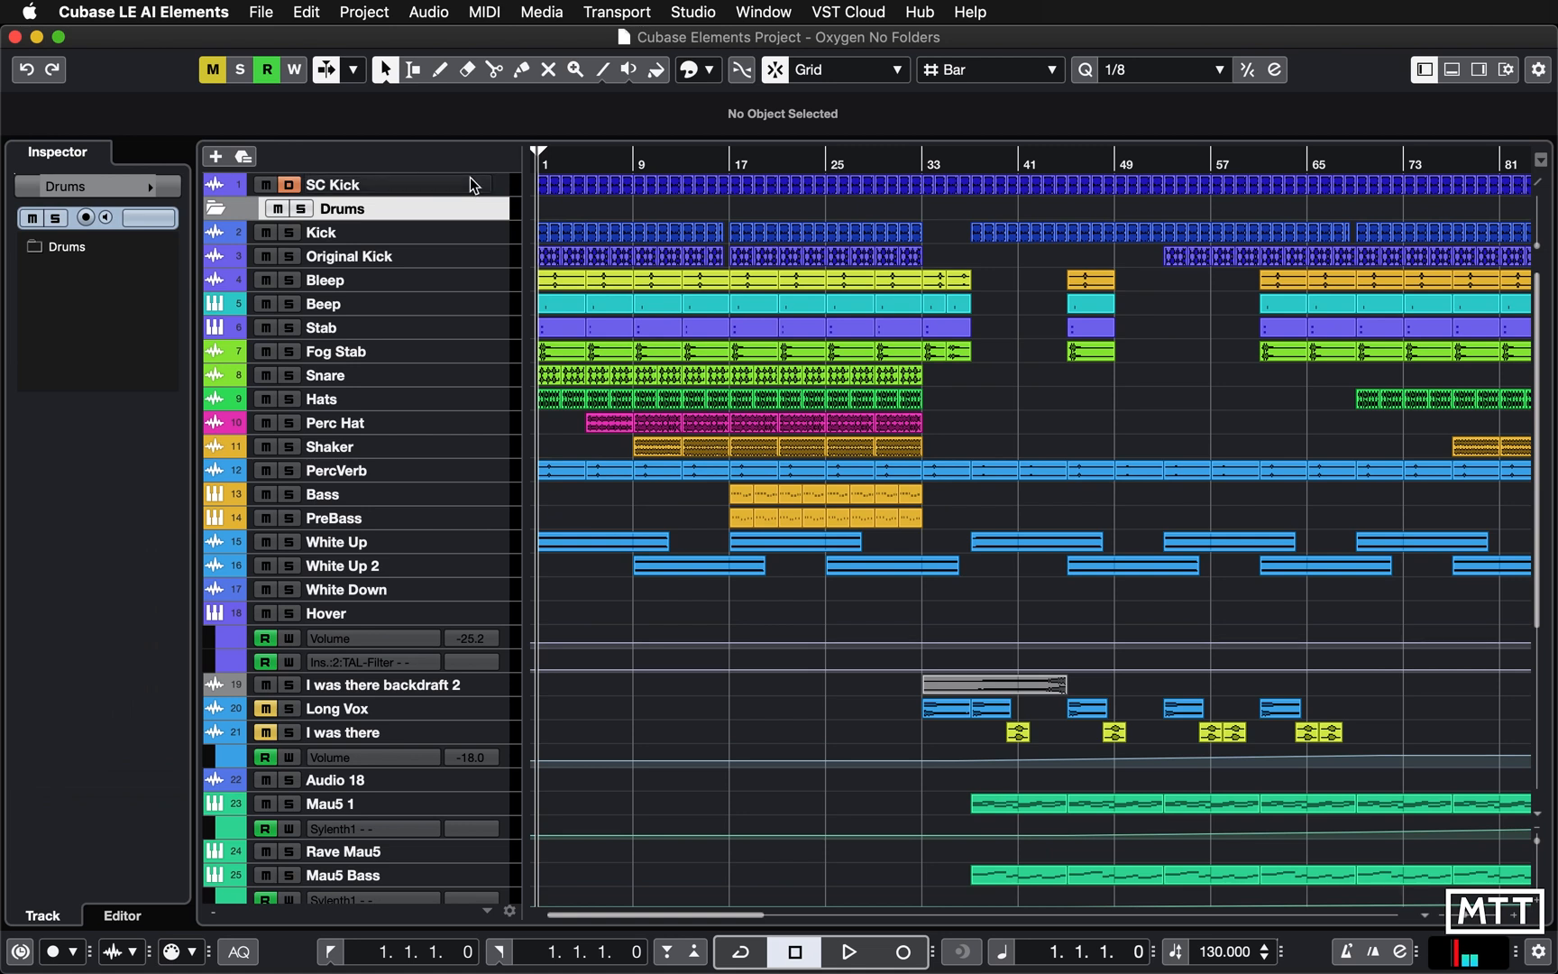
mouse_move(512, 218)
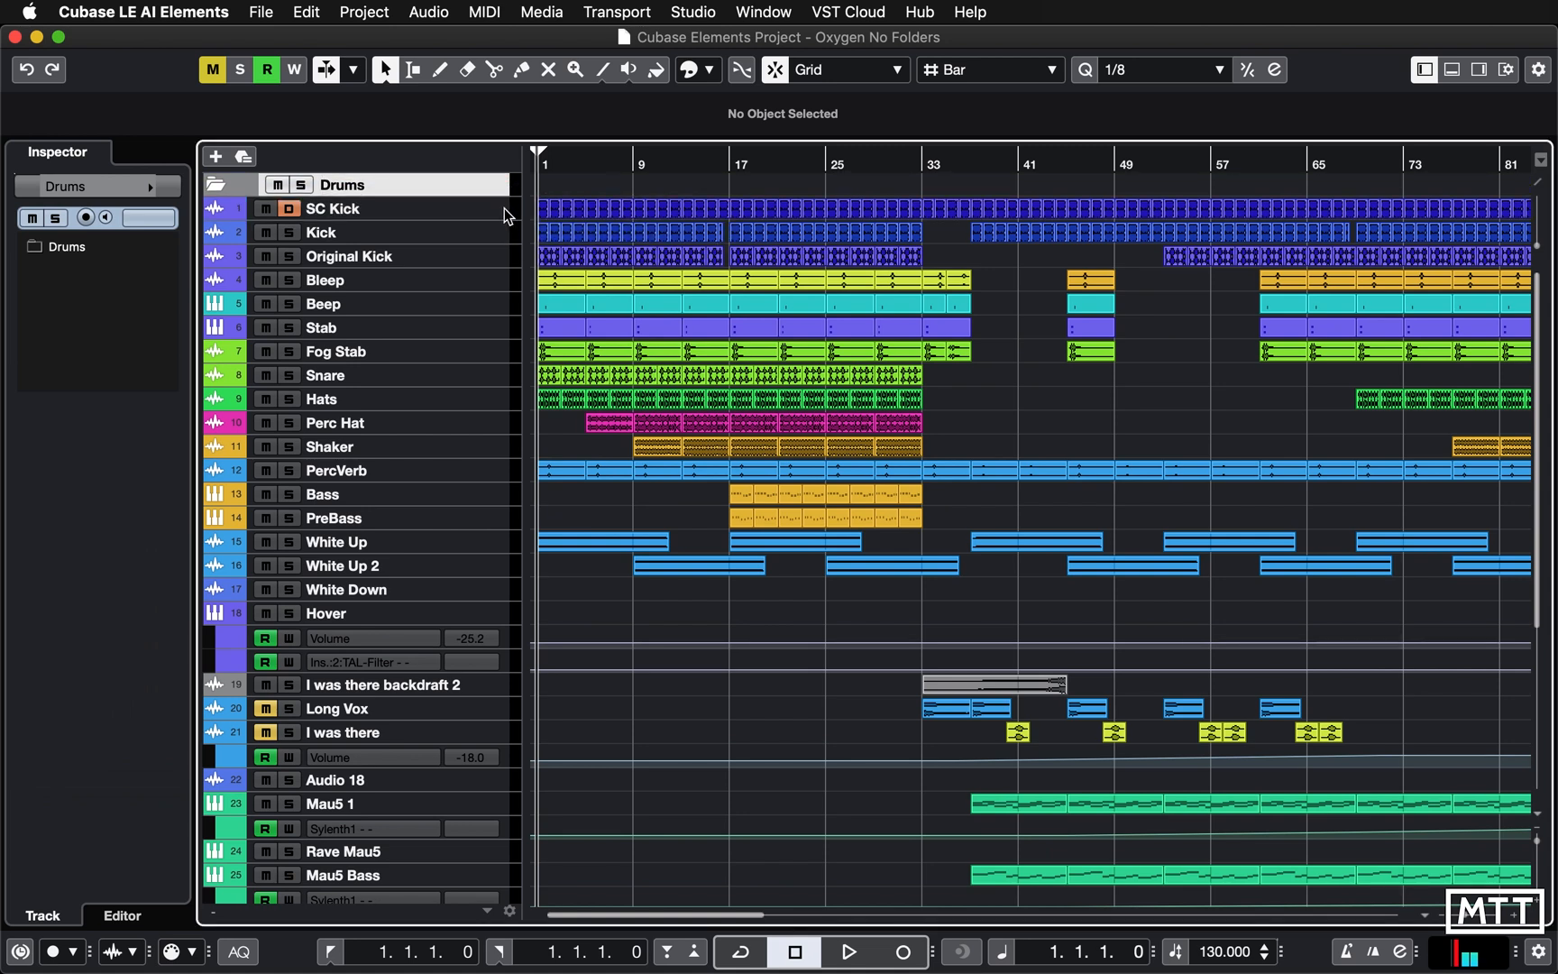
Move the SC Kick through PercVerb tracks inside the Drums folder.
left_click(334, 208)
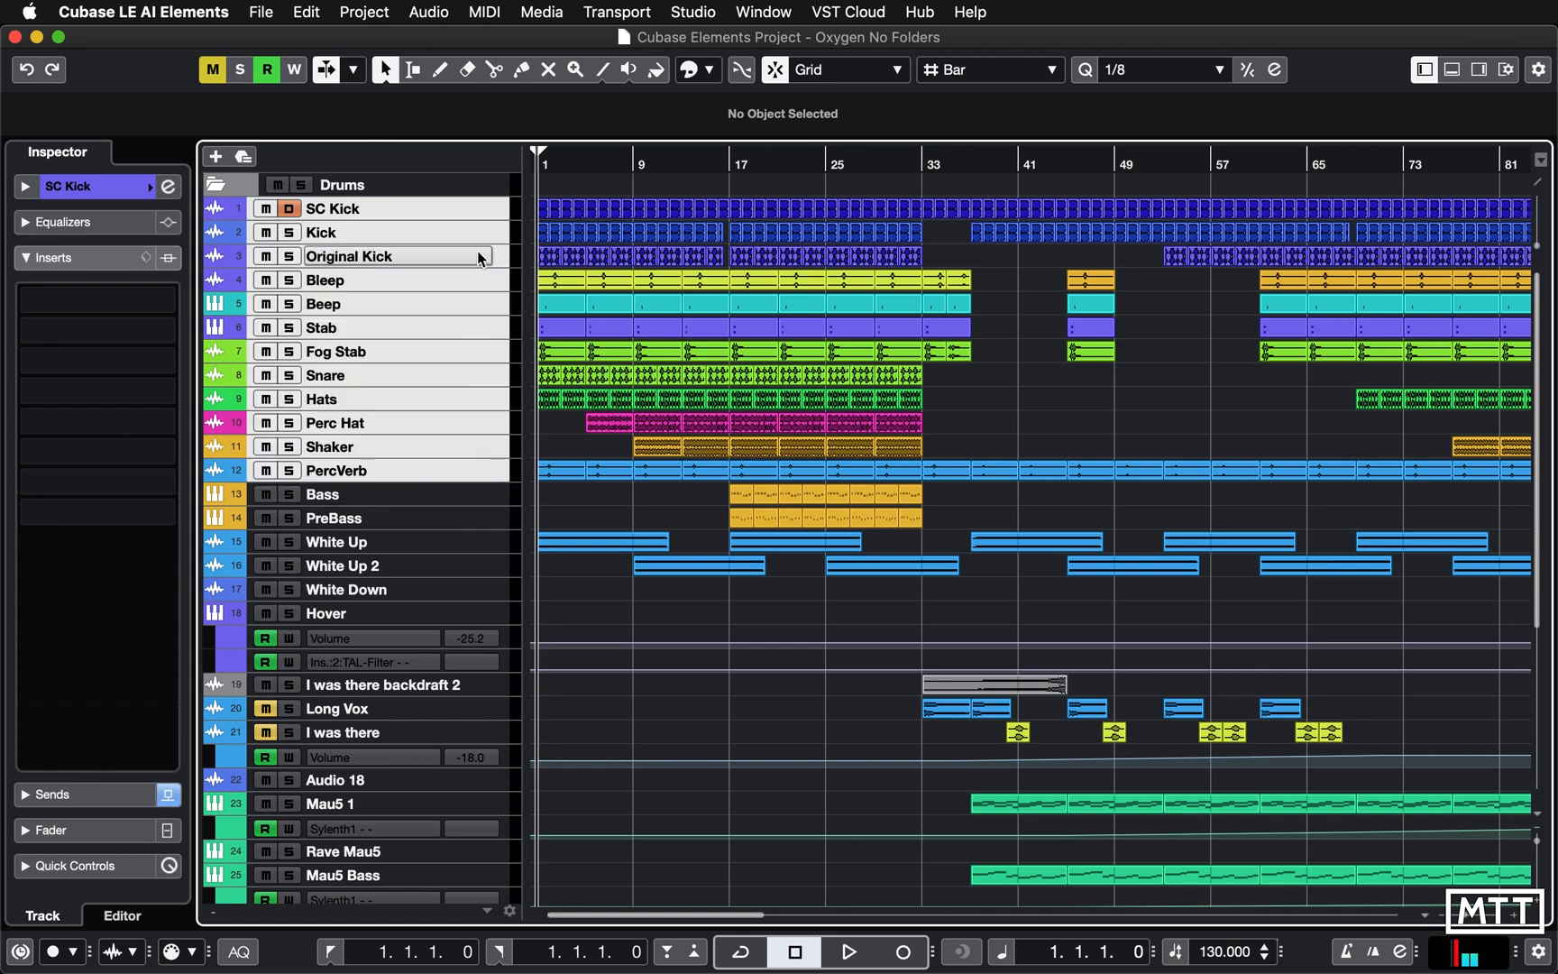
left_click(334, 207)
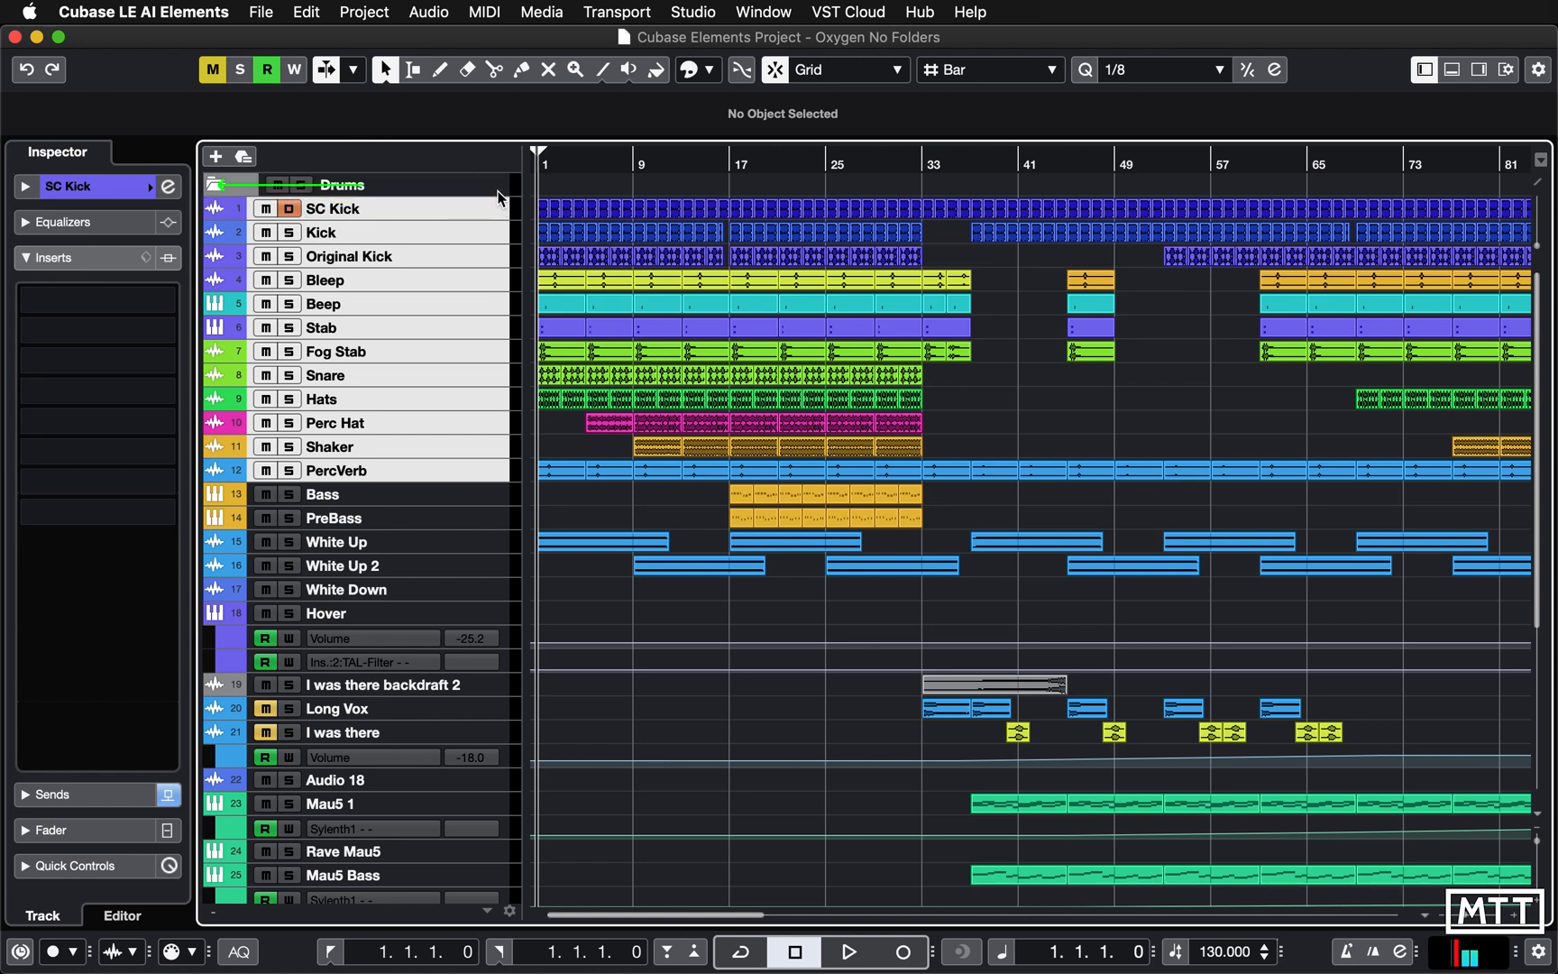
left_click(334, 207)
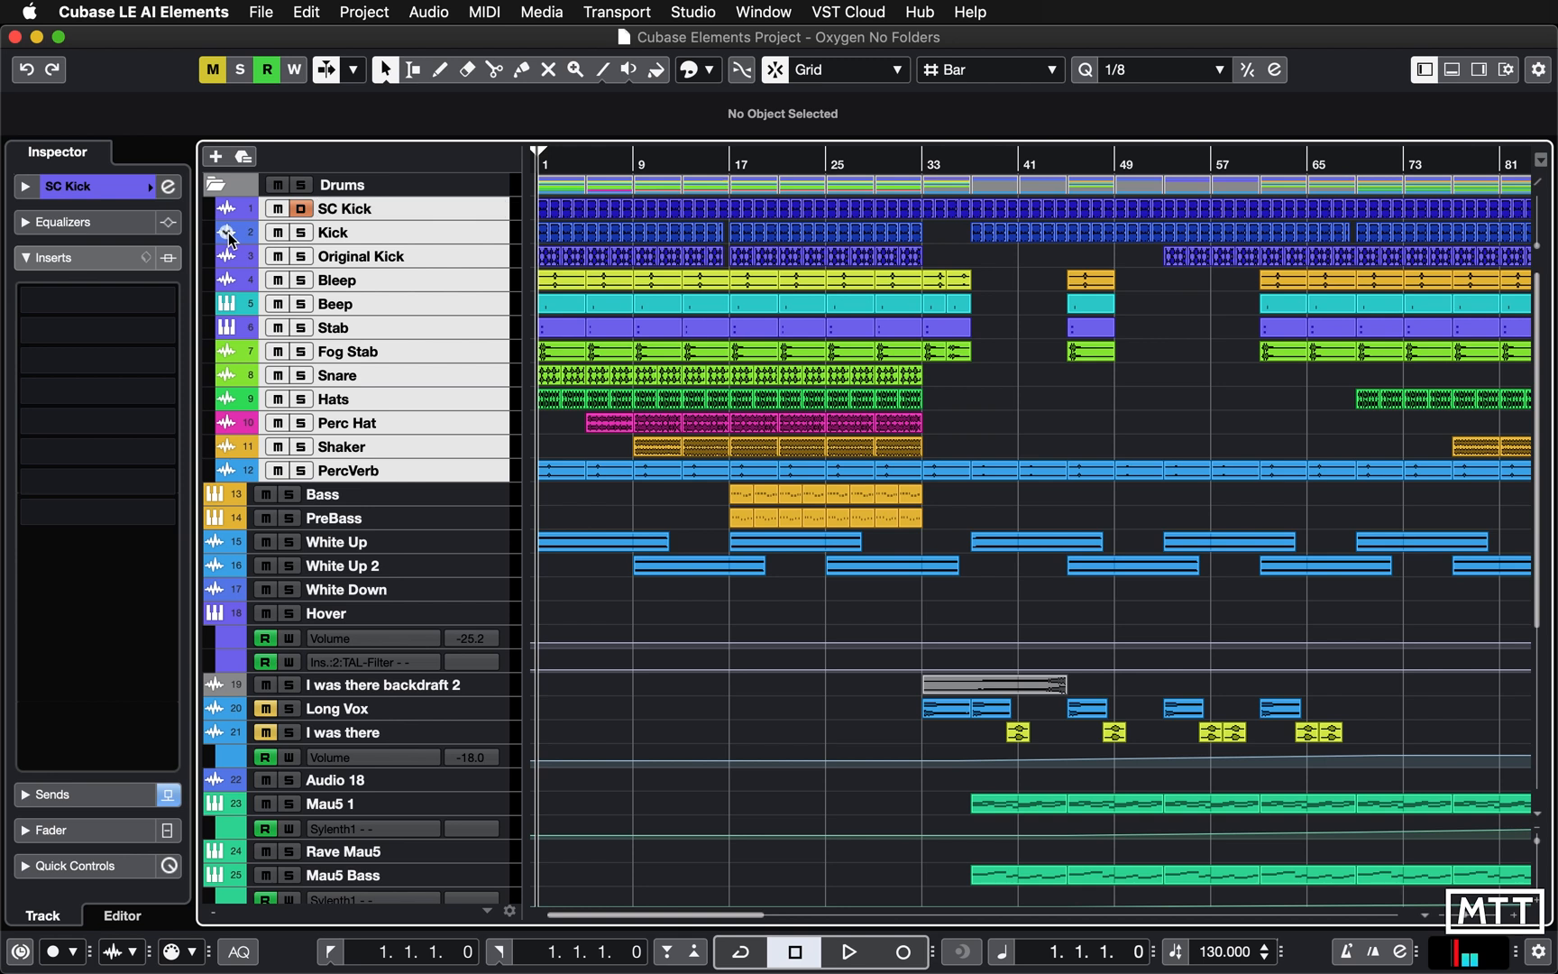
mouse_move(205, 409)
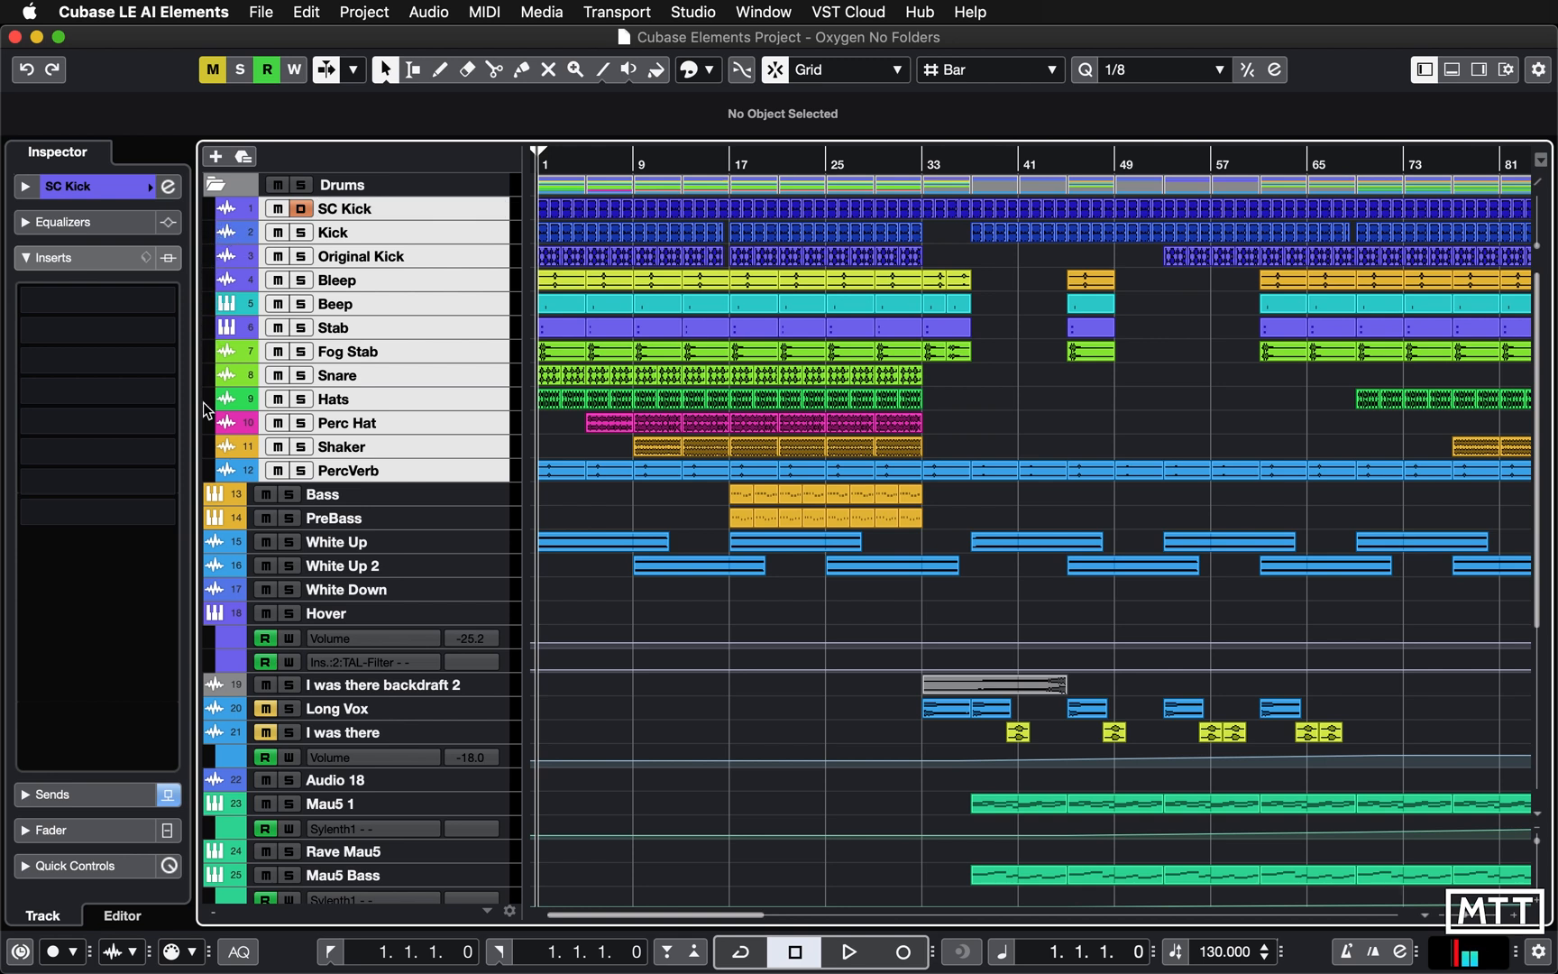
mouse_move(217, 184)
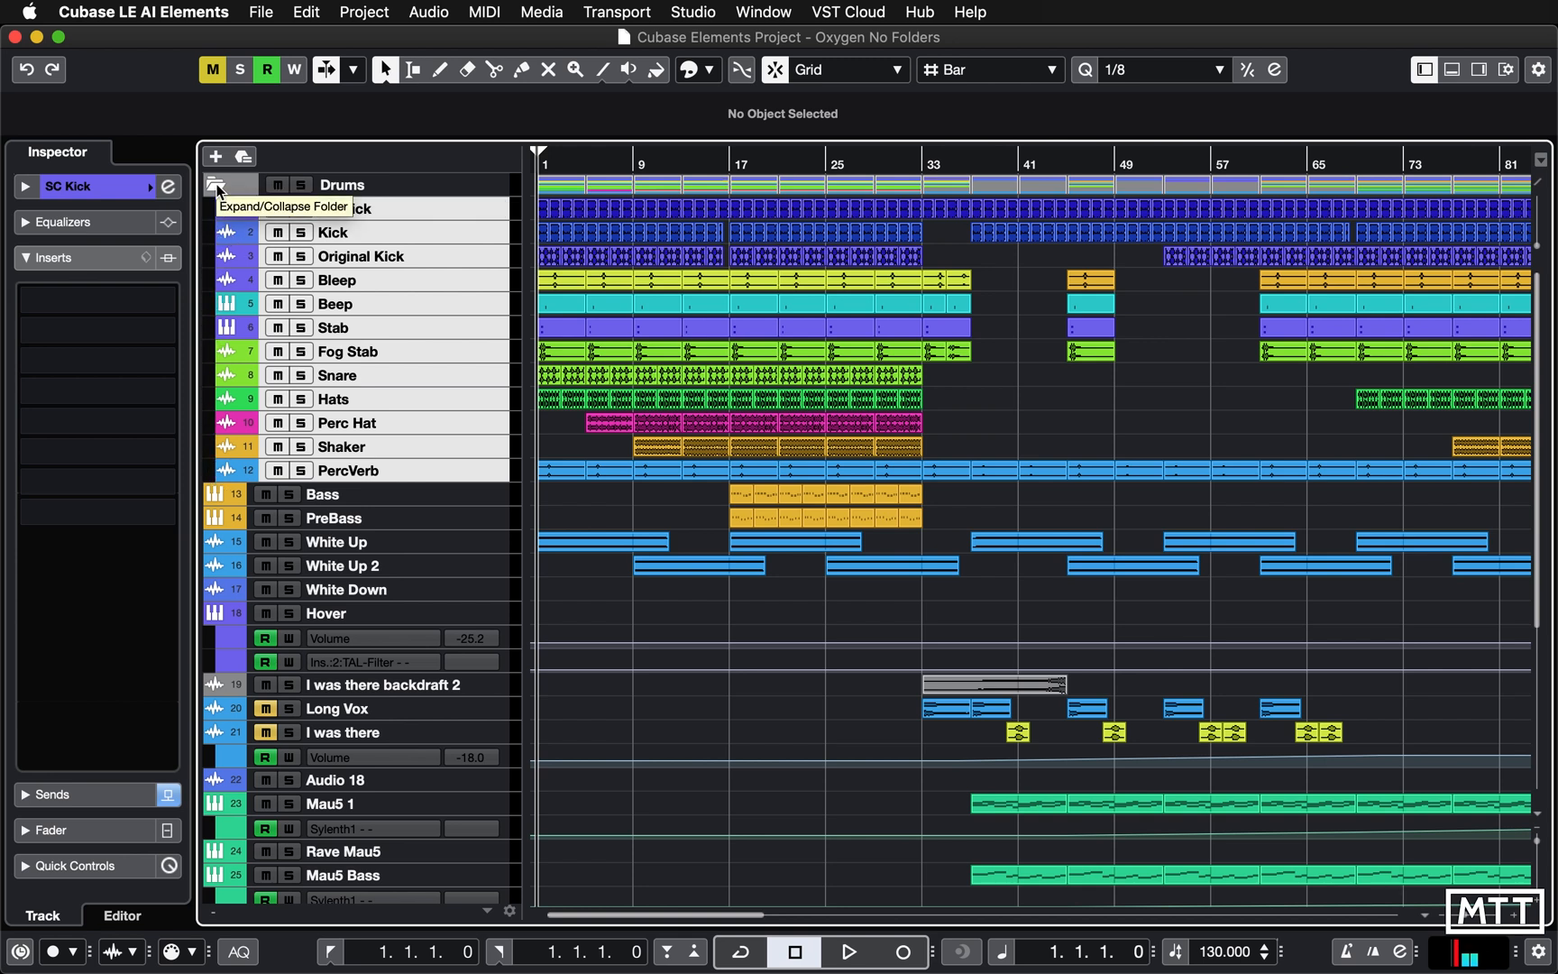
left_click(218, 184)
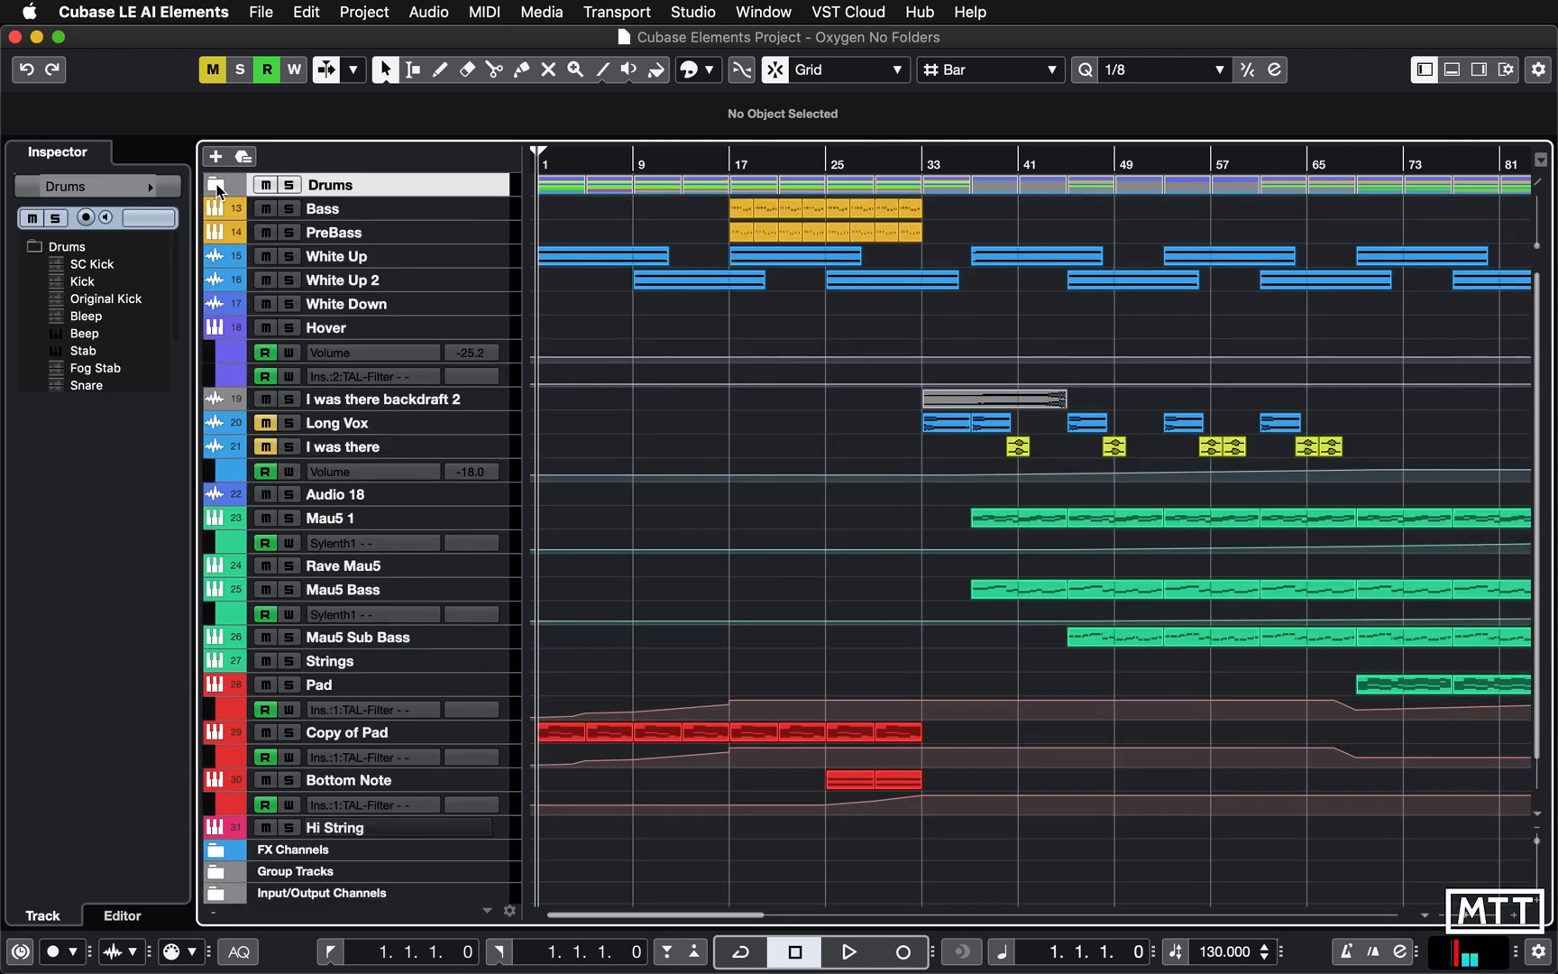
mouse_move(824, 355)
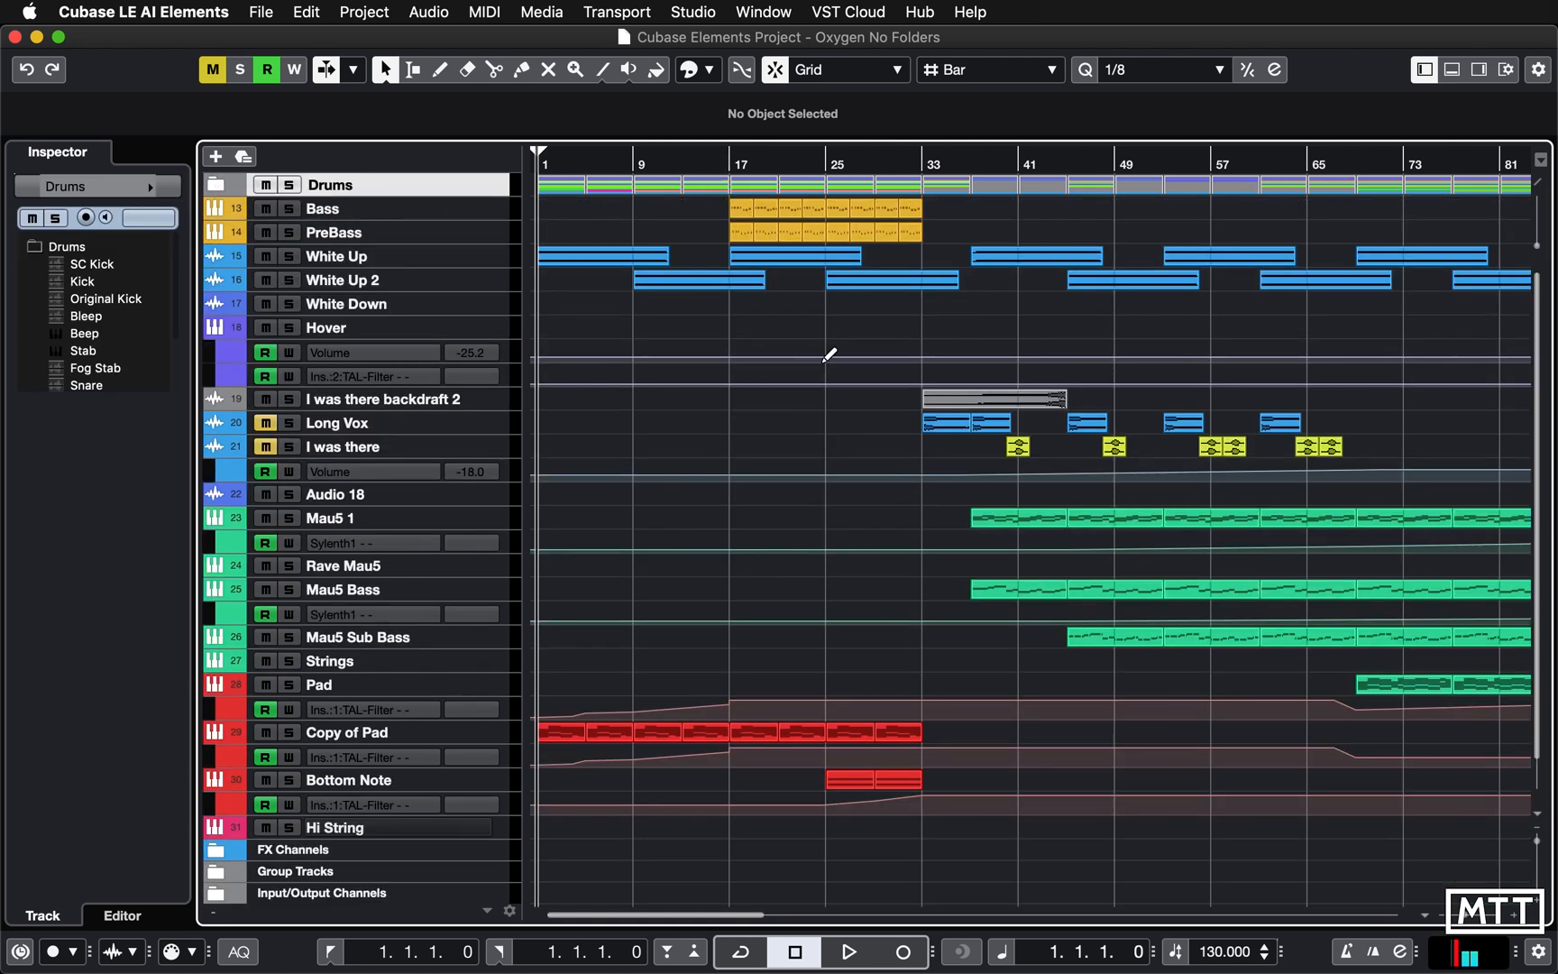
mouse_move(238, 188)
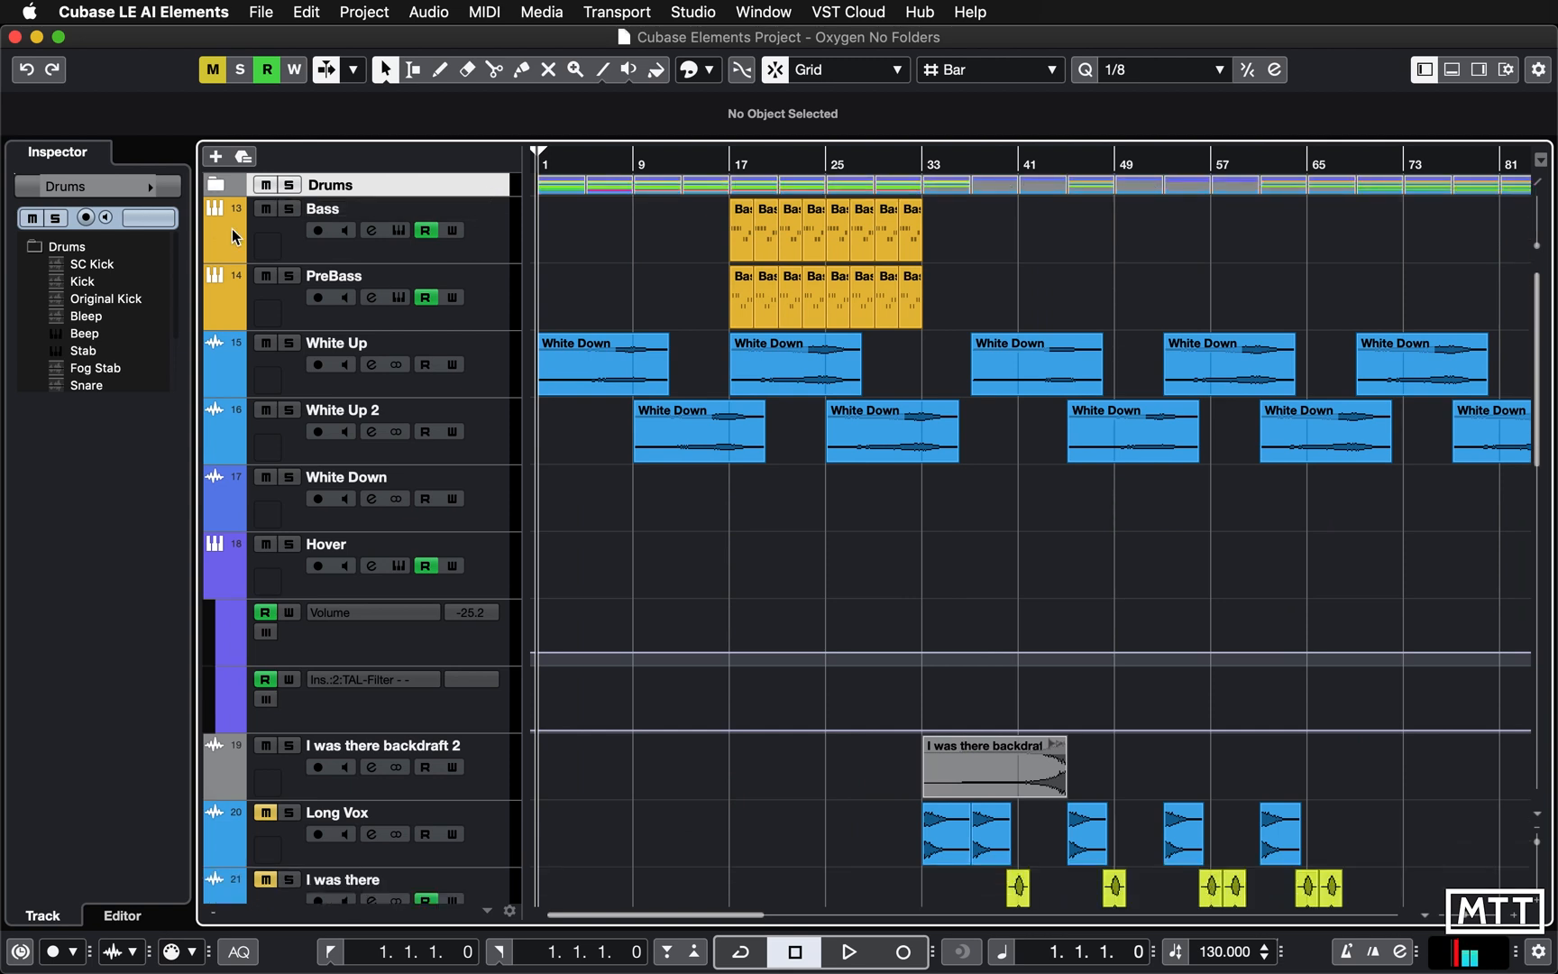
left_click(218, 184)
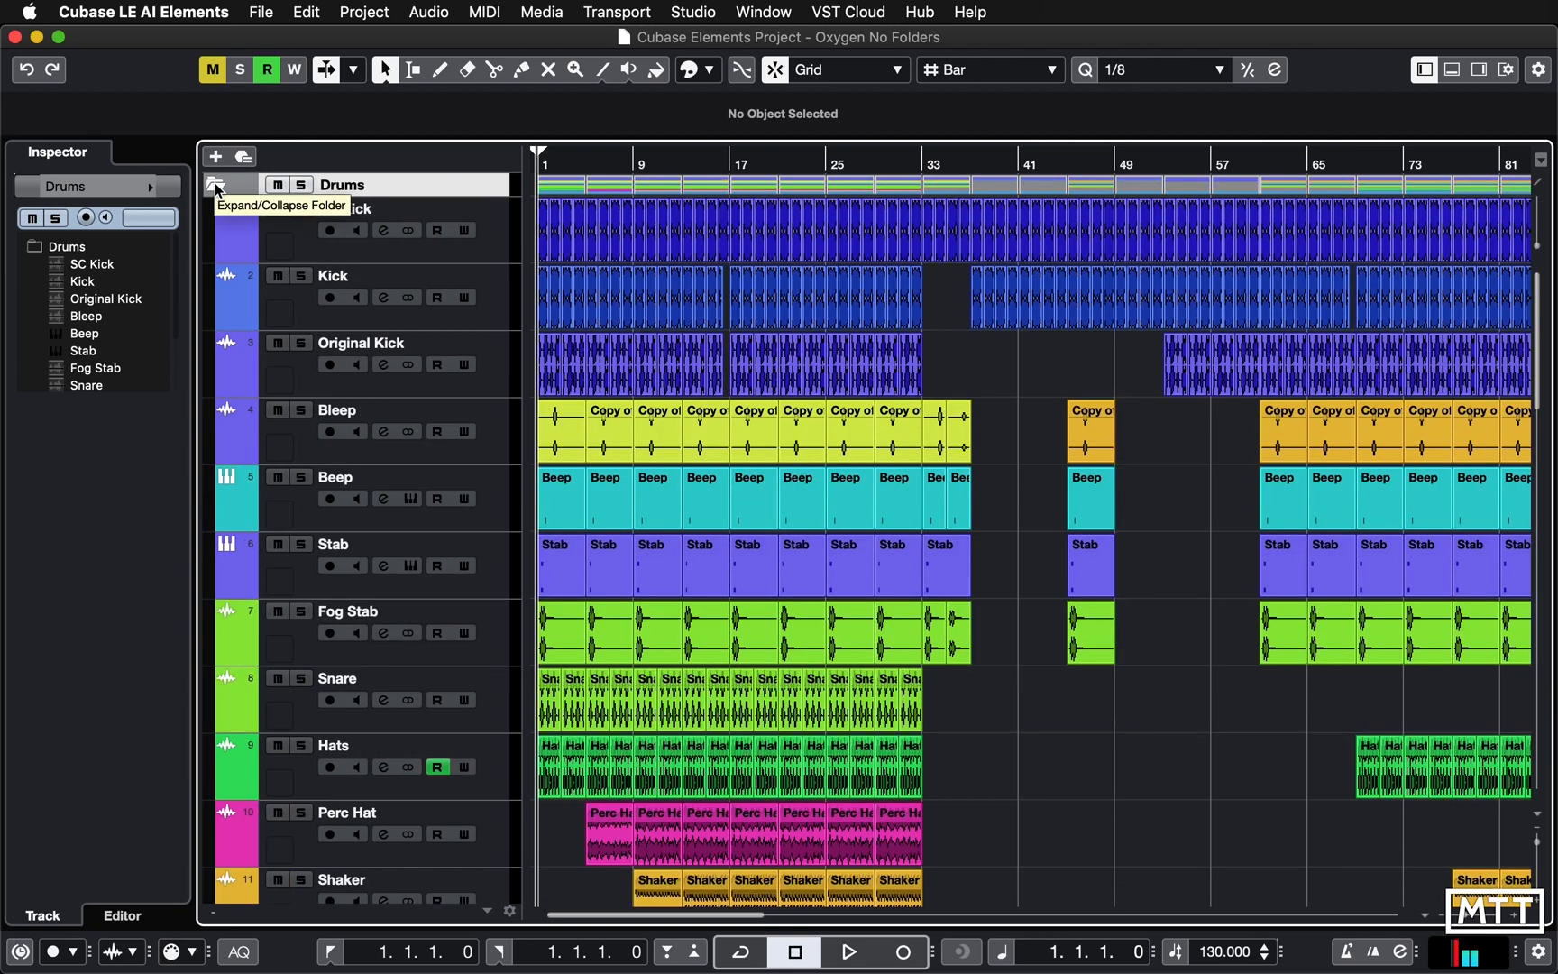
scroll("down", 3)
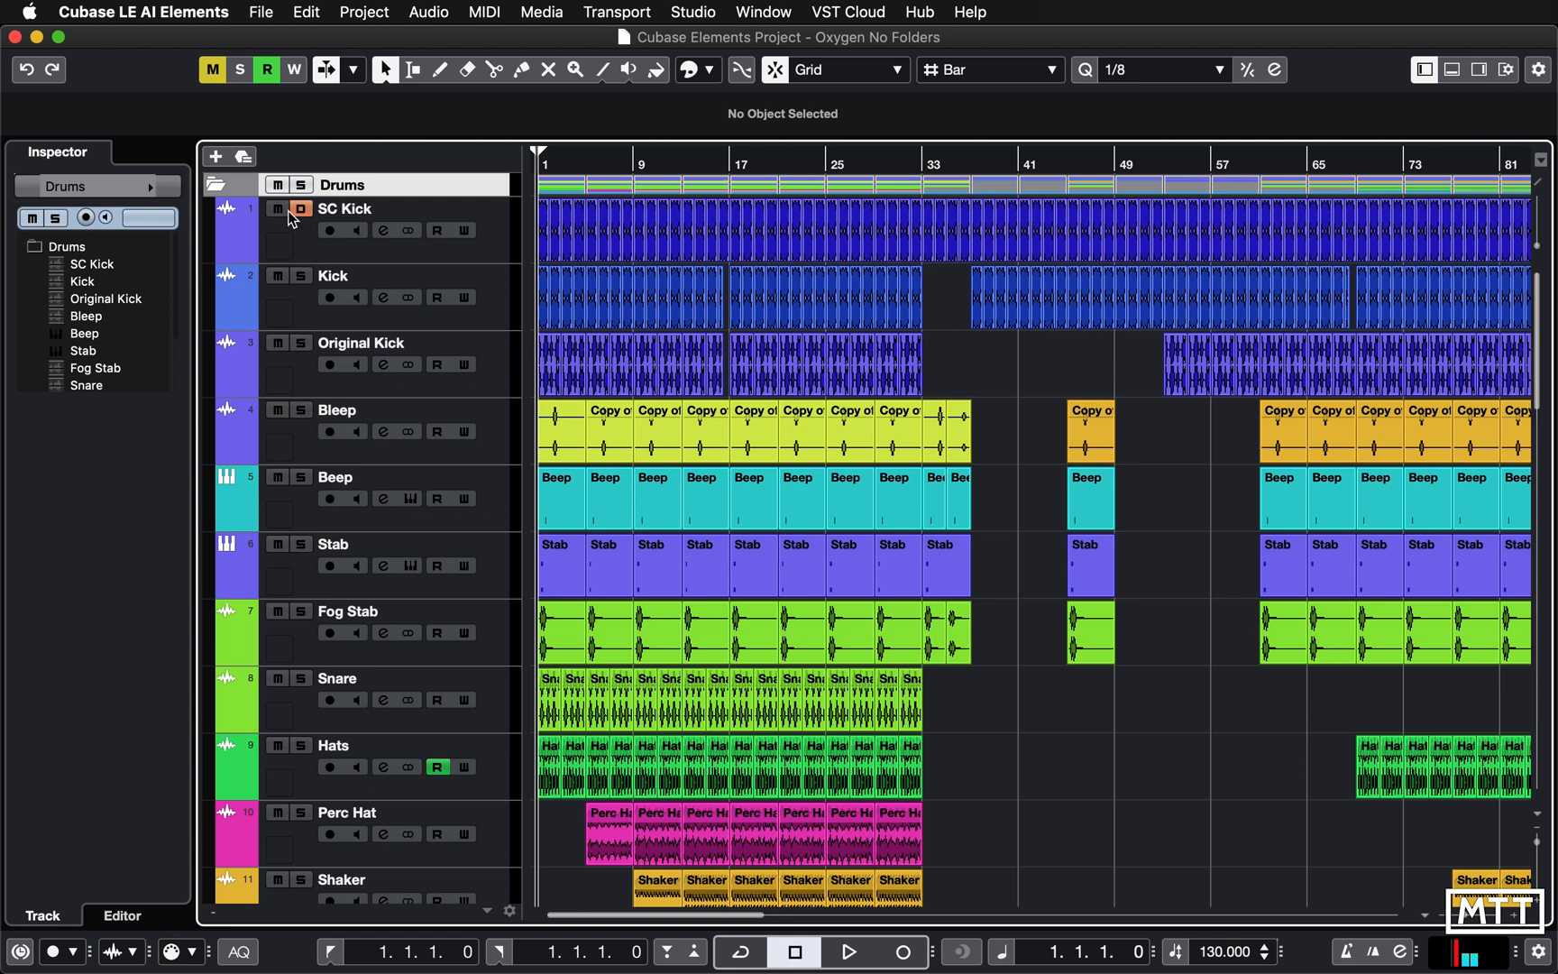
left_click(216, 184)
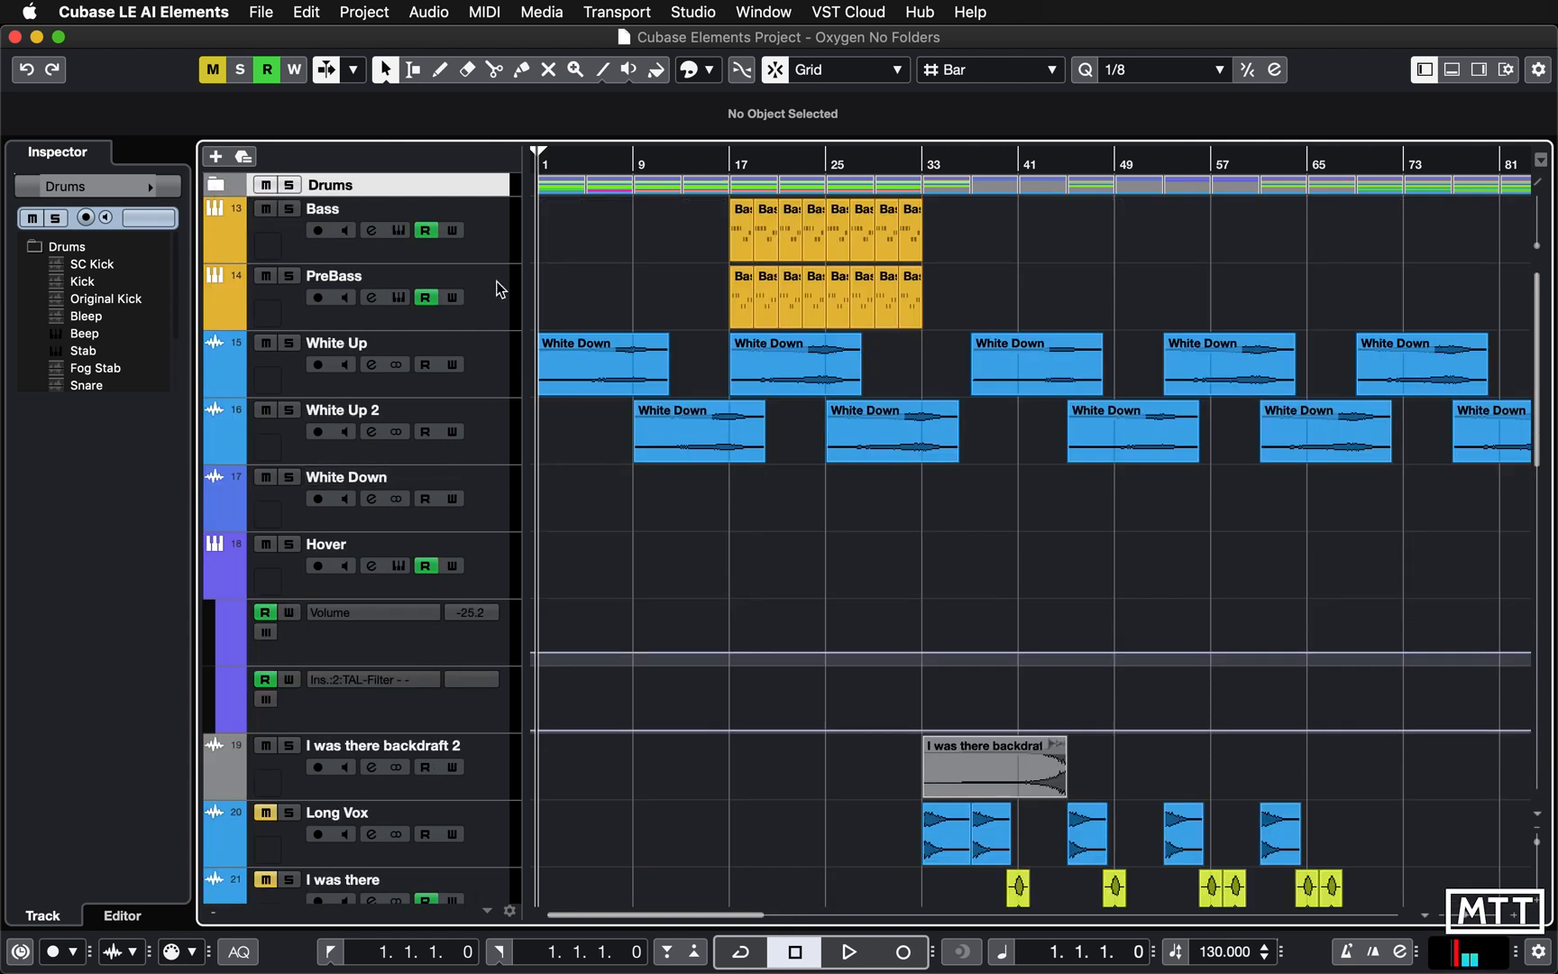
left_click(328, 209)
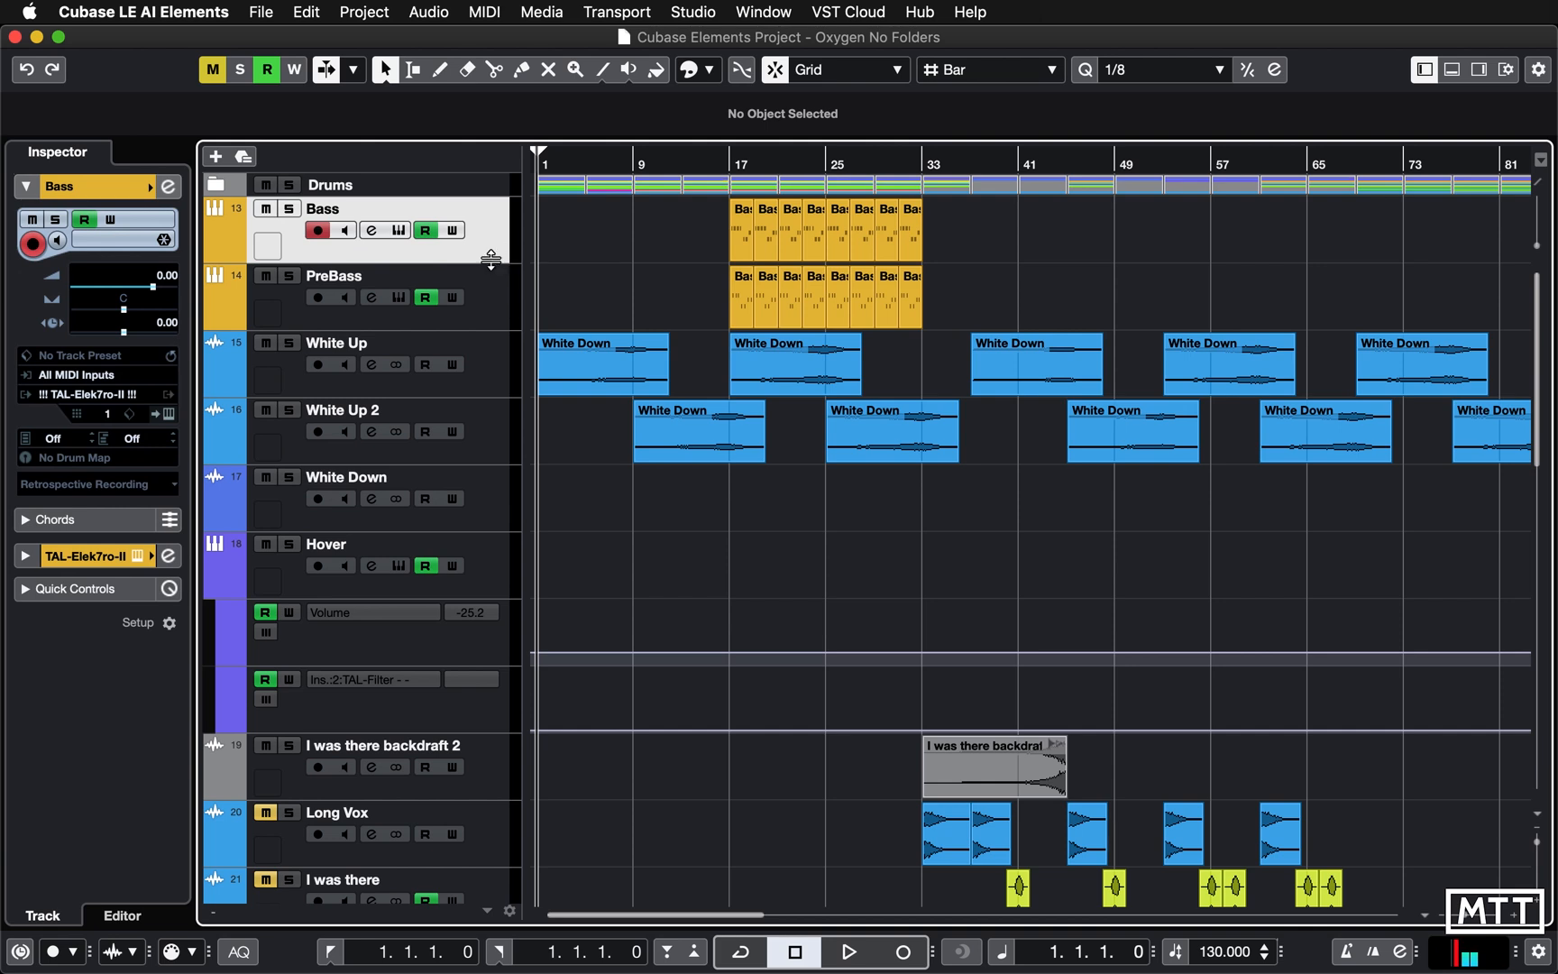
mouse_move(494, 286)
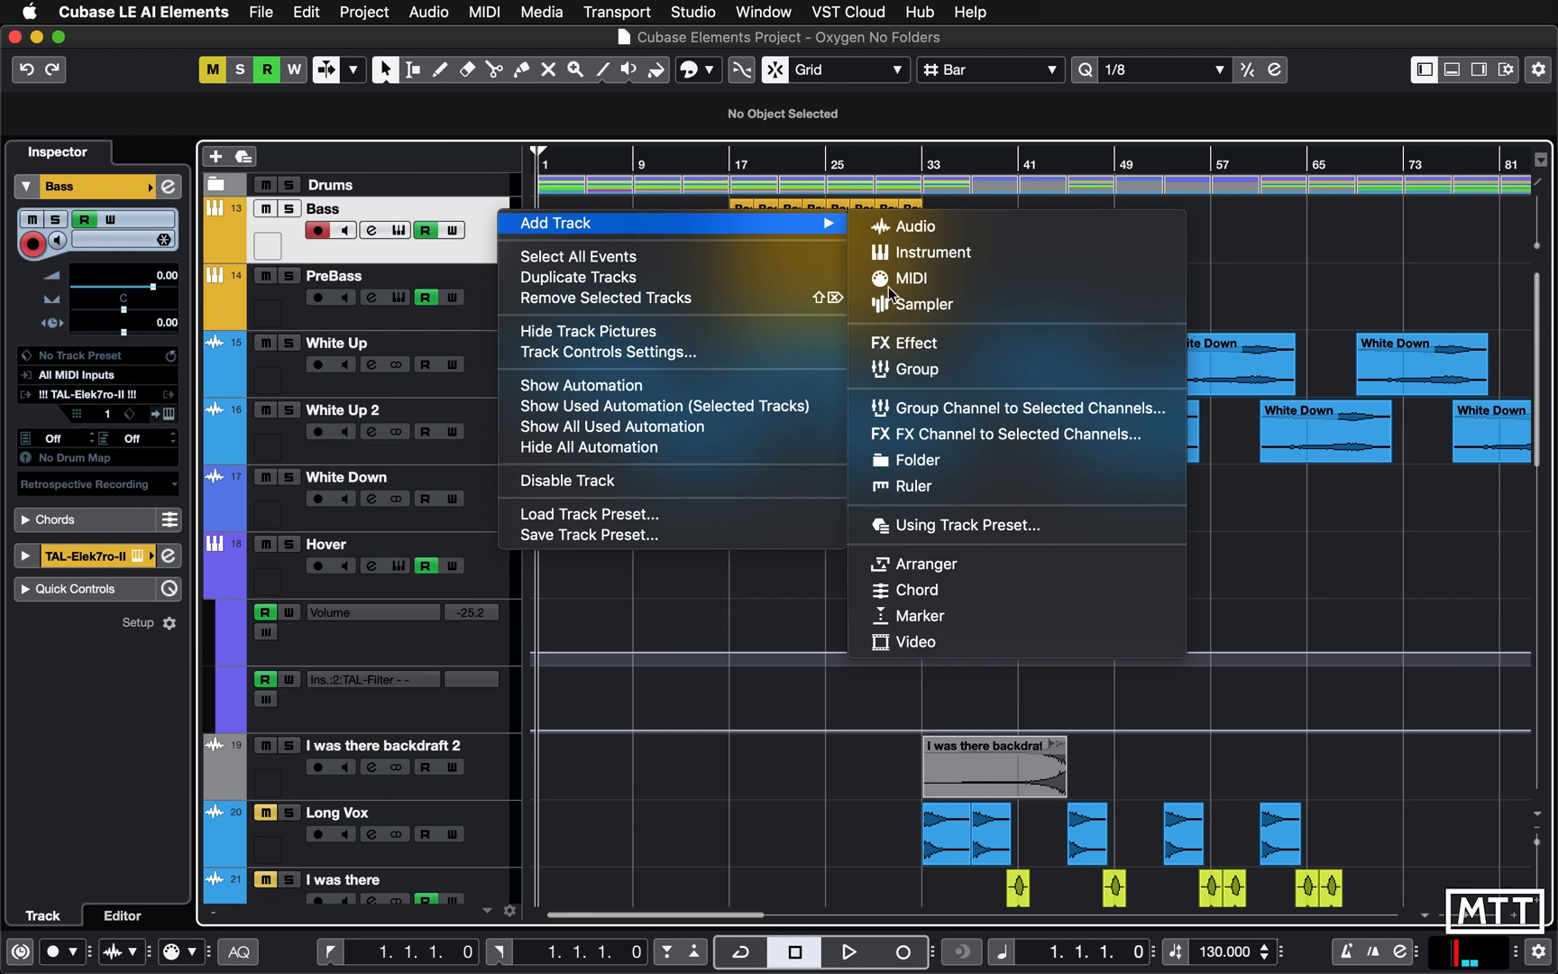
Add three folder tracks under Bass, naming them Bass, FX and starting Synths.
left_click(912, 460)
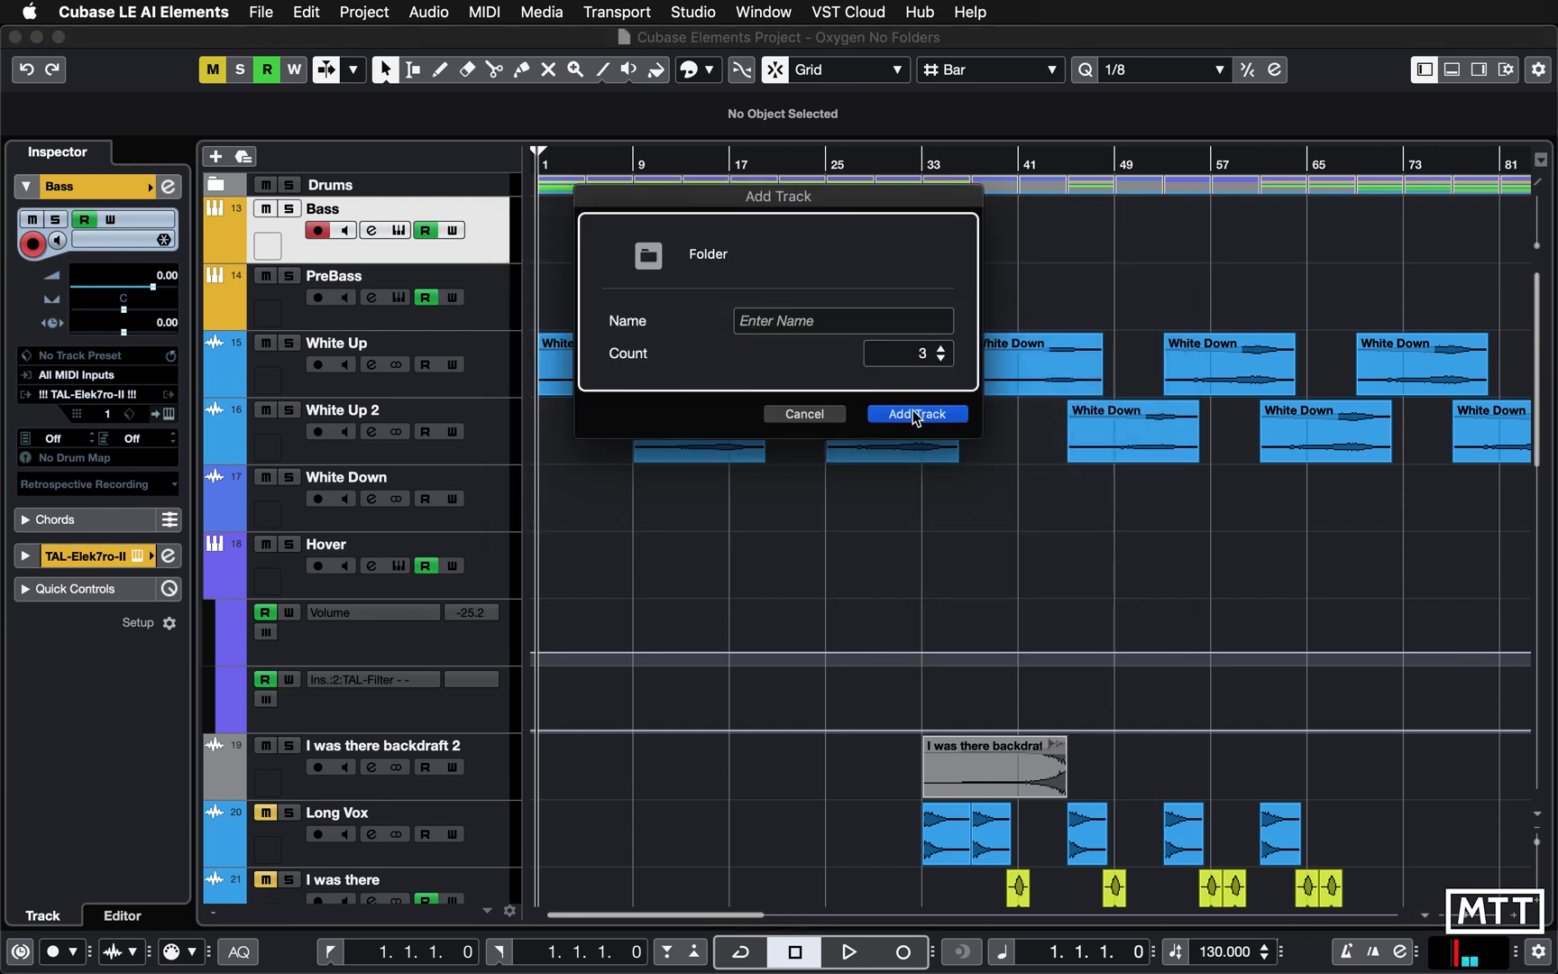
left_click(914, 413)
type("FX")
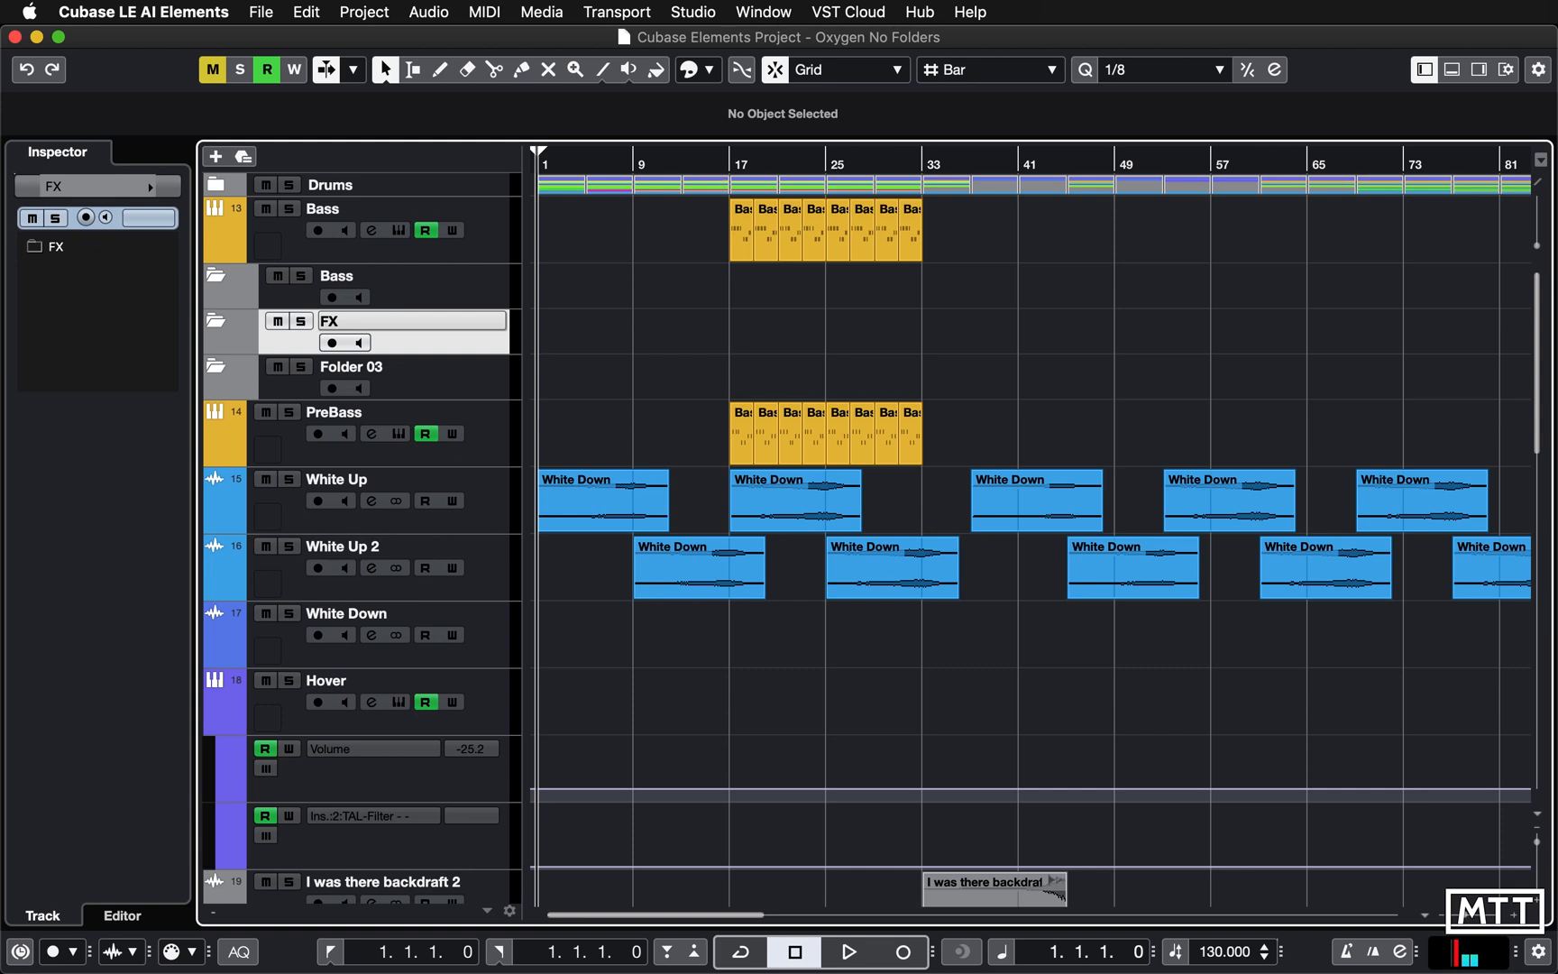
type("Synths")
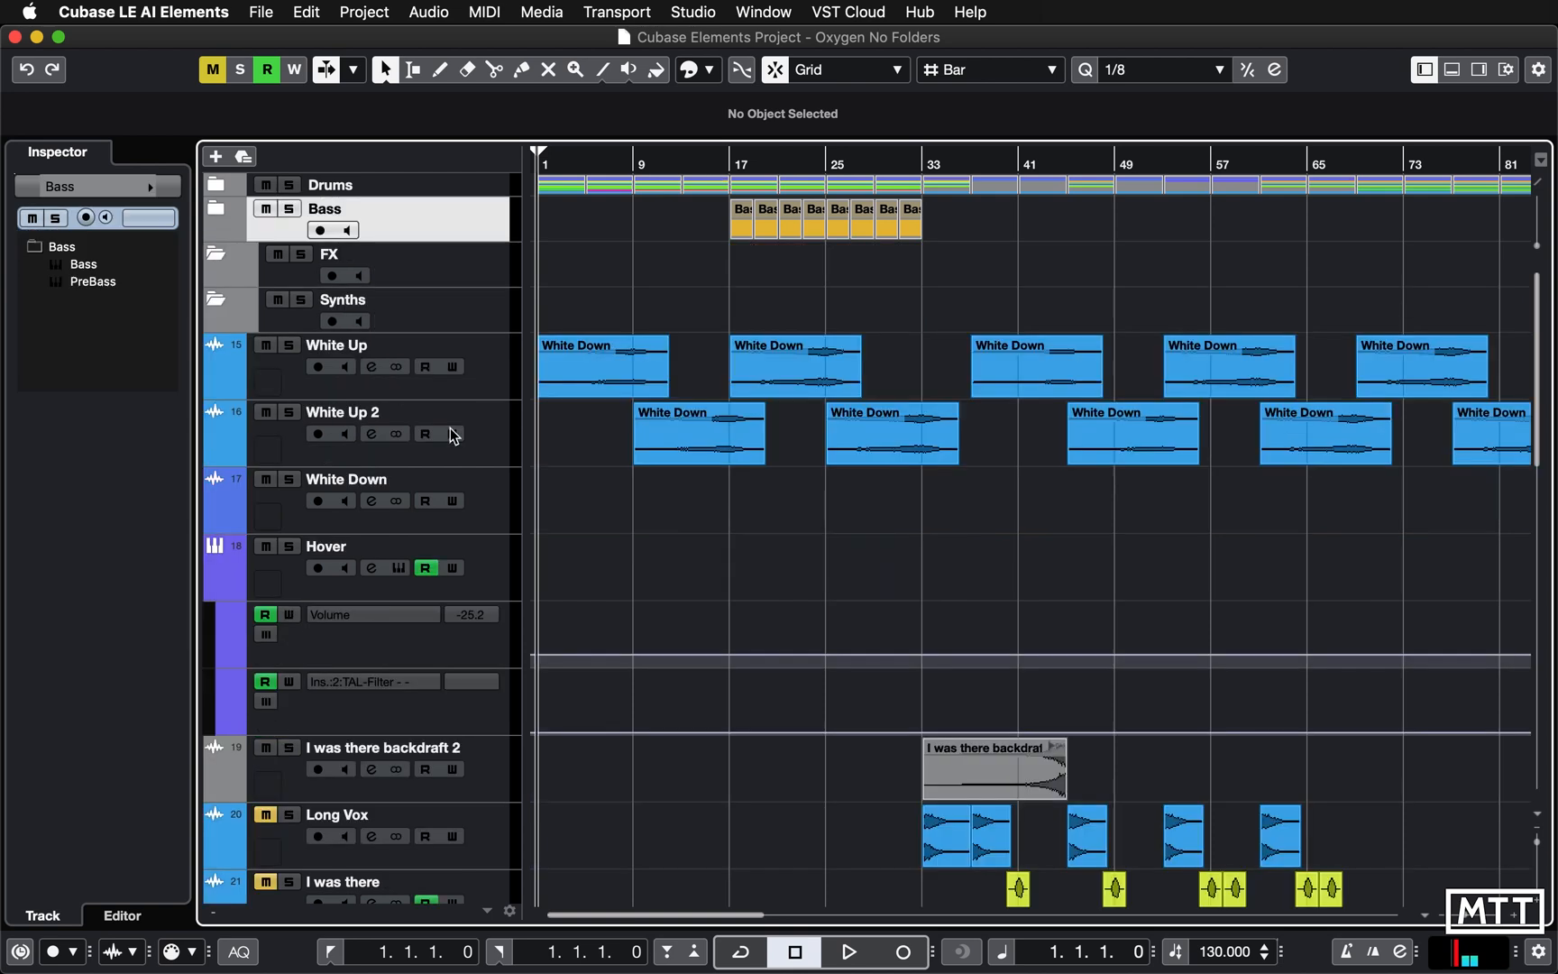
Move White Up–Hover into FX and the Mau5 synth tracks into Synths.
left_click(335, 345)
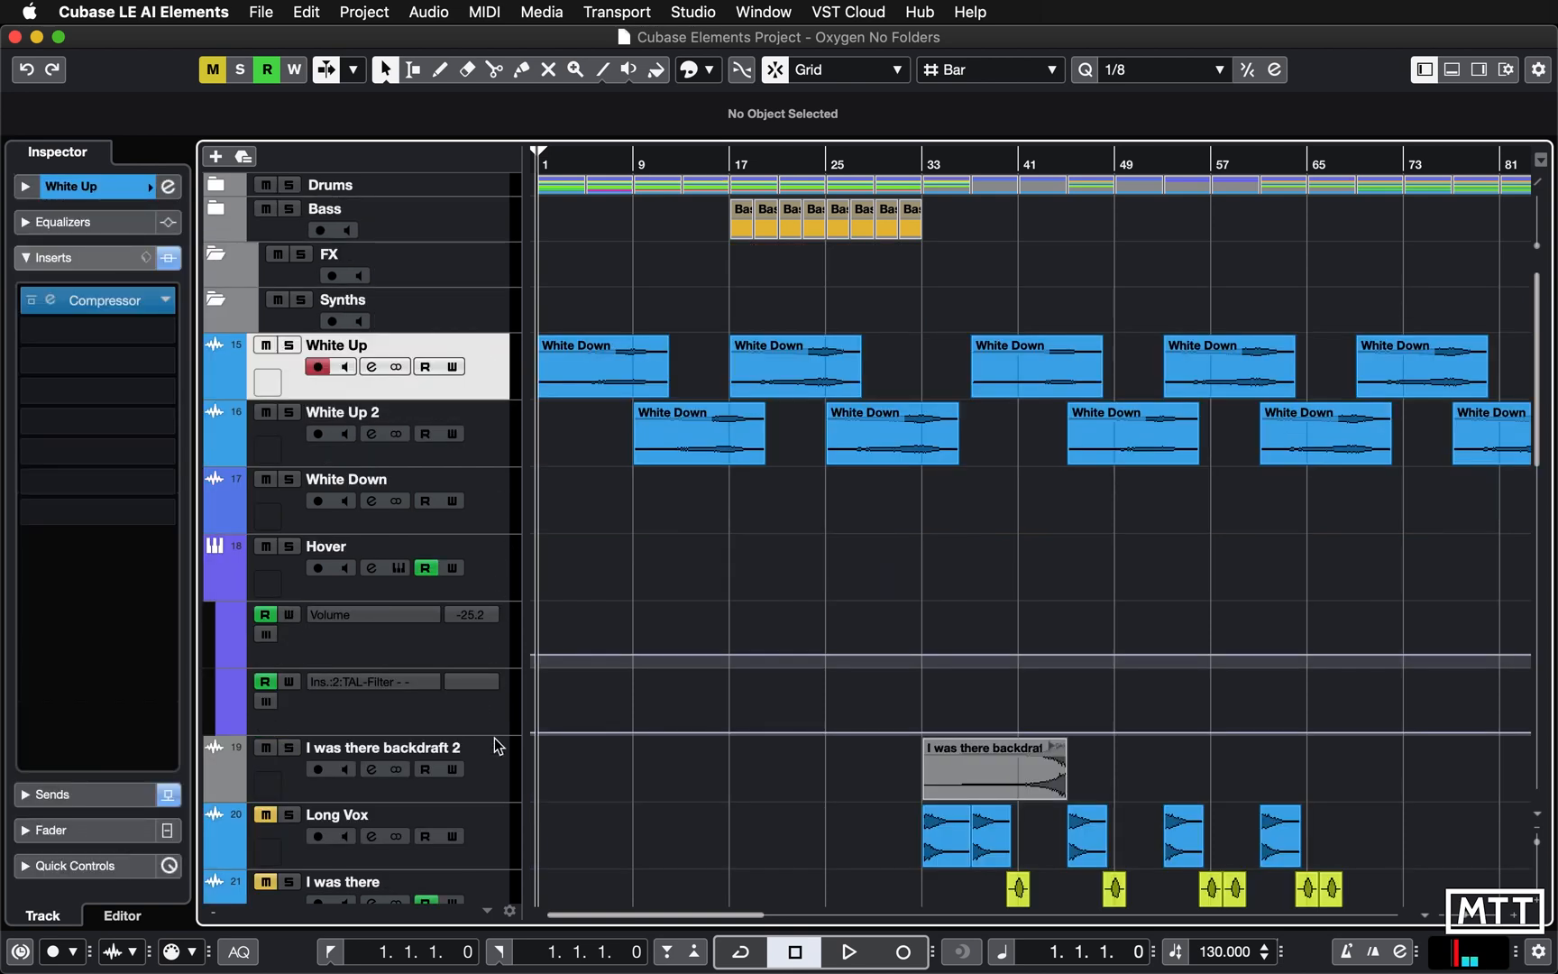
mouse_move(501, 590)
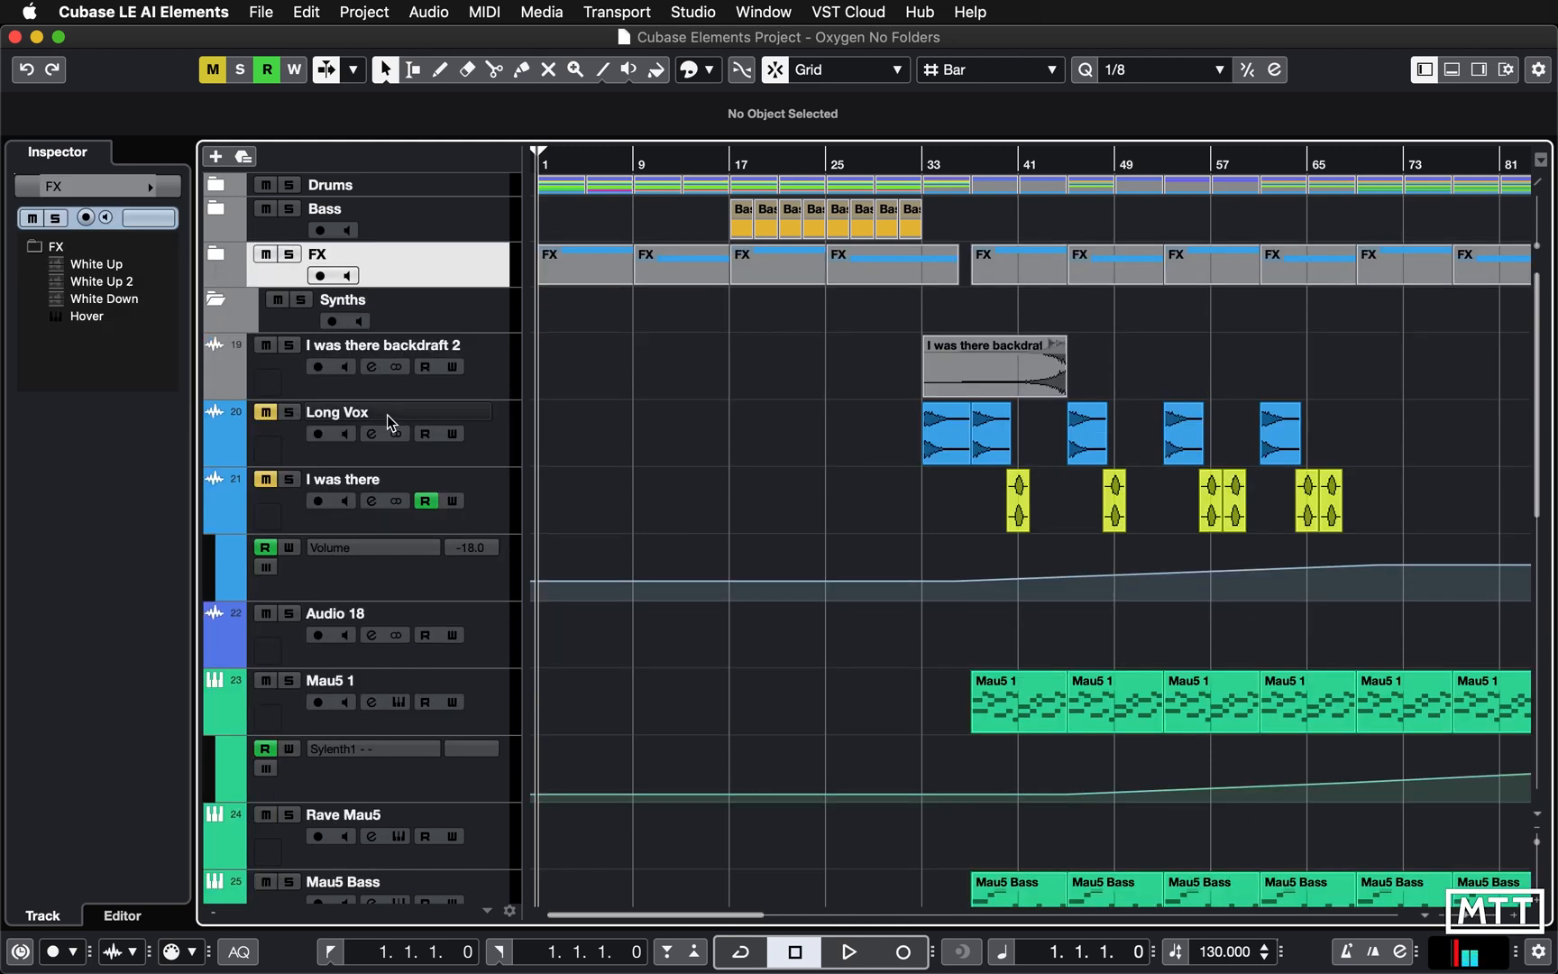
left_click(330, 680)
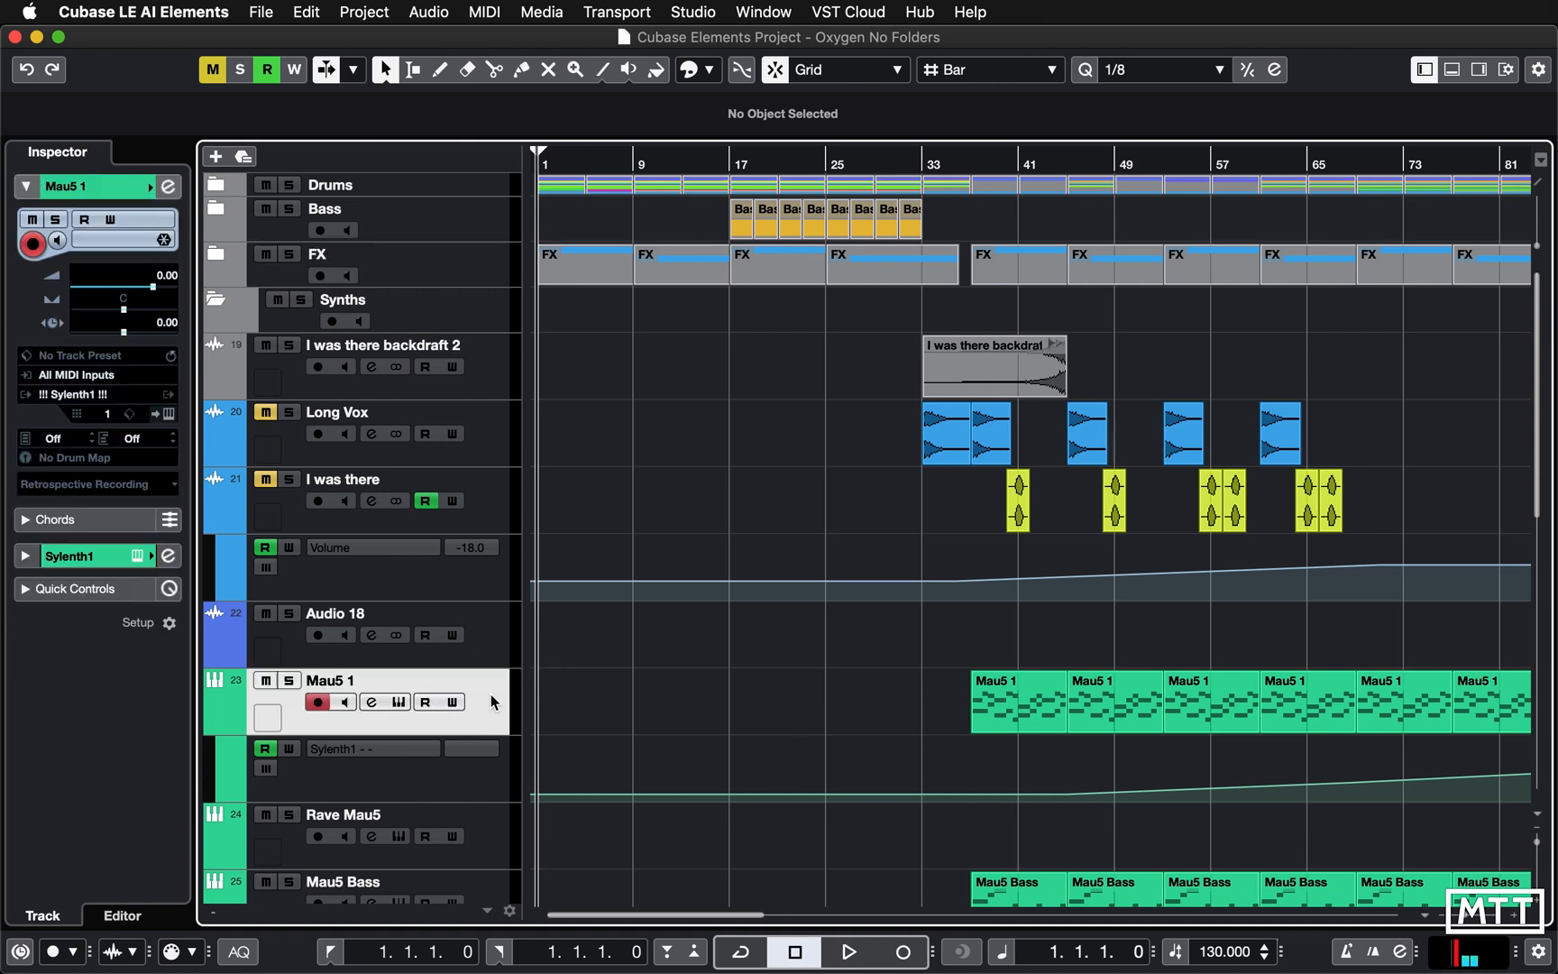
scroll("down", 3)
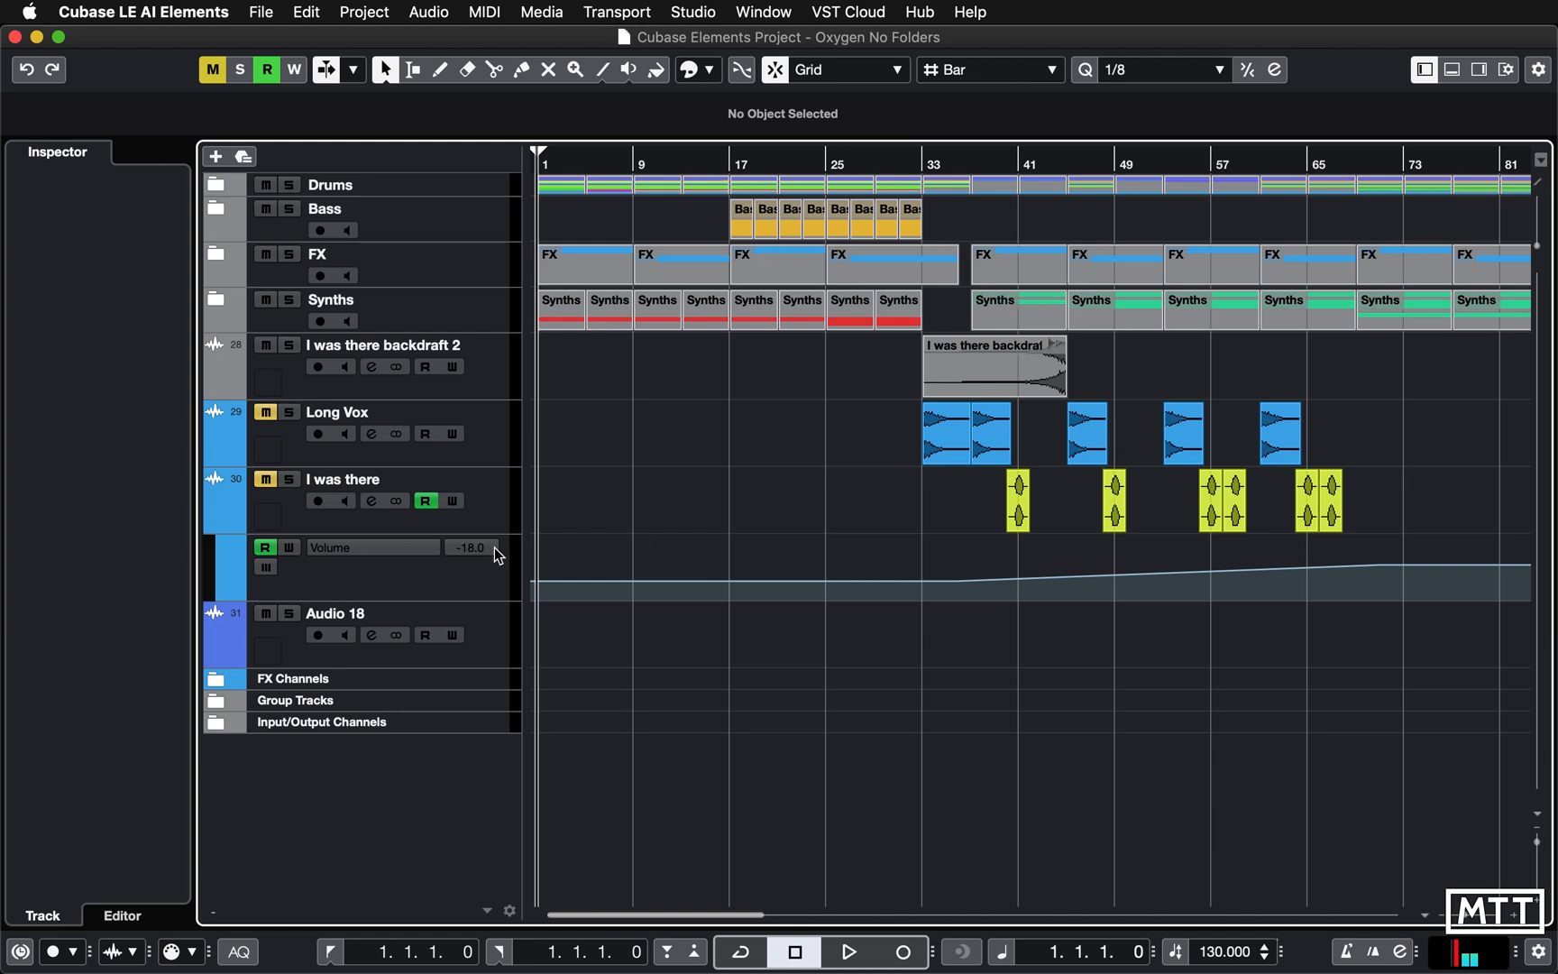
mouse_move(525, 518)
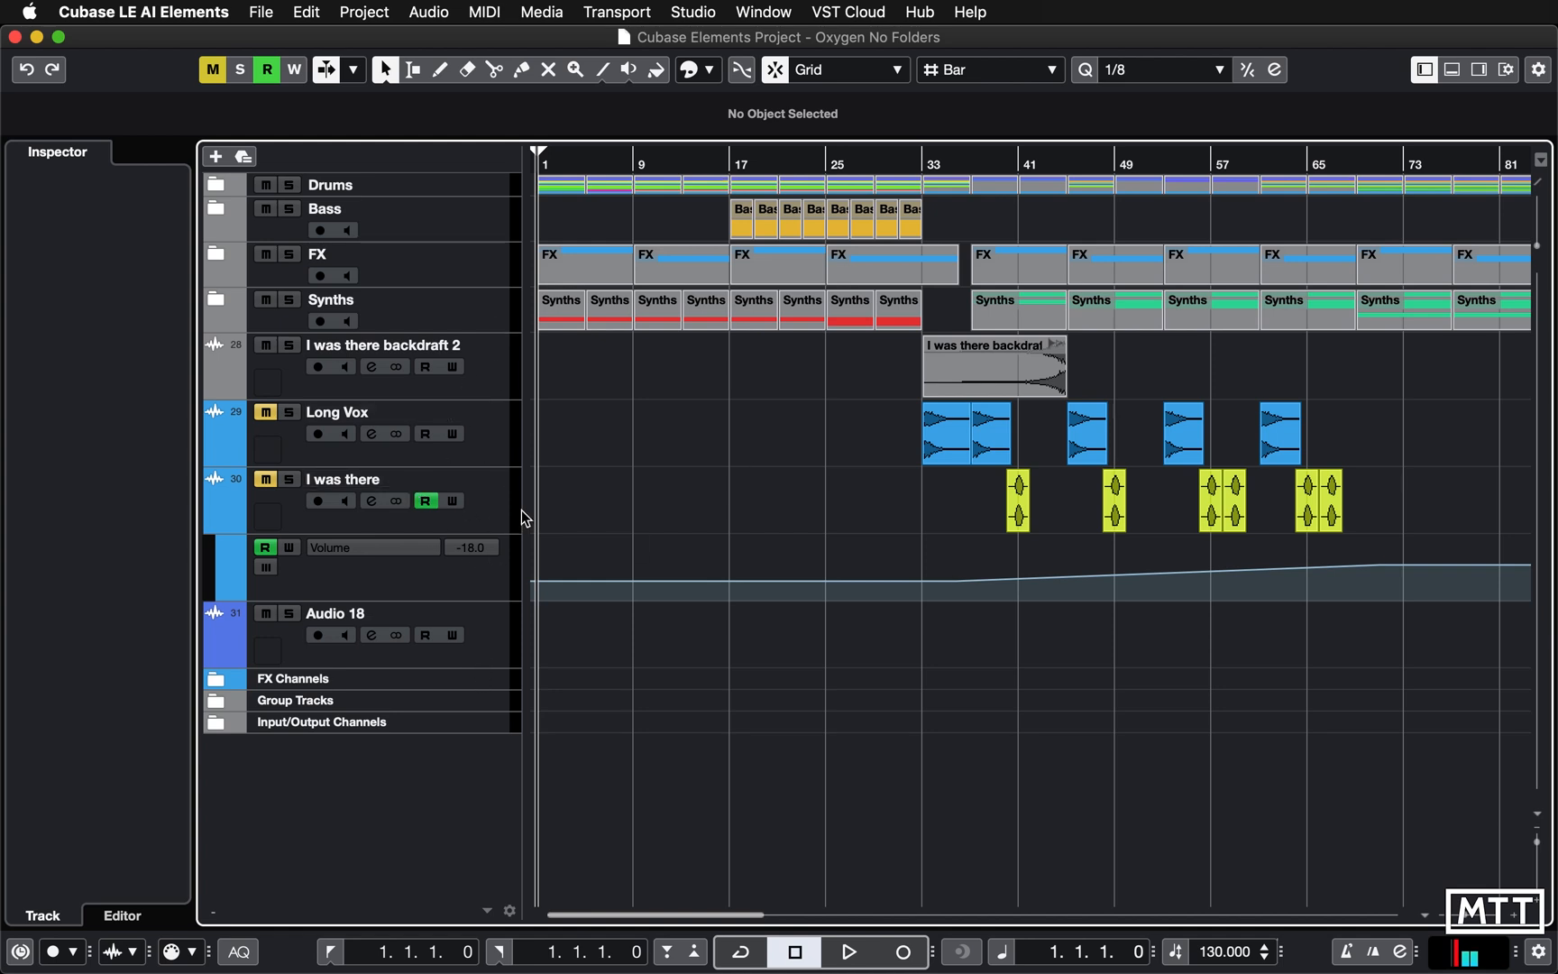
left_click(216, 184)
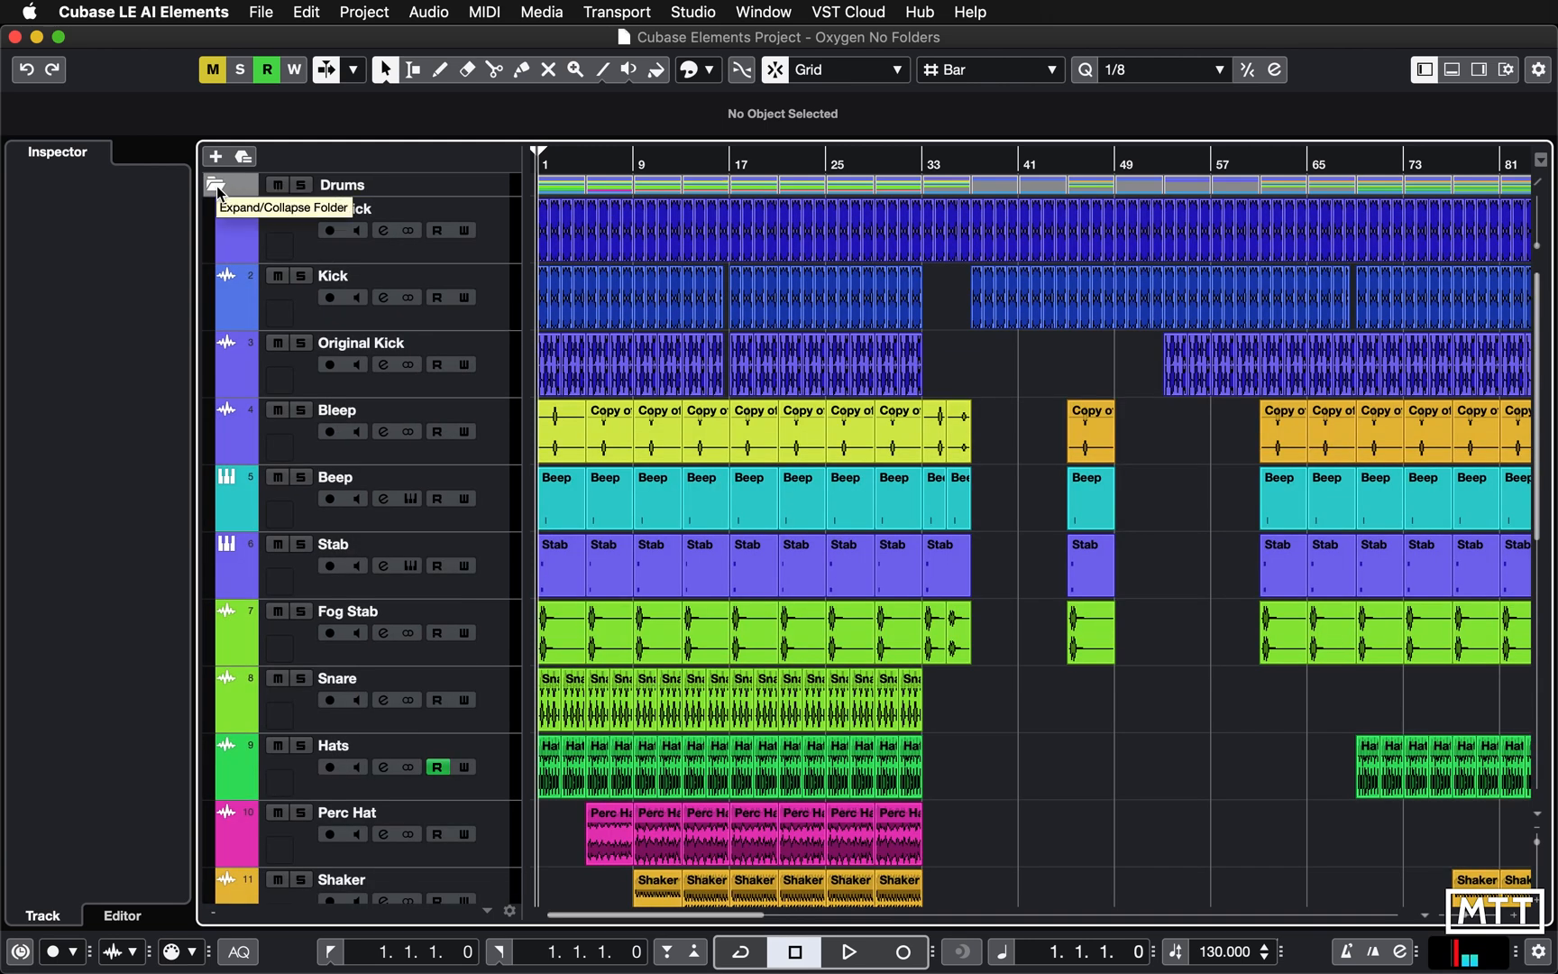
left_click(340, 184)
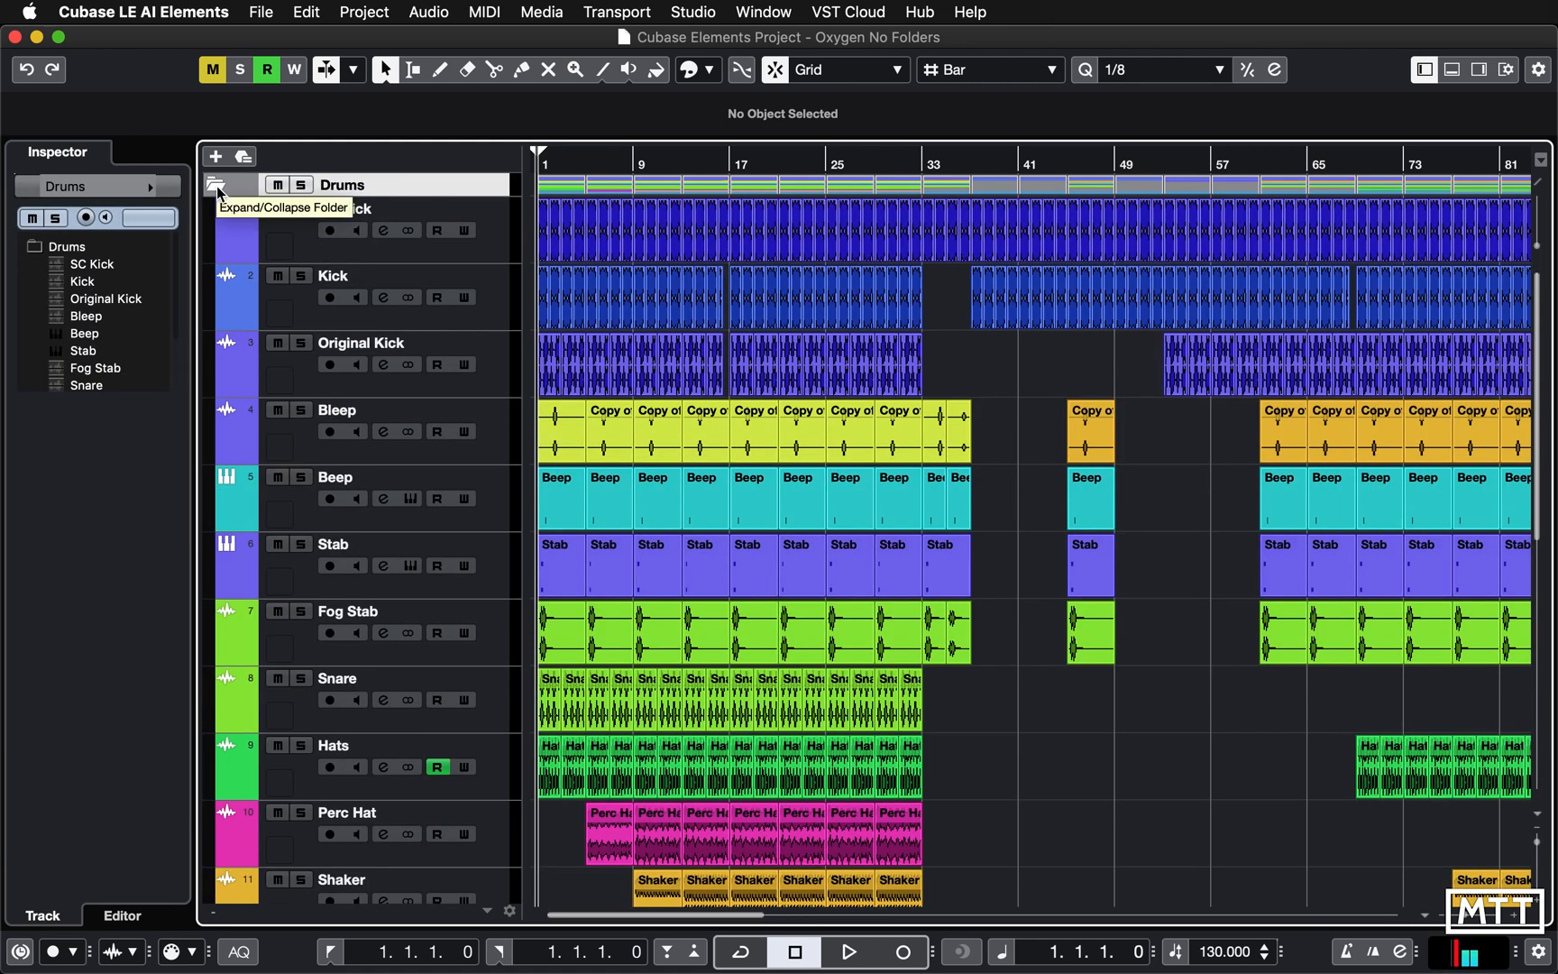
left_click(218, 184)
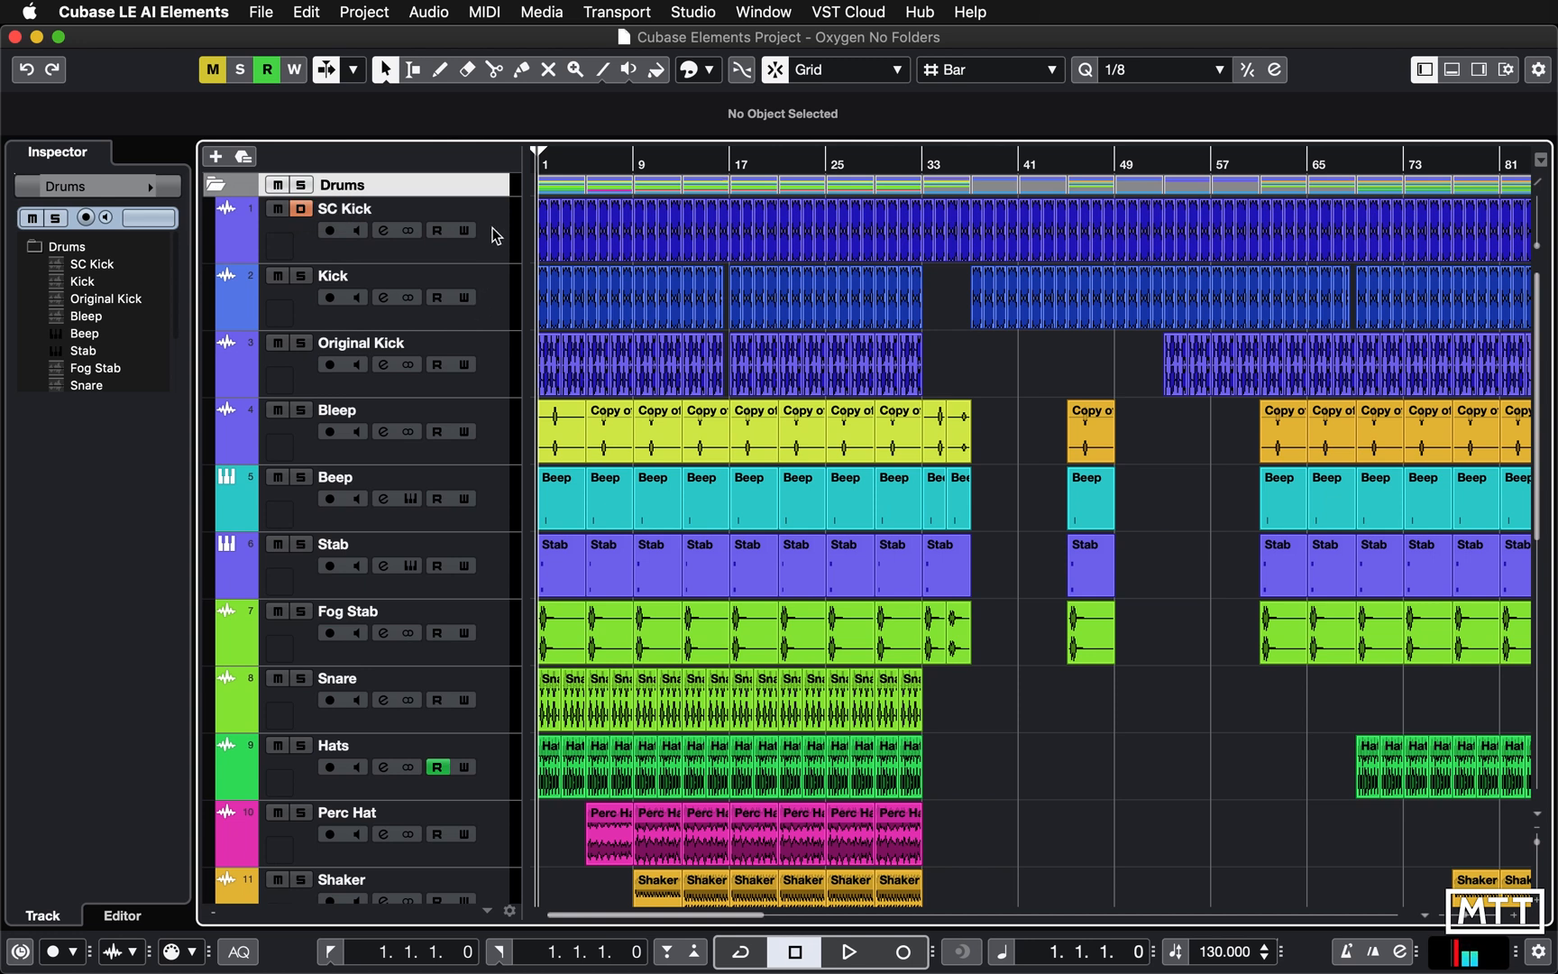
mouse_move(260, 222)
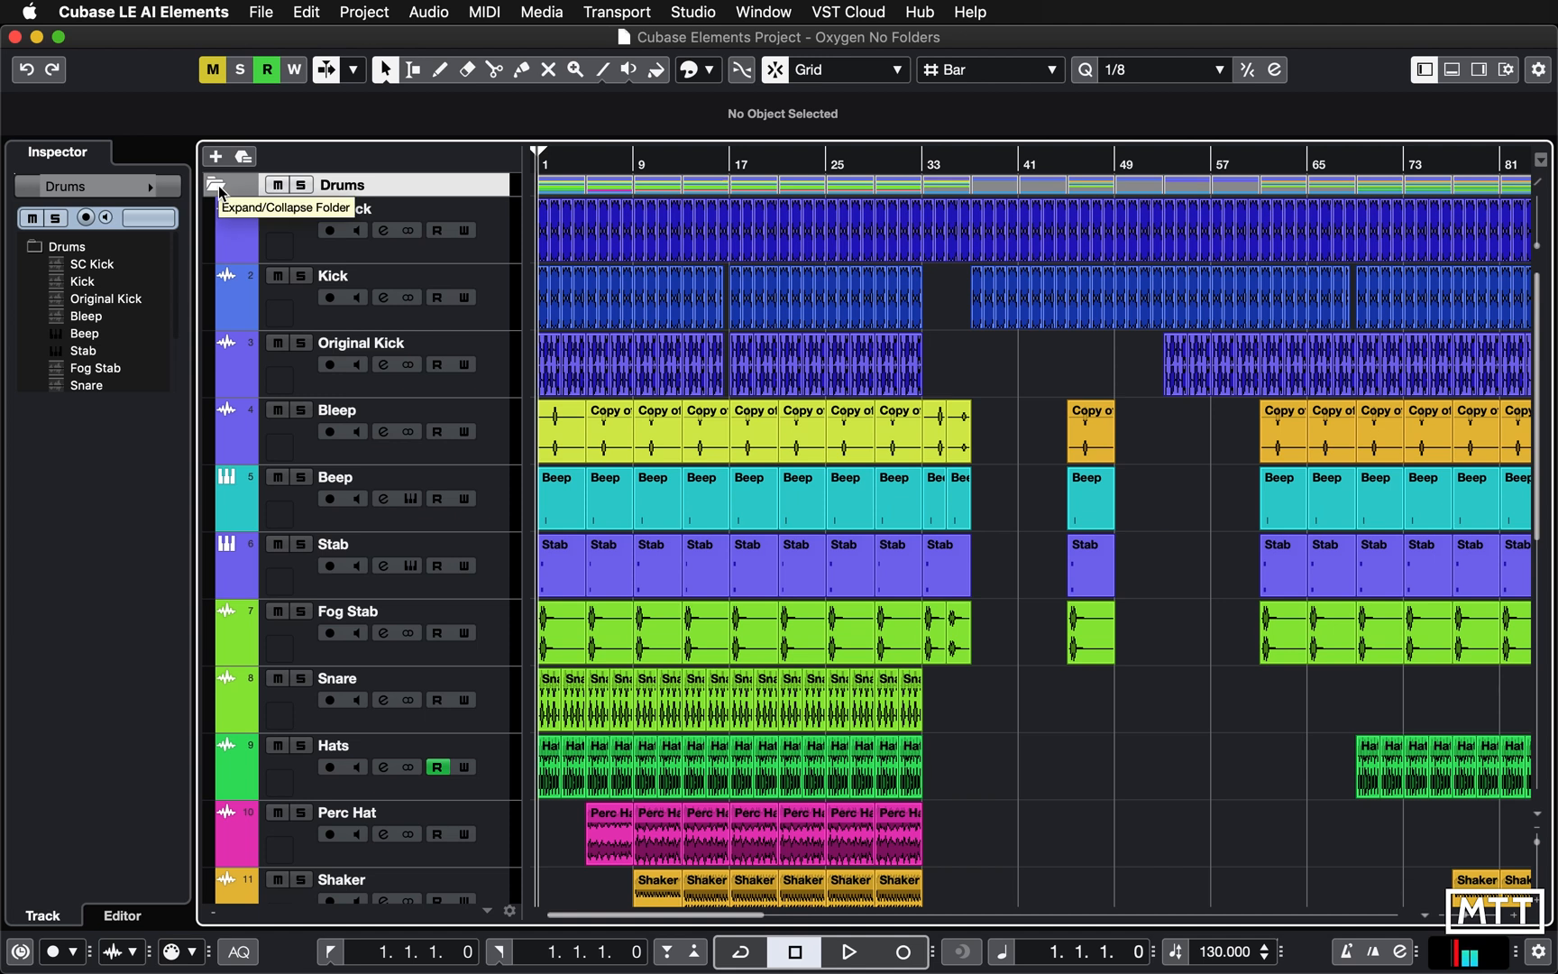
left_click(218, 184)
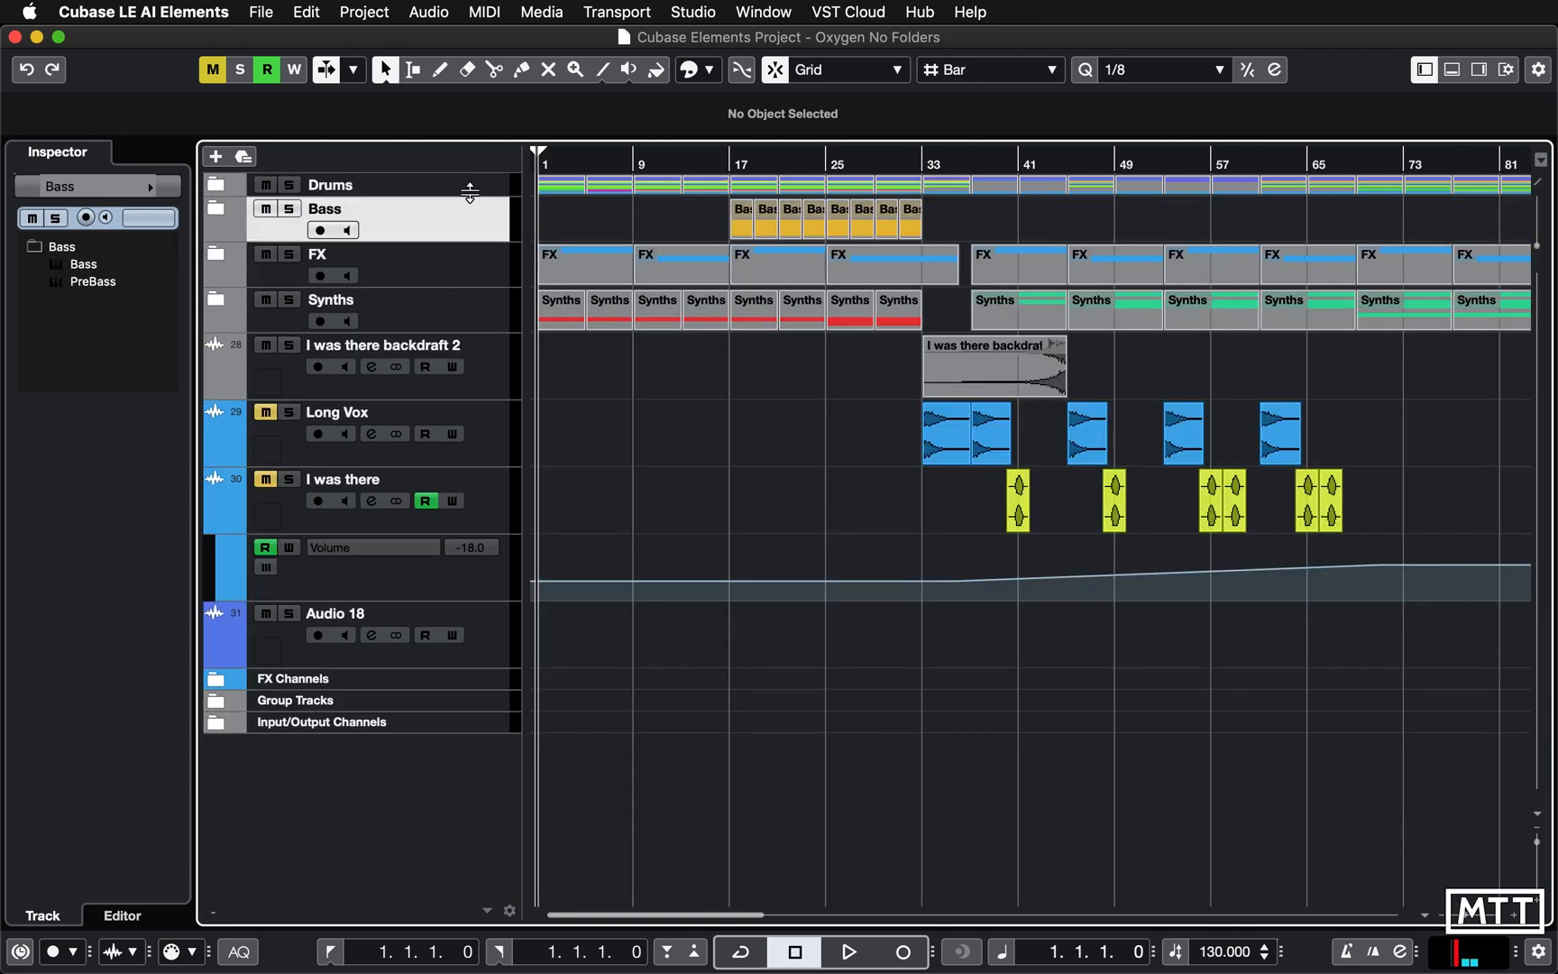
Enlarge the Drums folder lane, trim its bar-45 folder part shortening all drum parts, then restore them.
left_click(328, 184)
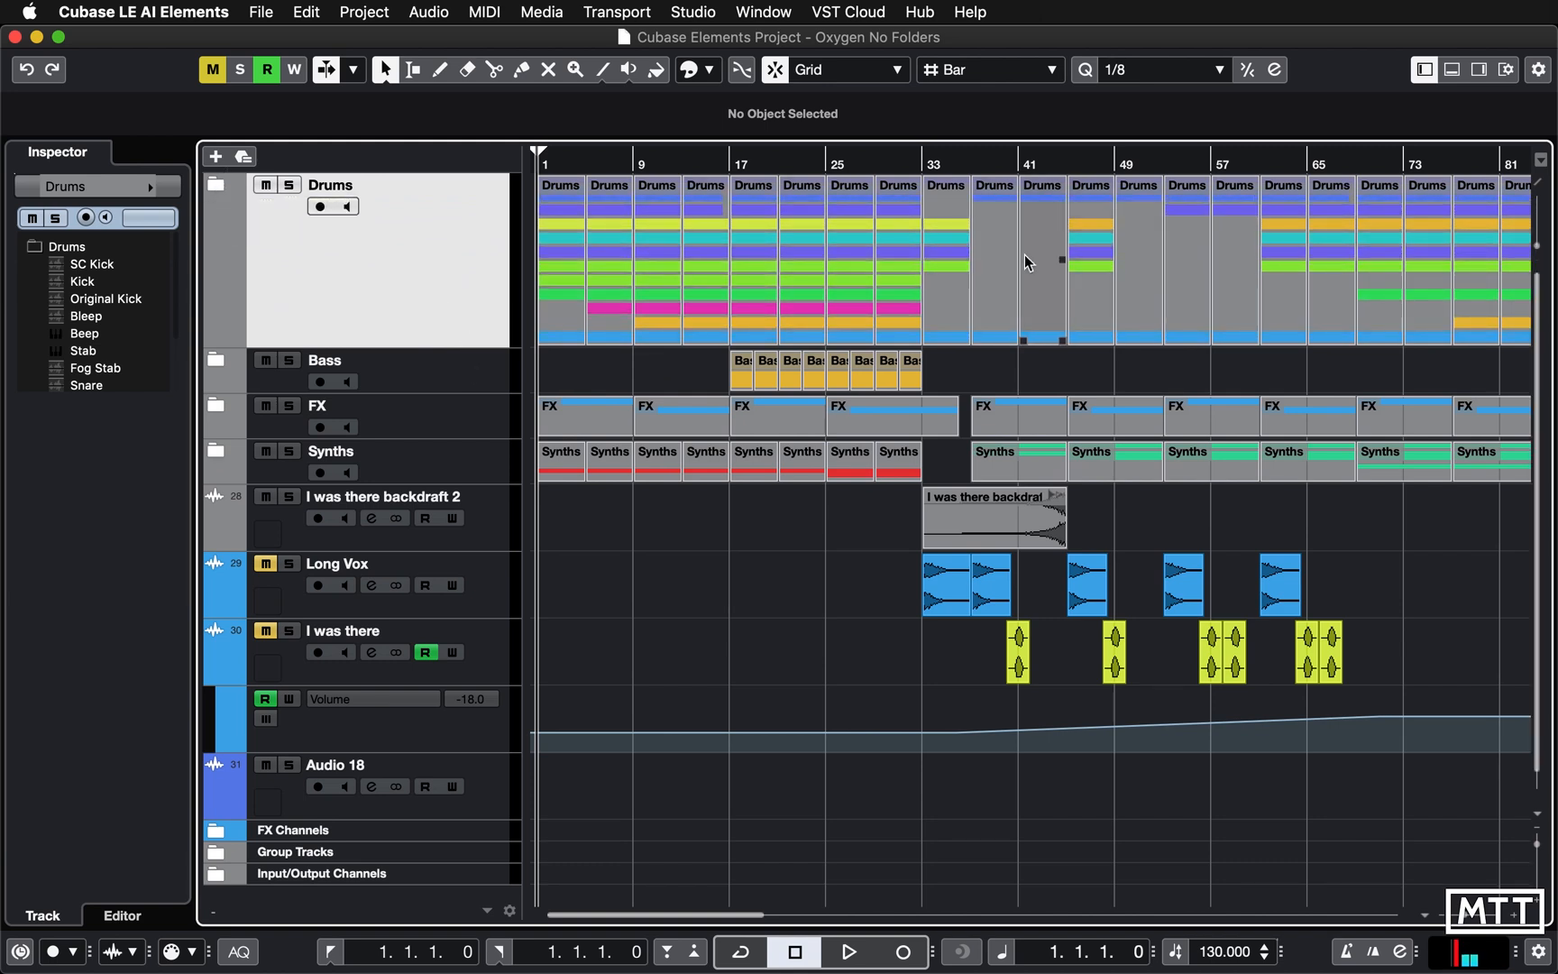
left_click(1089, 269)
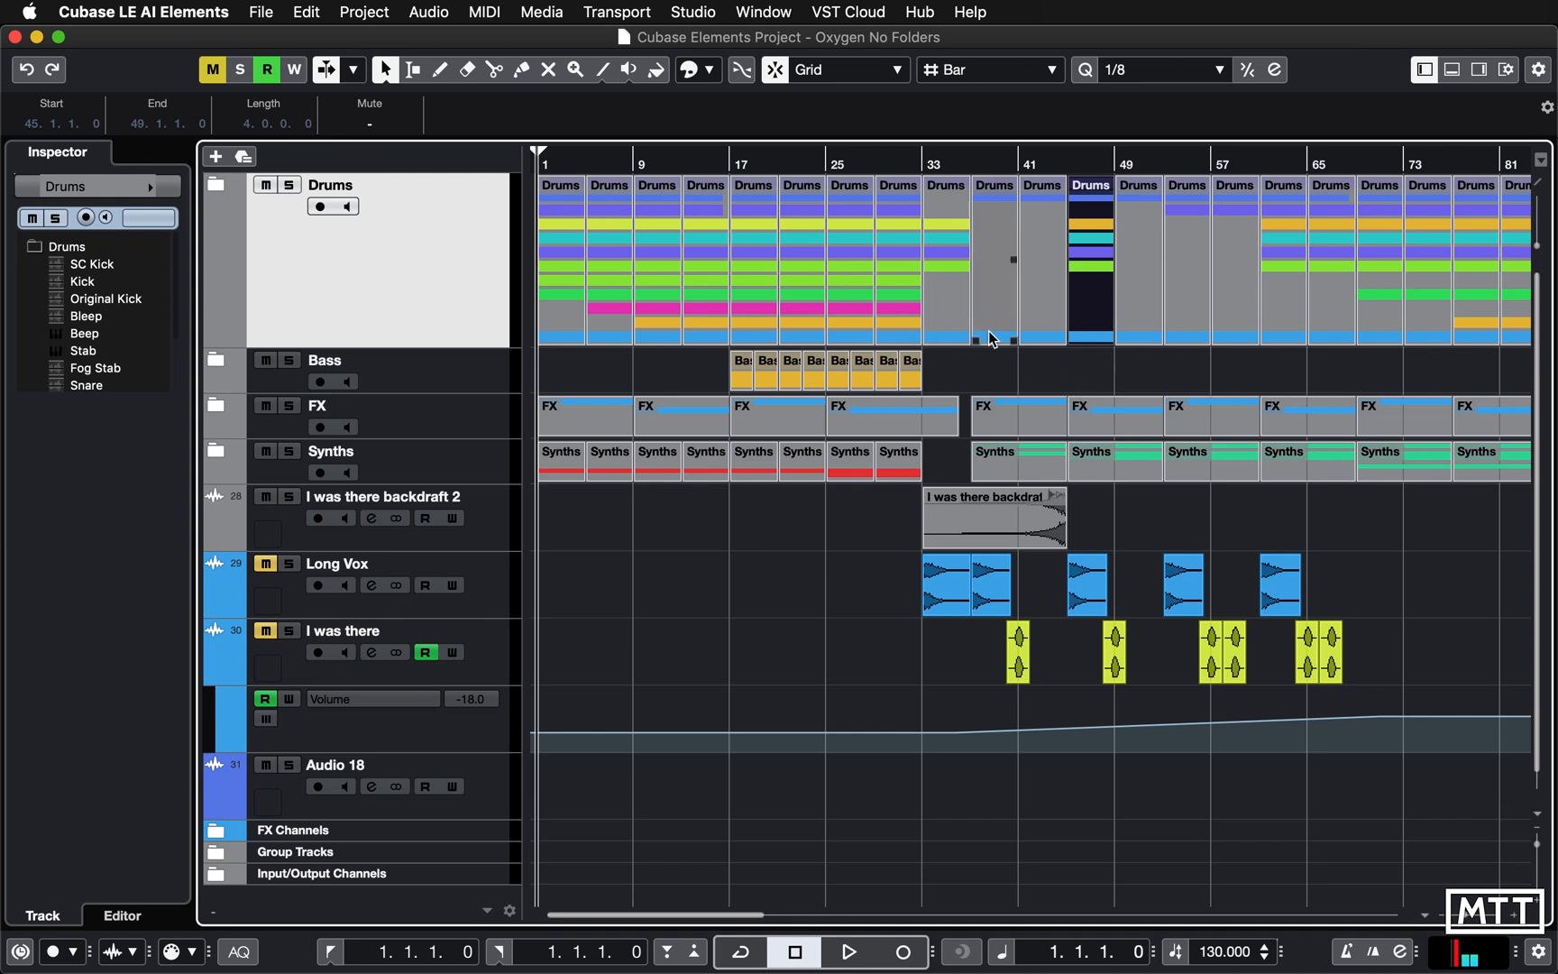
left_click(211, 184)
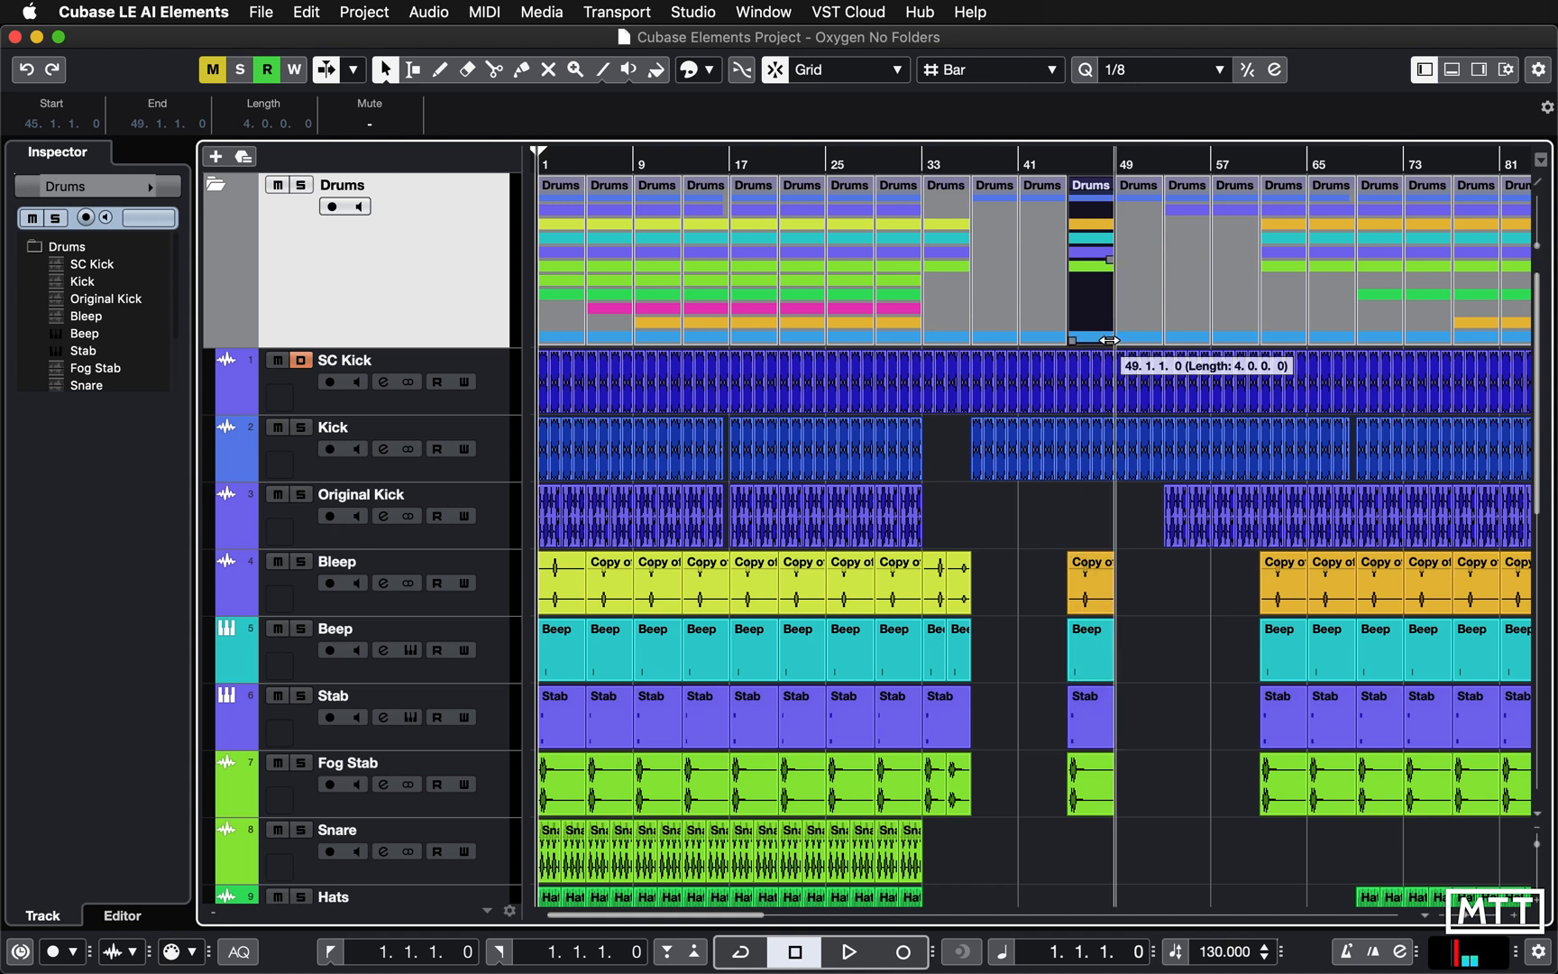
left_click(1102, 597)
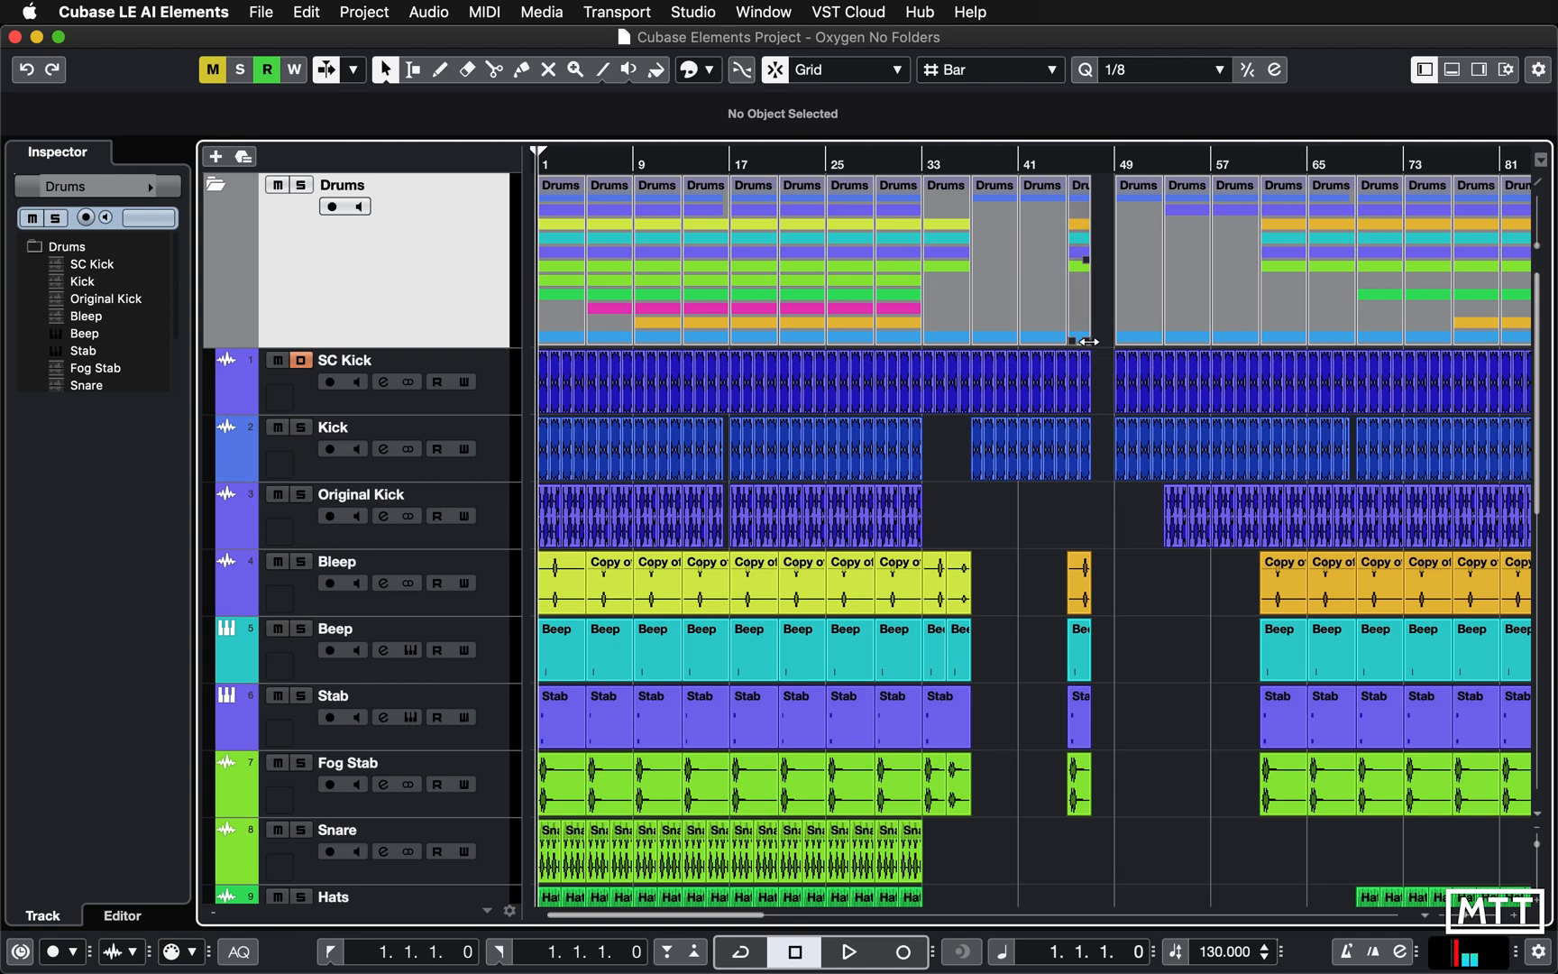
left_click(1089, 582)
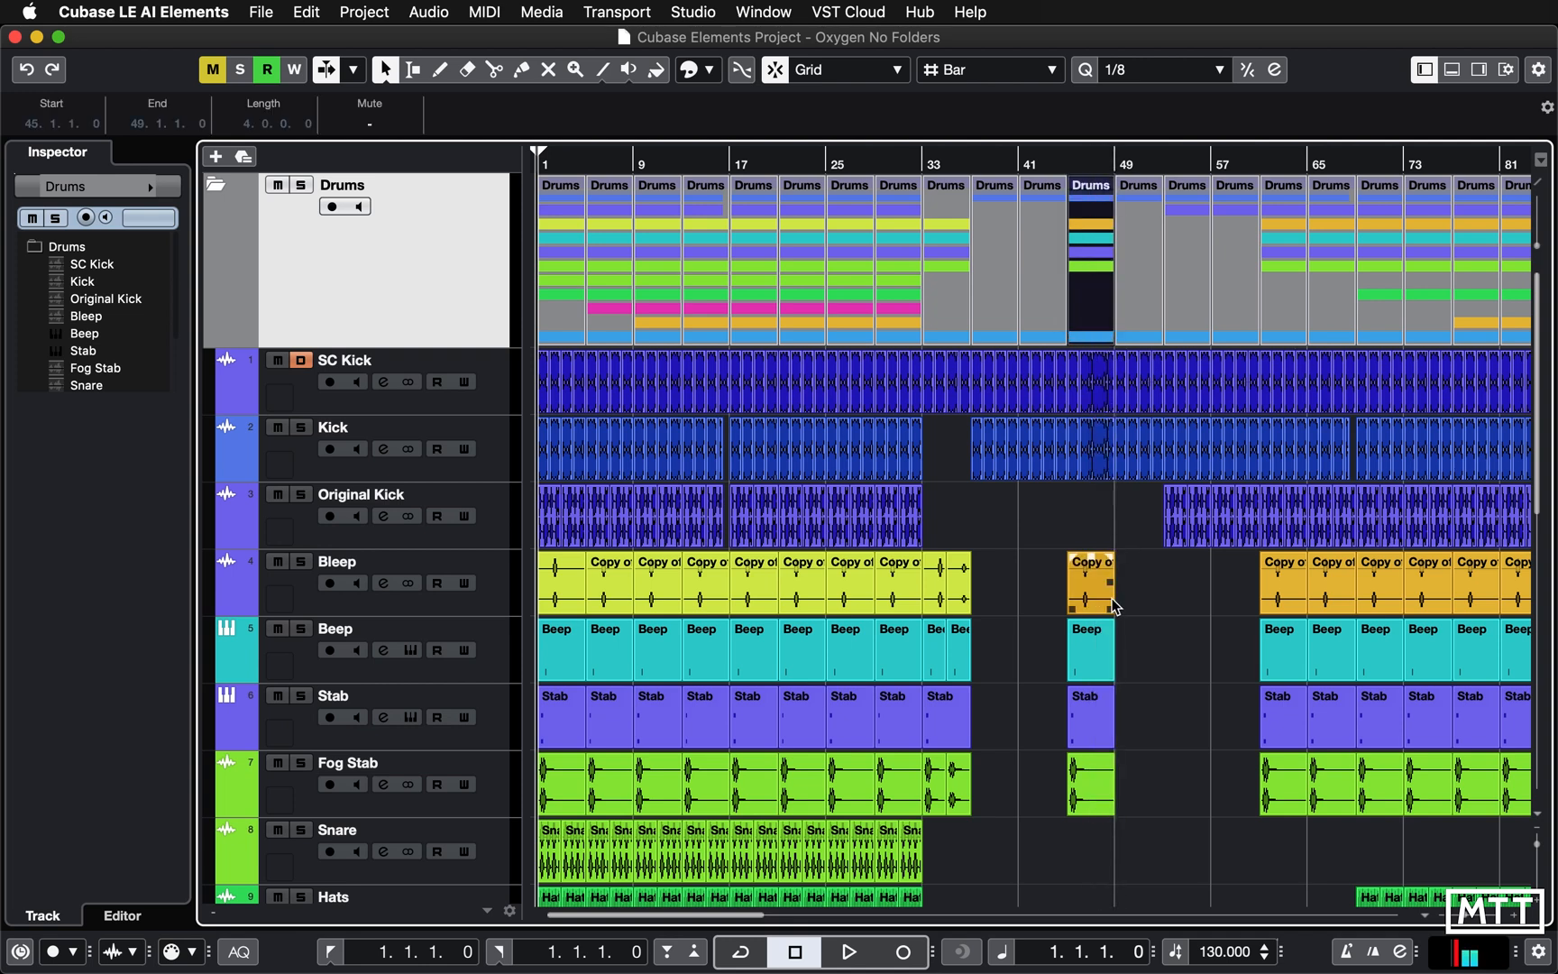